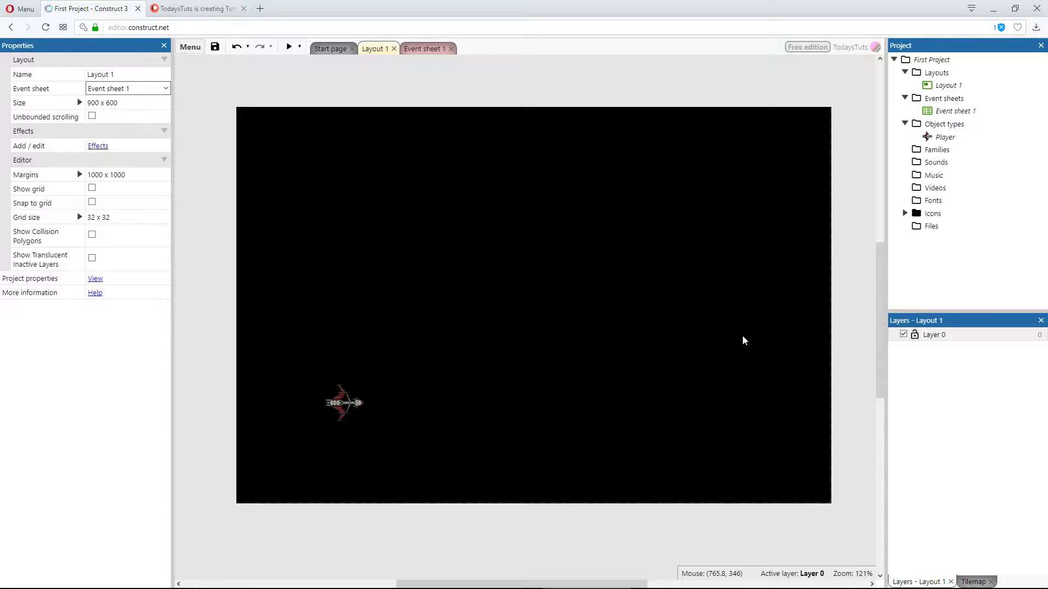
mouse_move(819, 190)
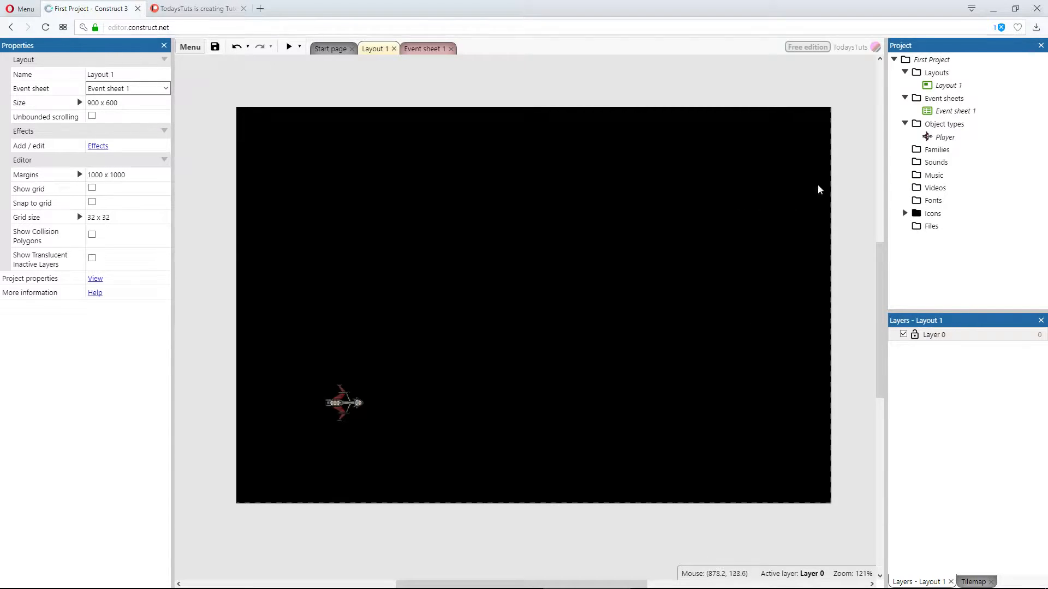
mouse_move(681, 167)
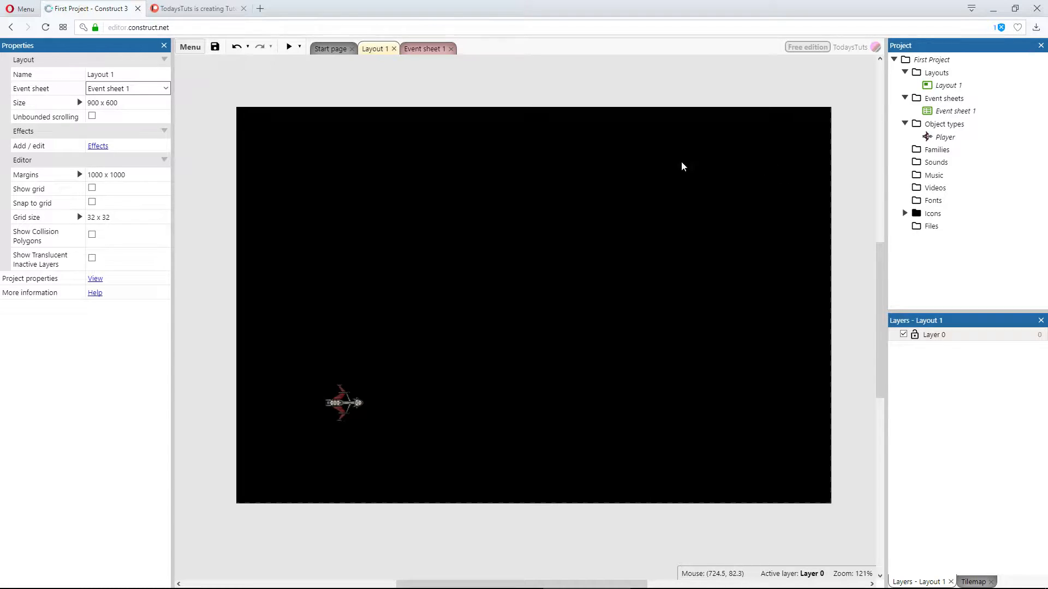
mouse_move(191, 166)
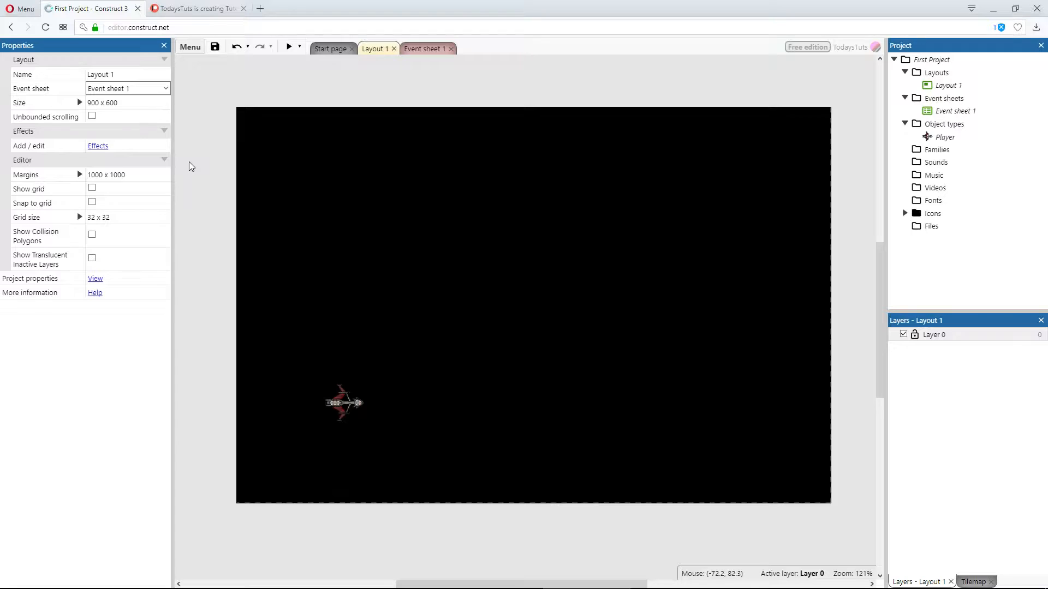
mouse_move(514, 223)
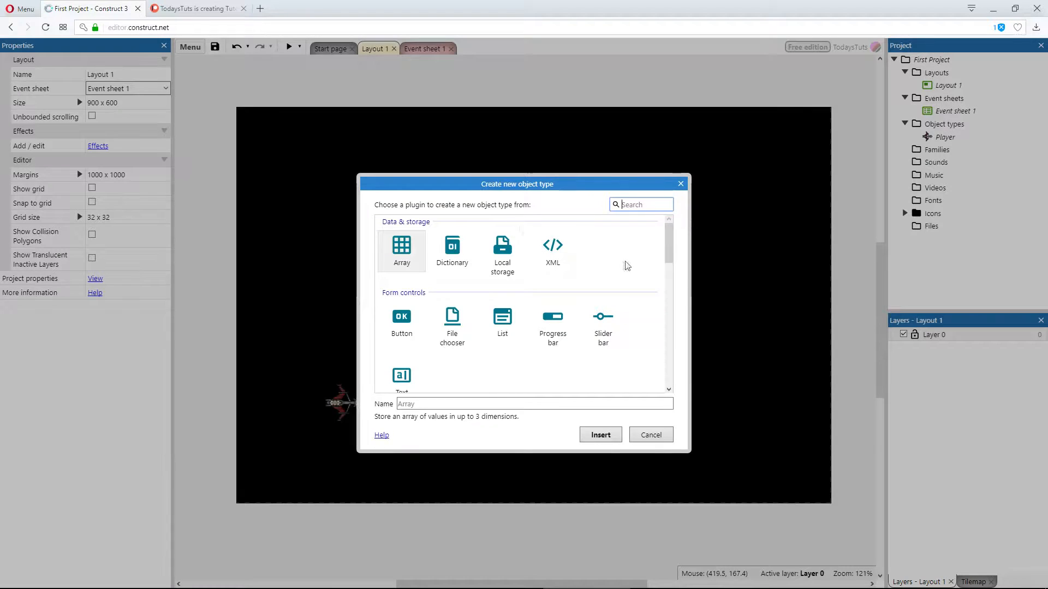
- Create a new Sprite object type named 'Asteroid'
scroll(down, 3)
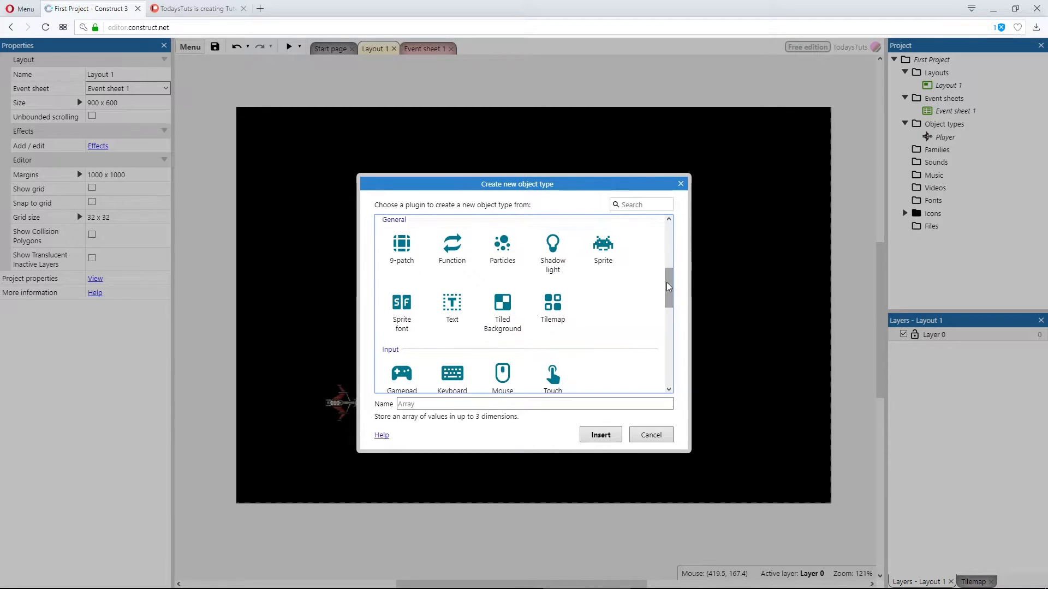
click(601, 244)
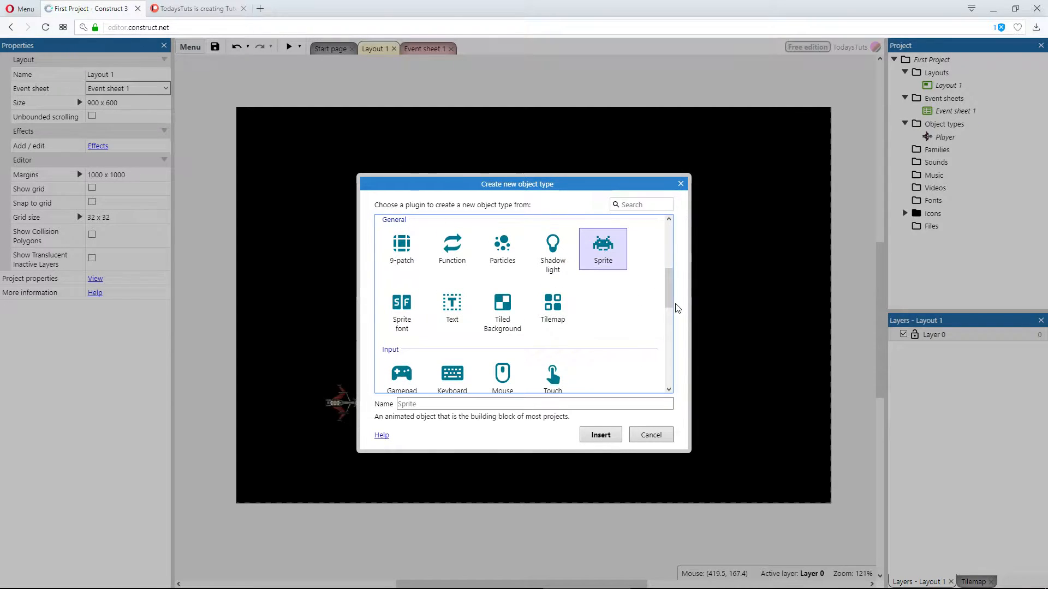
click(527, 404)
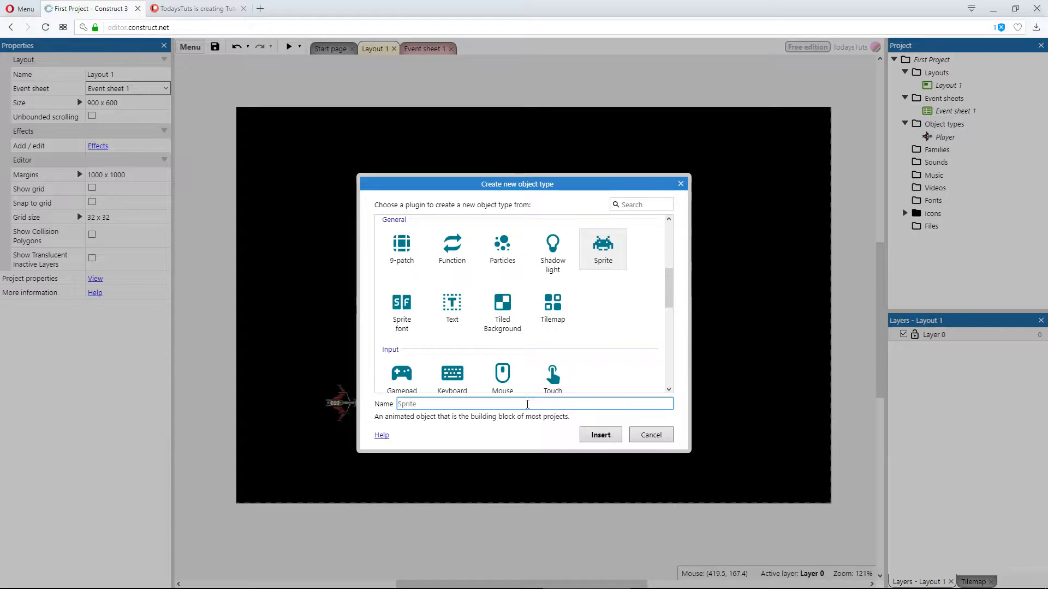
text(Asteroid)
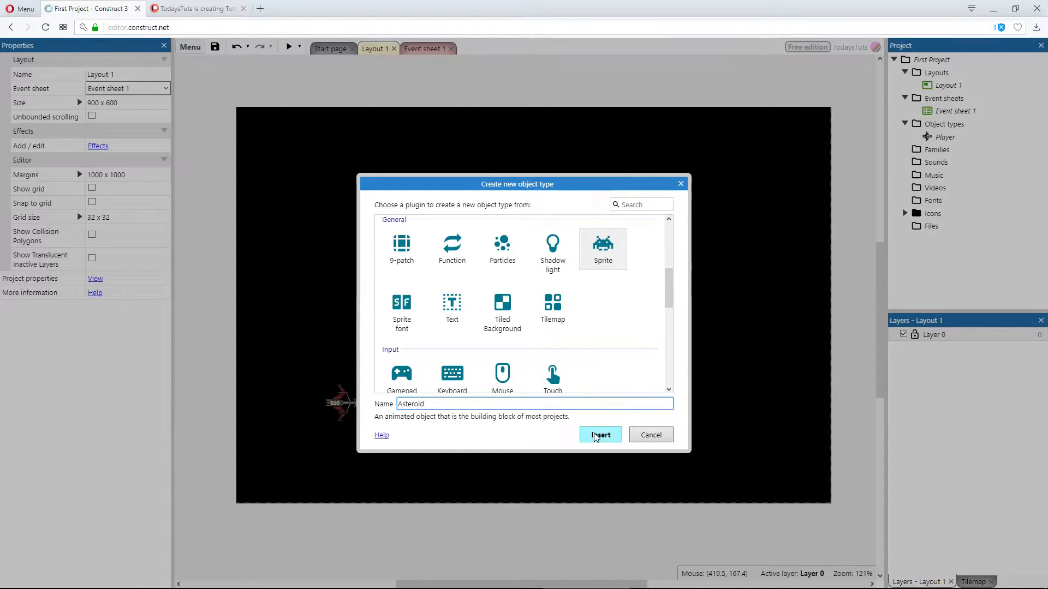
click(599, 435)
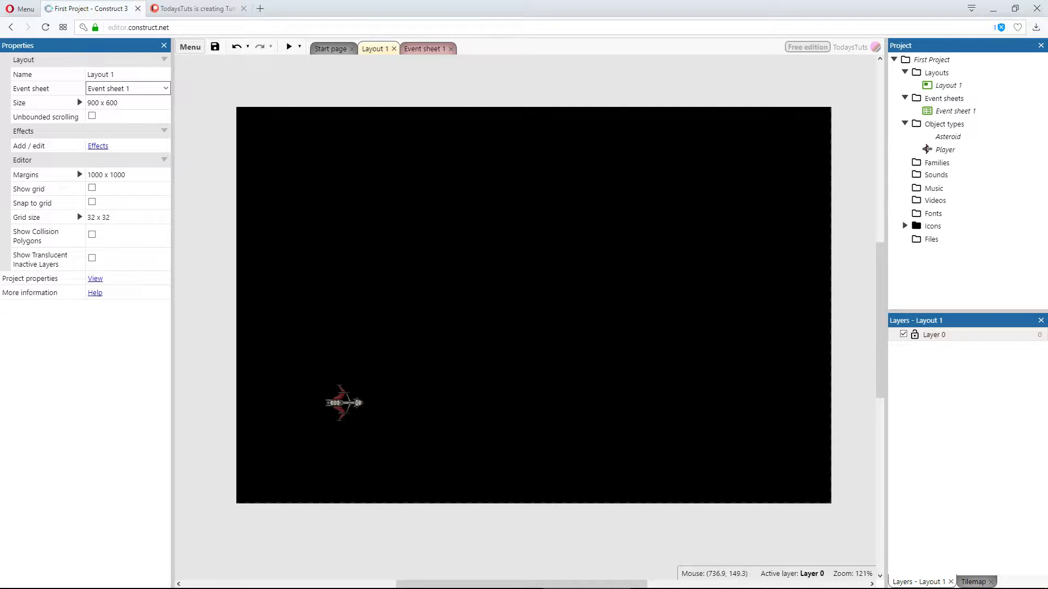
- Place an Asteroid at the layout's upper right and load its rock image
double_click(947, 136)
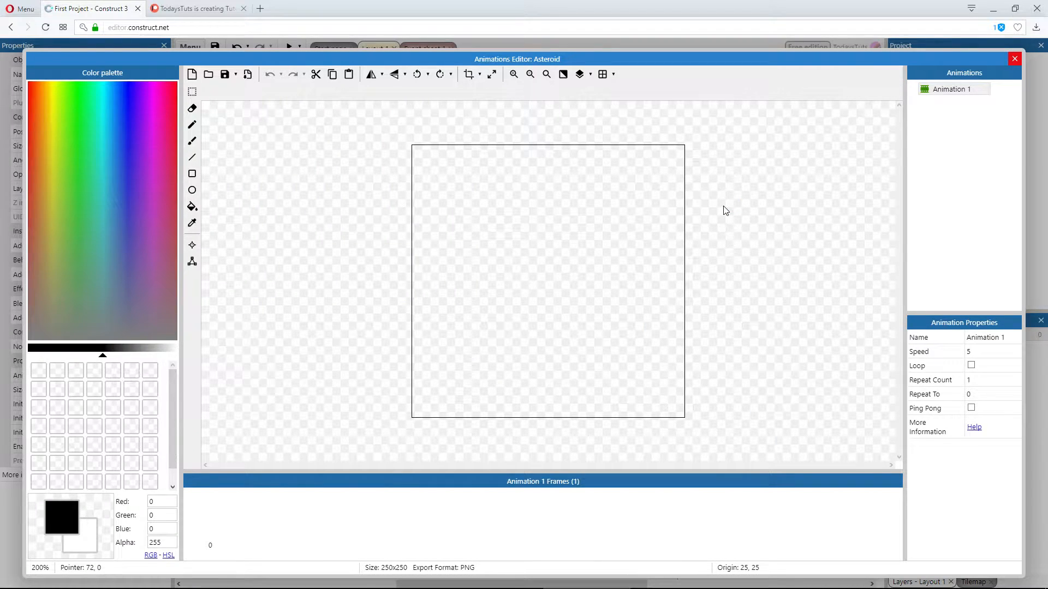
mouse_move(248, 100)
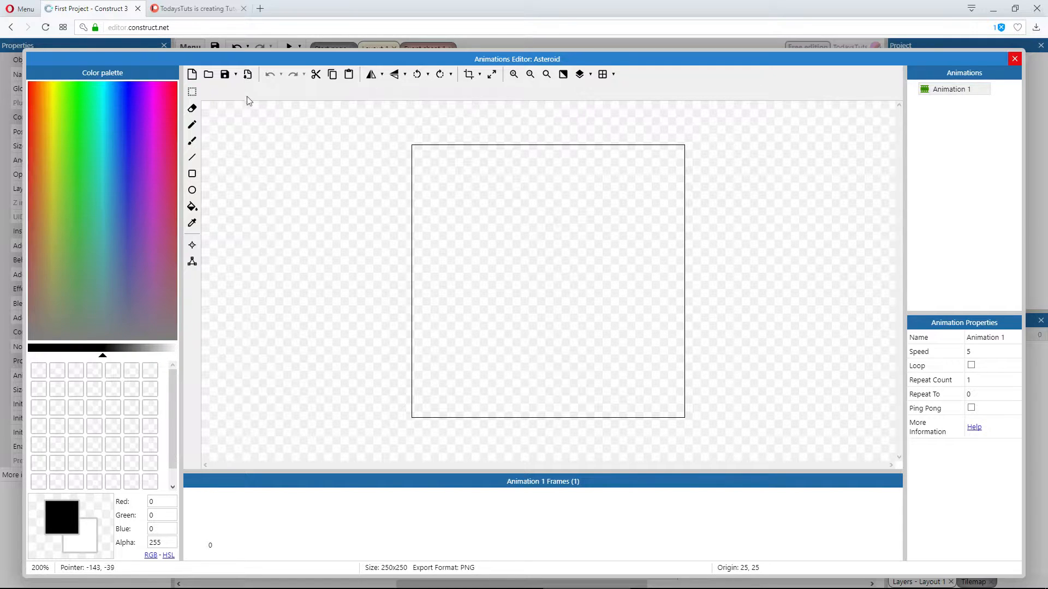
click(208, 74)
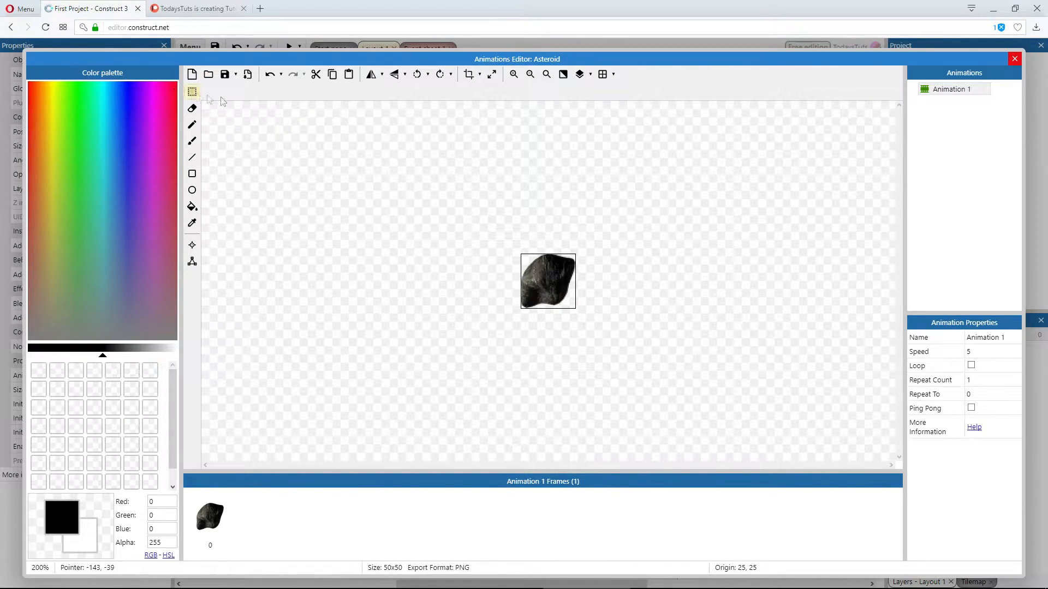
click(1014, 59)
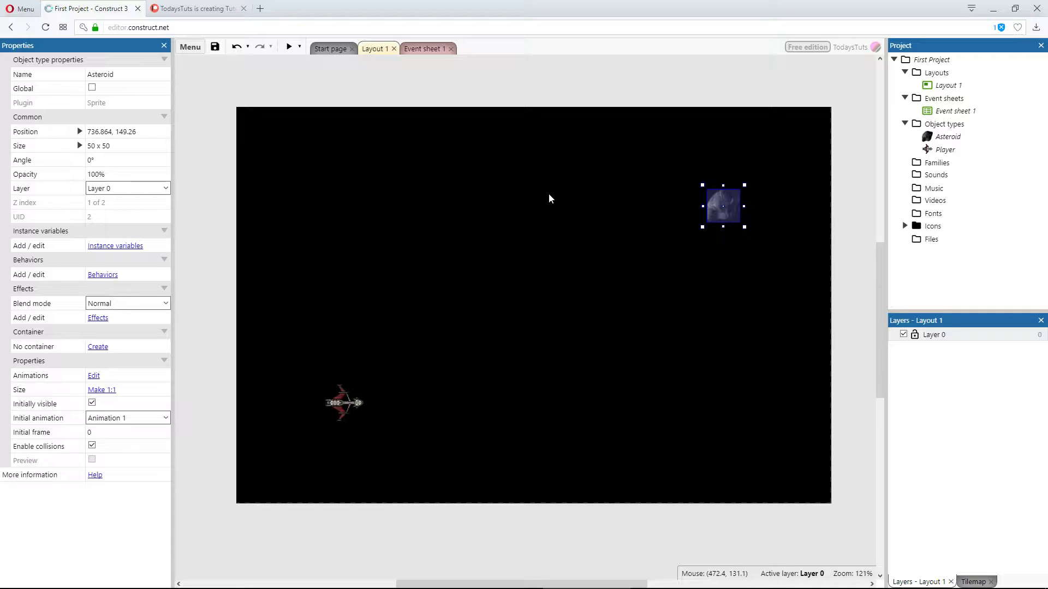
mouse_move(182, 290)
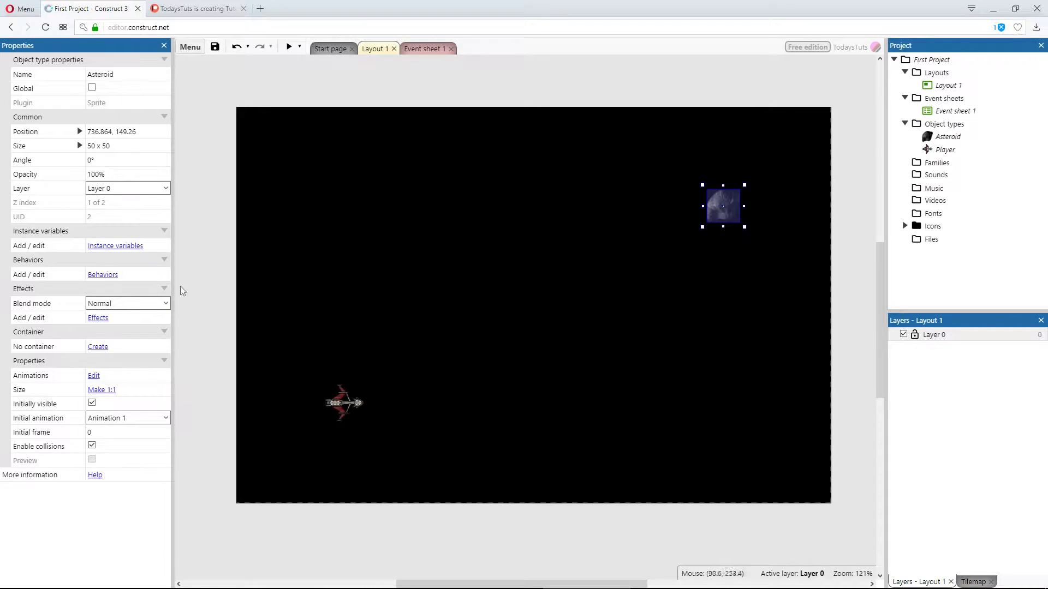
- Attach the Rotate movement behavior to the Asteroid
click(102, 274)
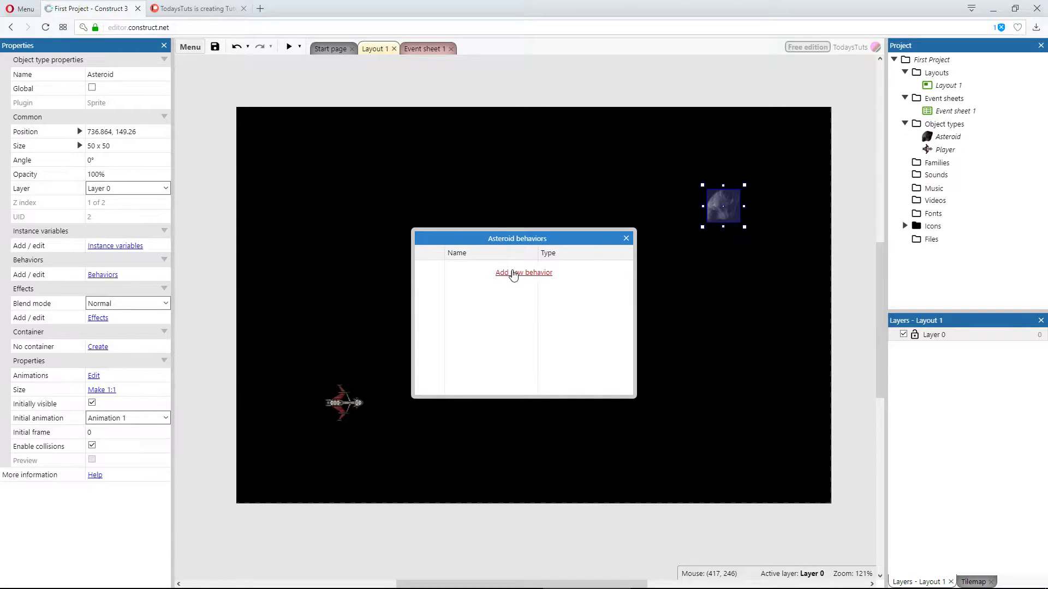
click(523, 273)
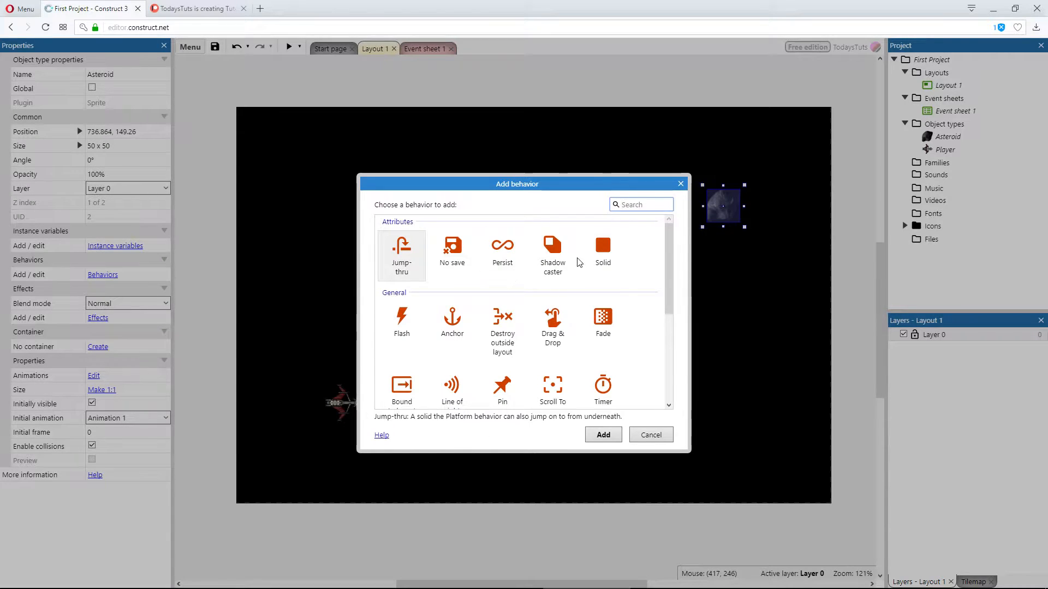
scroll(down, 3)
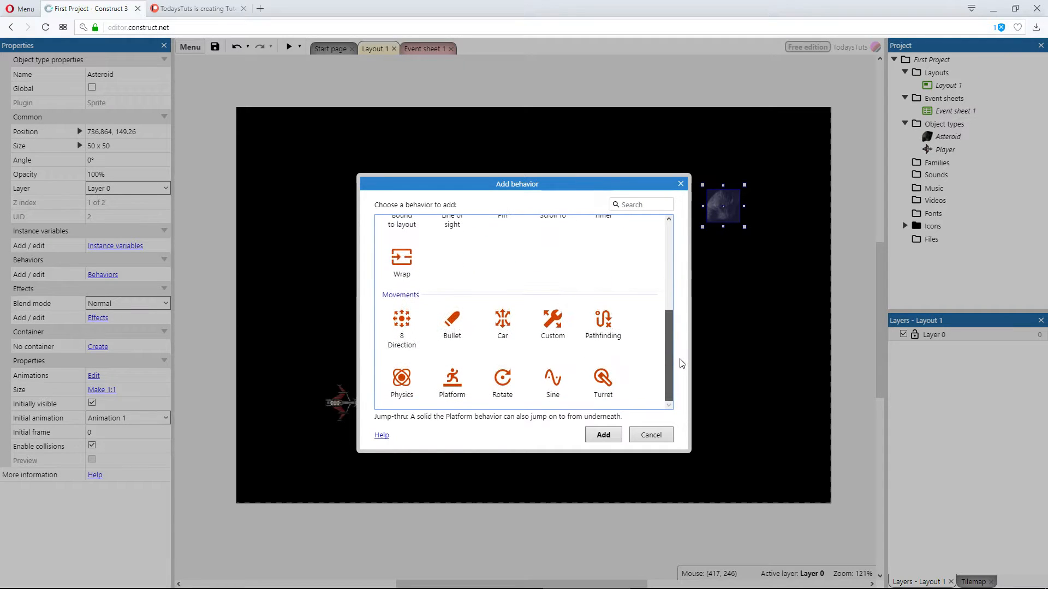
click(502, 381)
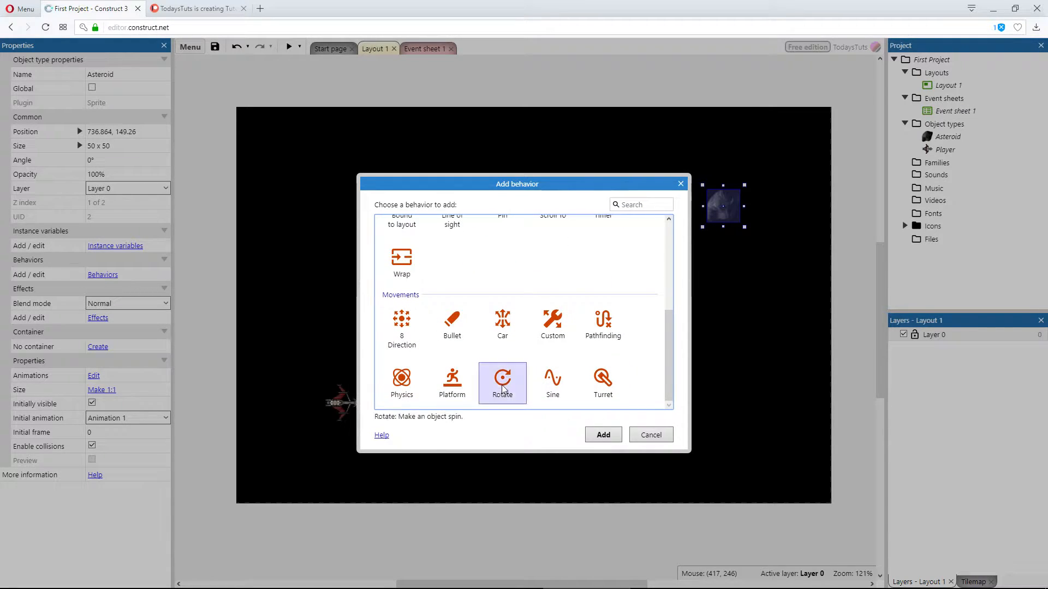
click(601, 434)
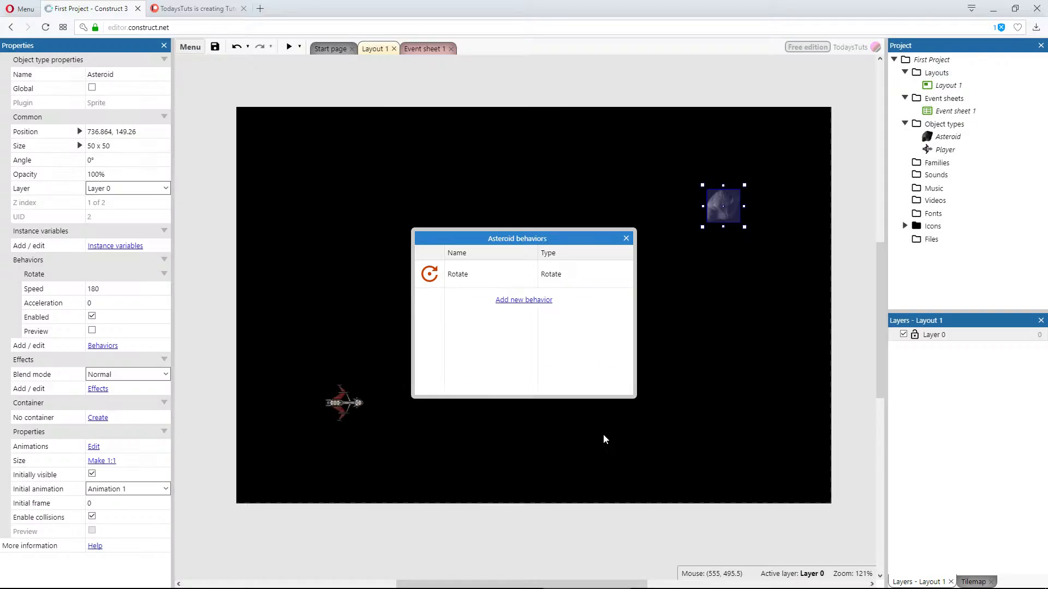
mouse_move(626, 238)
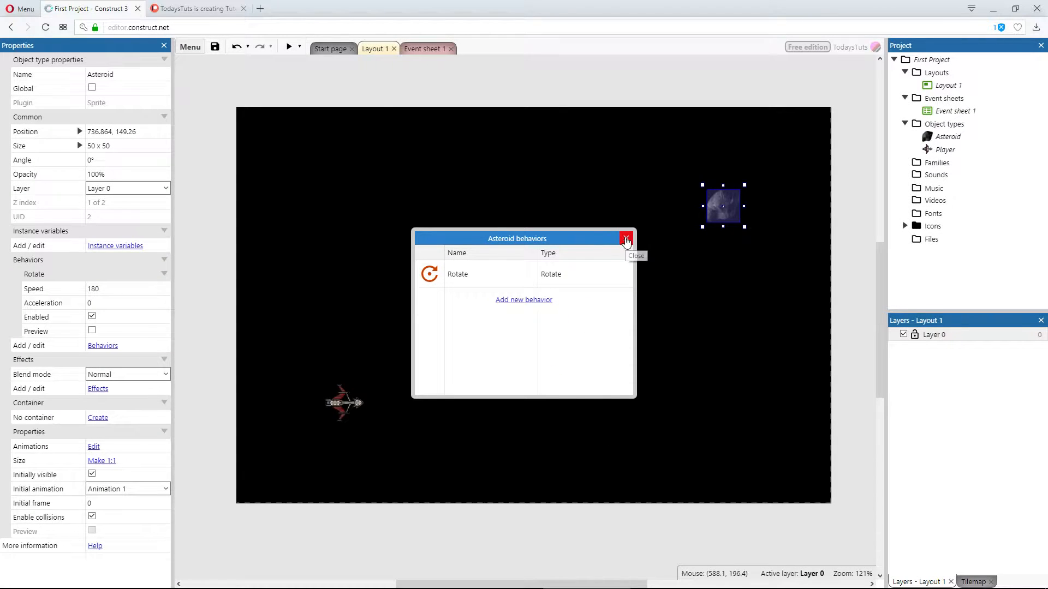
- Preview the game to watch the asteroid spin at default speed 180
click(625, 238)
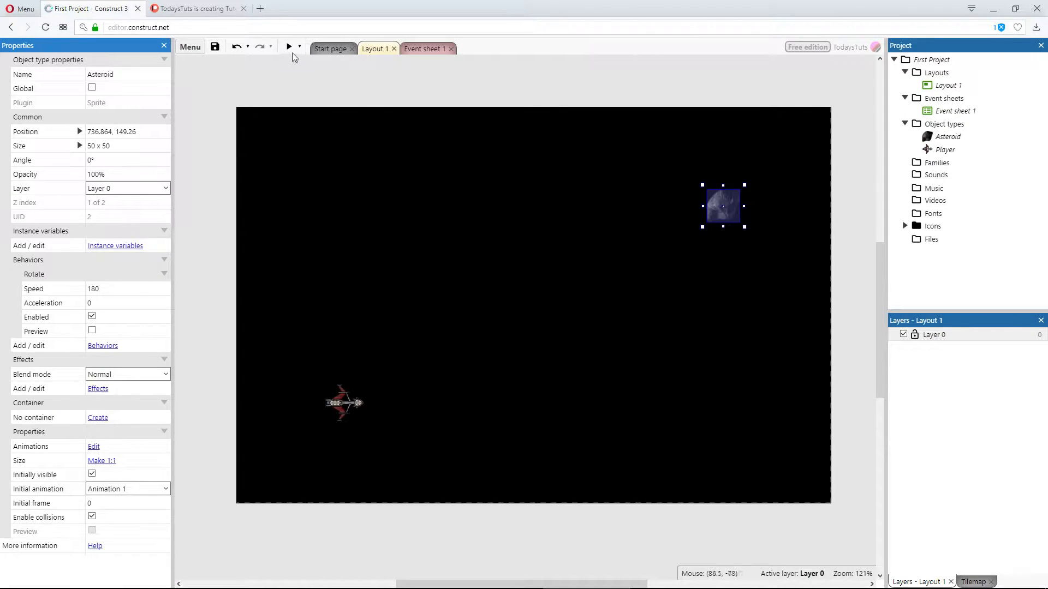
click(288, 47)
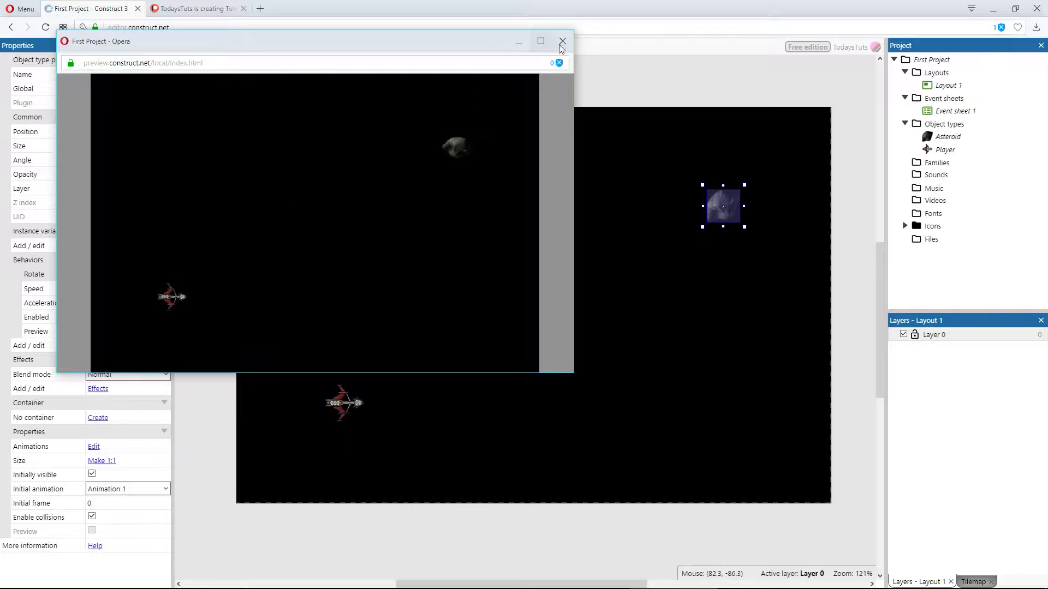
click(562, 42)
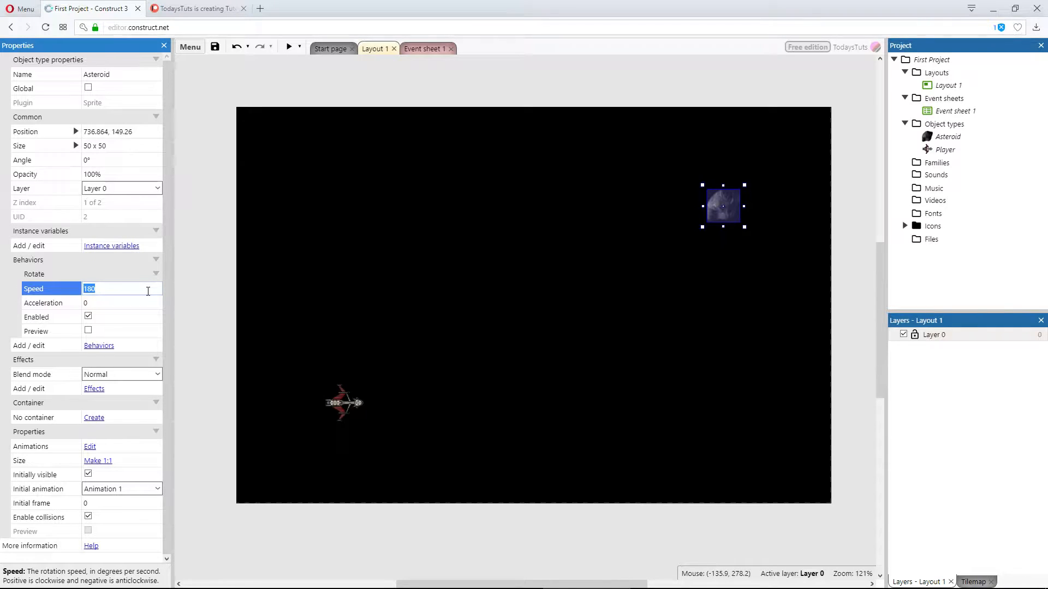
- Try Rotate speeds 100 and then 75, previewing each one
text(100)
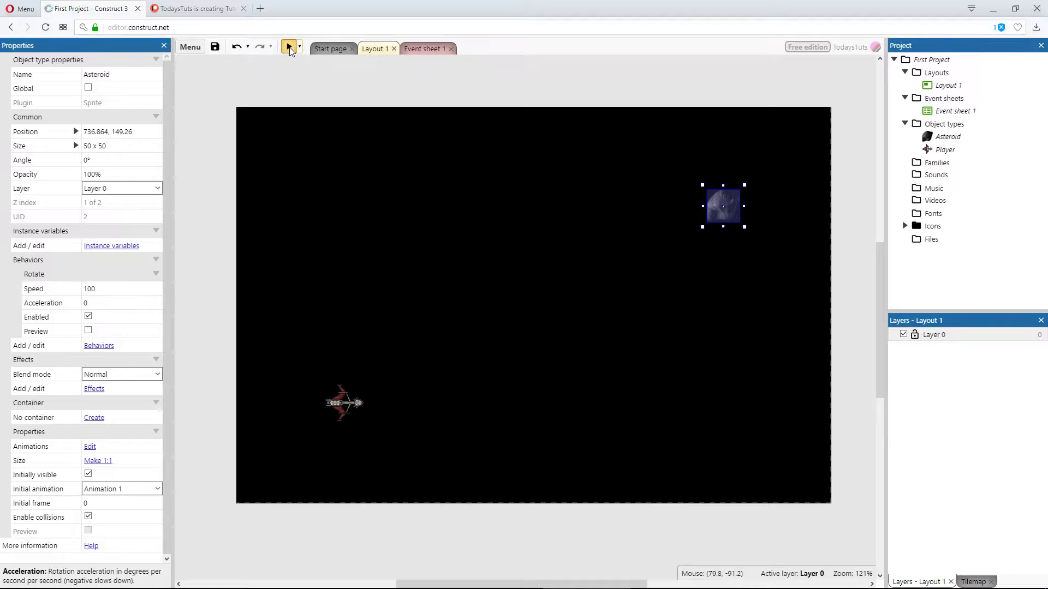
click(289, 47)
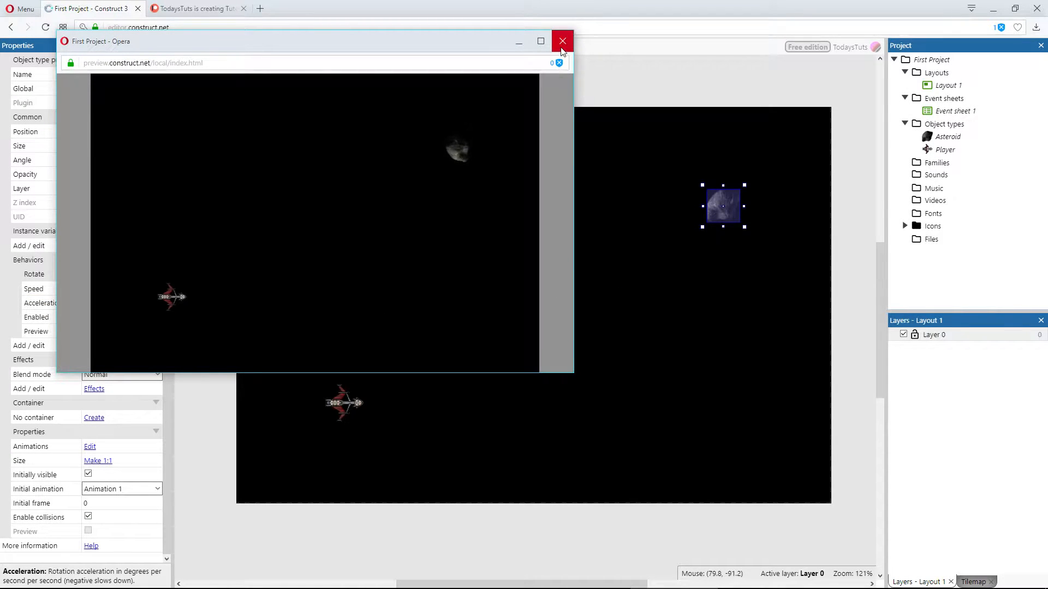
click(562, 41)
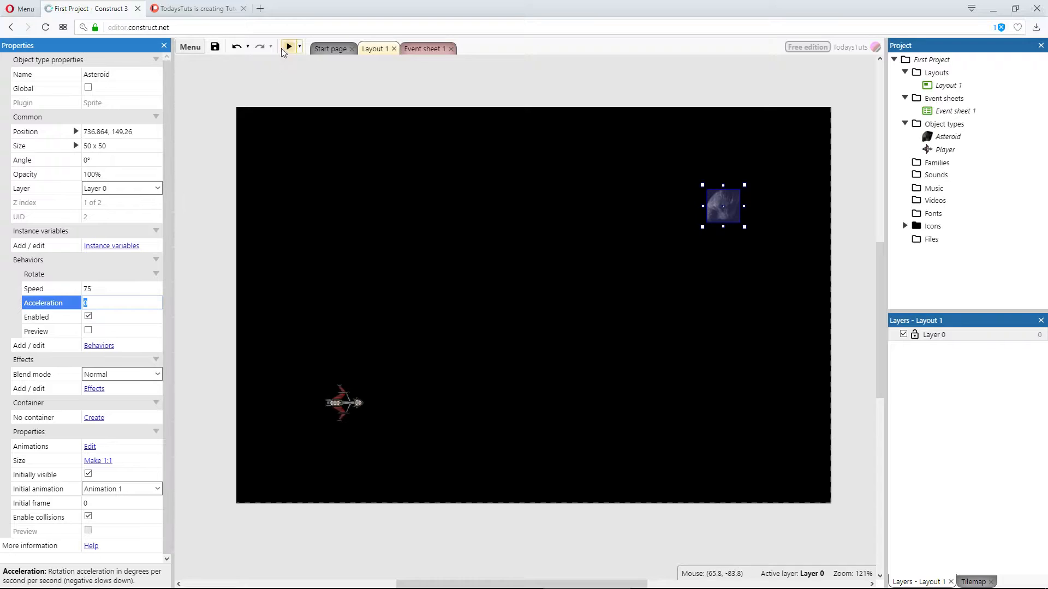
click(288, 47)
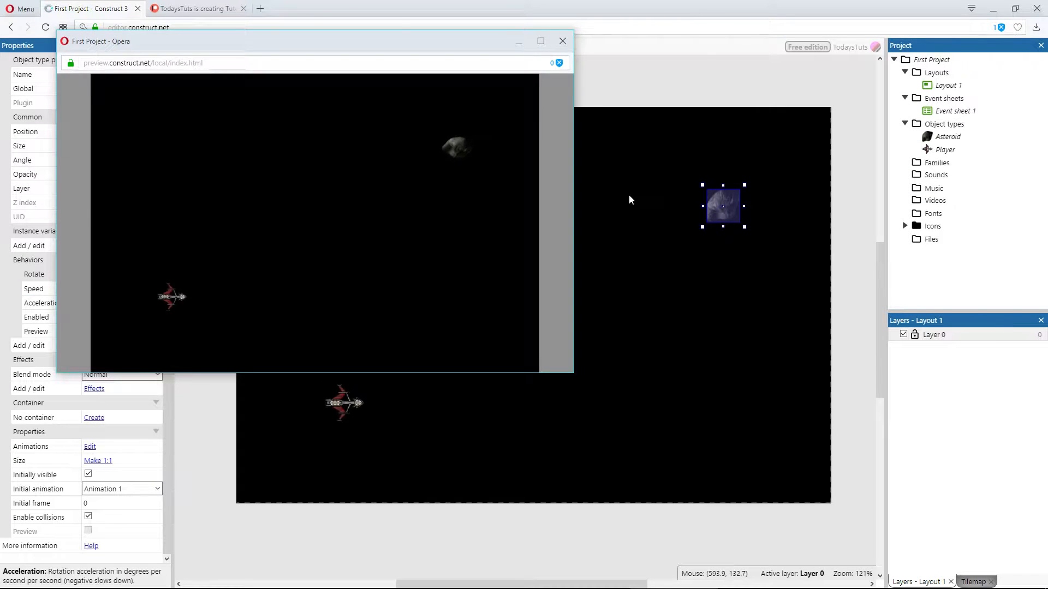
mouse_move(588, 202)
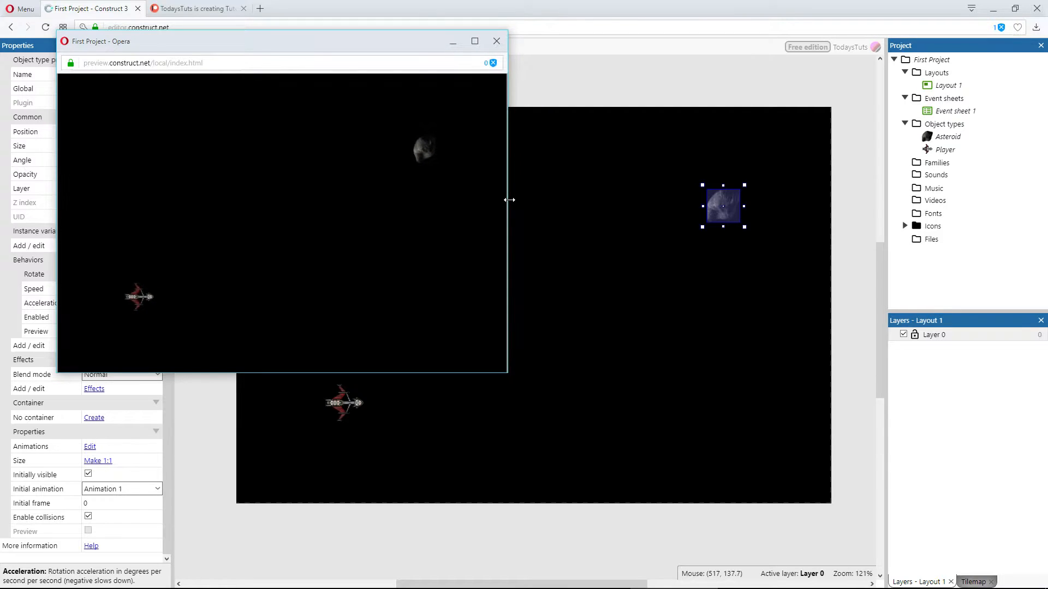
click(496, 41)
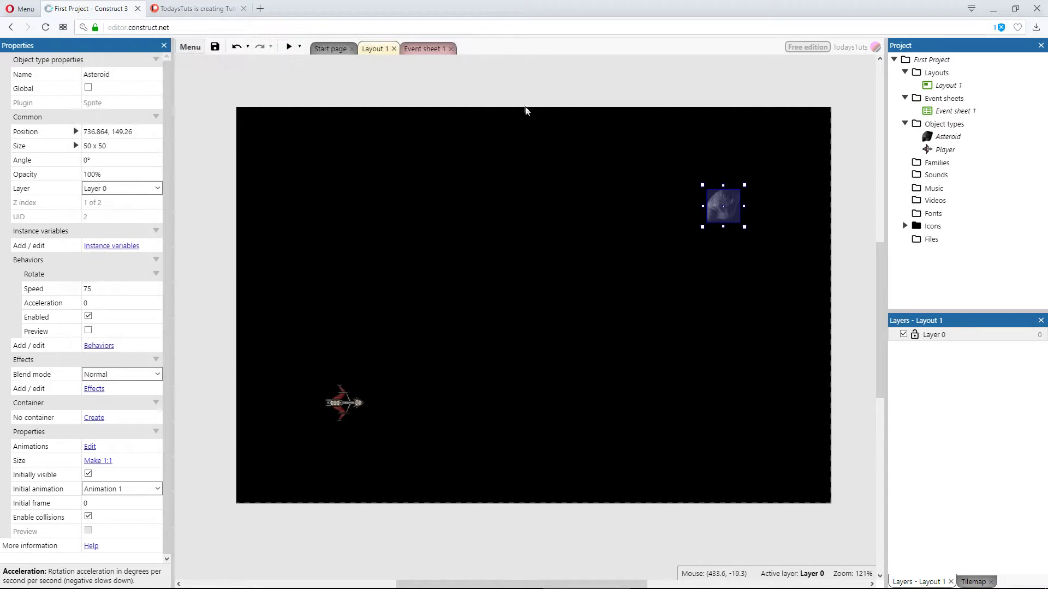
mouse_move(547, 182)
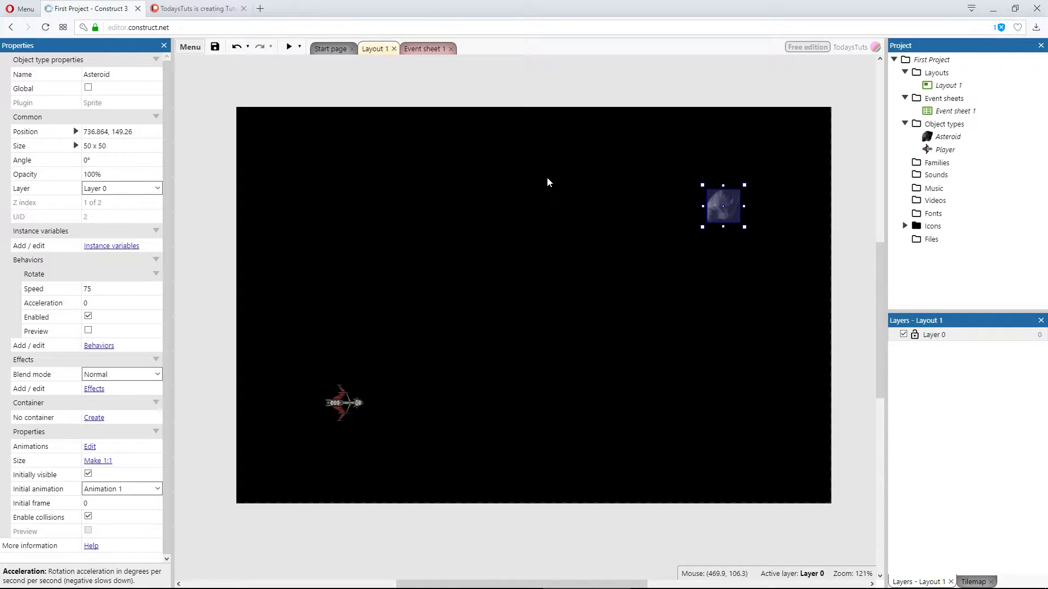
mouse_move(111, 354)
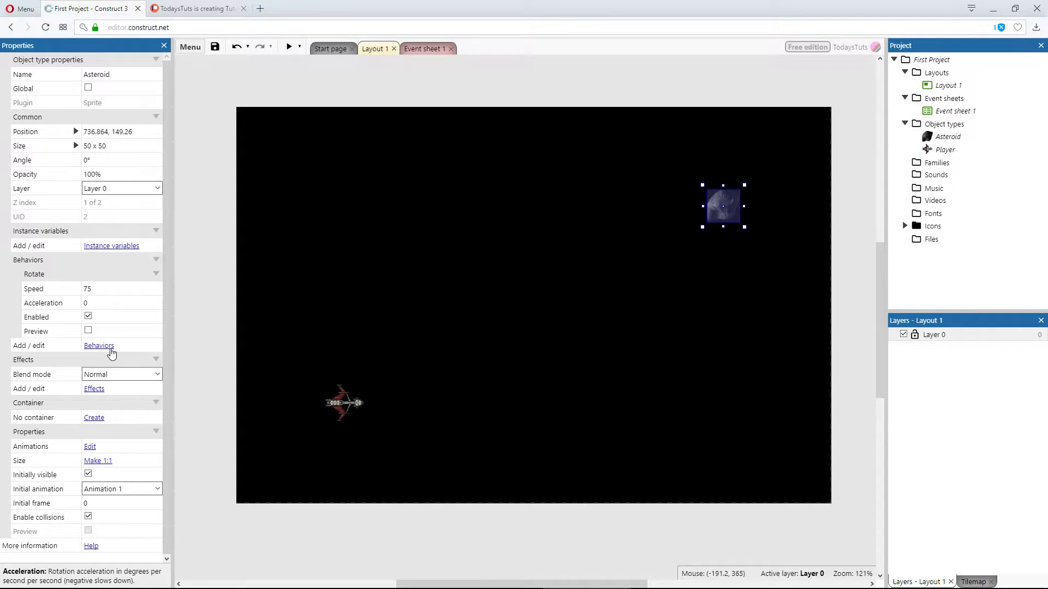
- Add the Bullet movement behavior to the Asteroid and close its behaviors list
click(98, 345)
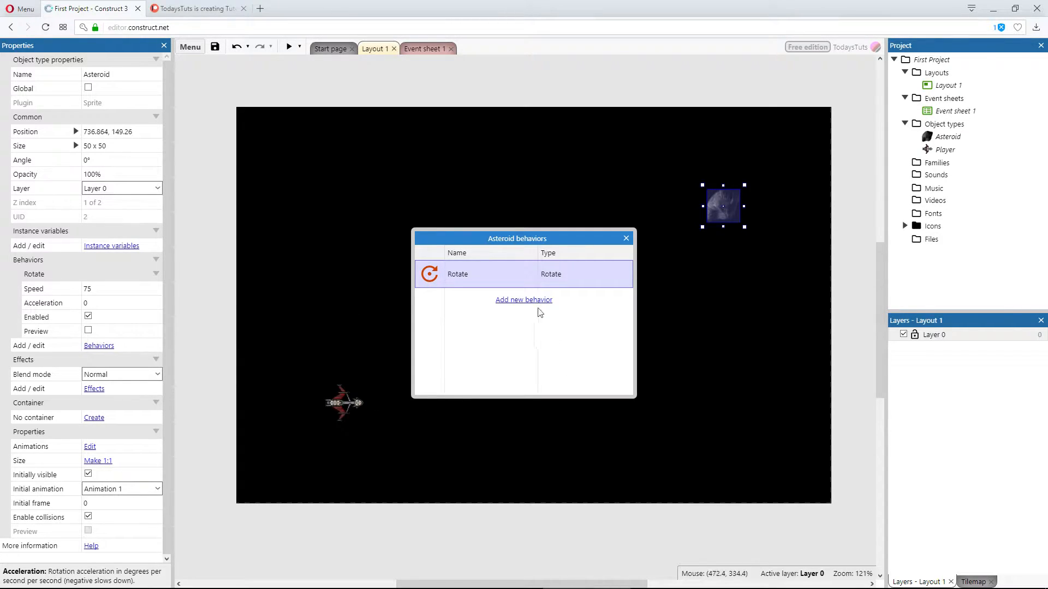
click(523, 300)
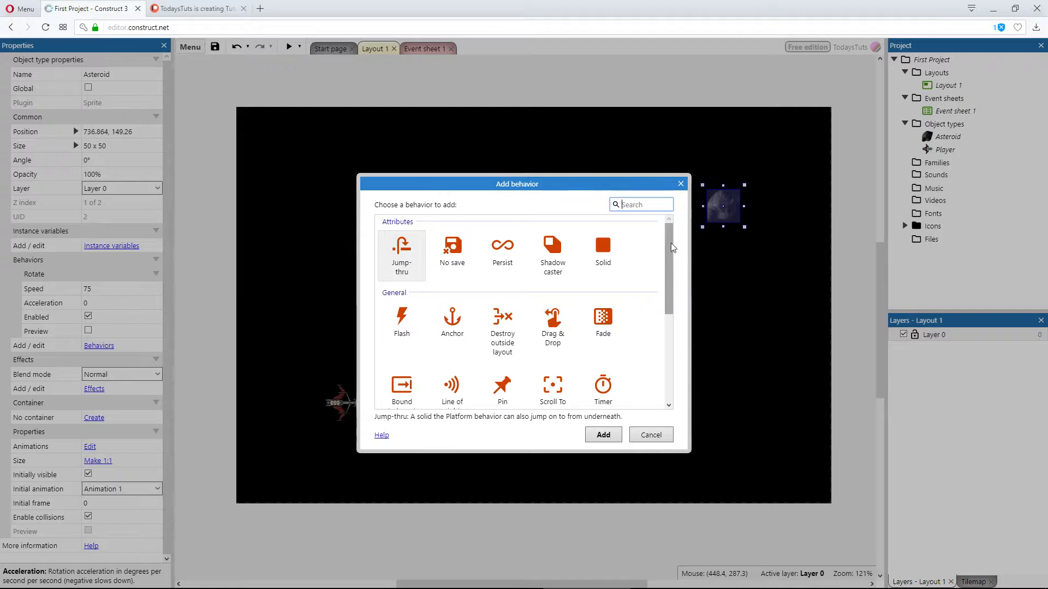
scroll(down, 3)
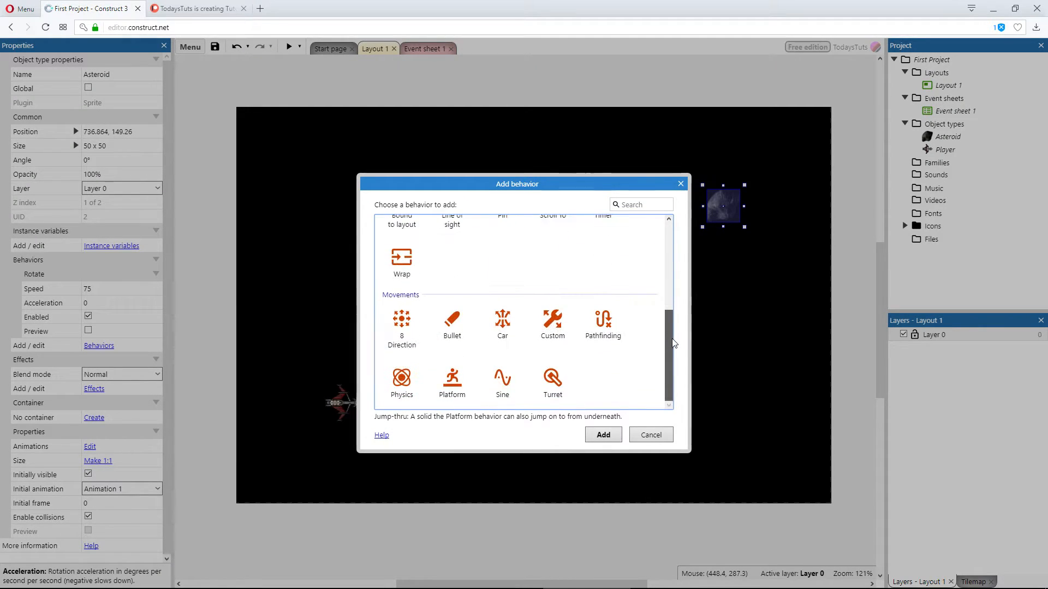
click(452, 321)
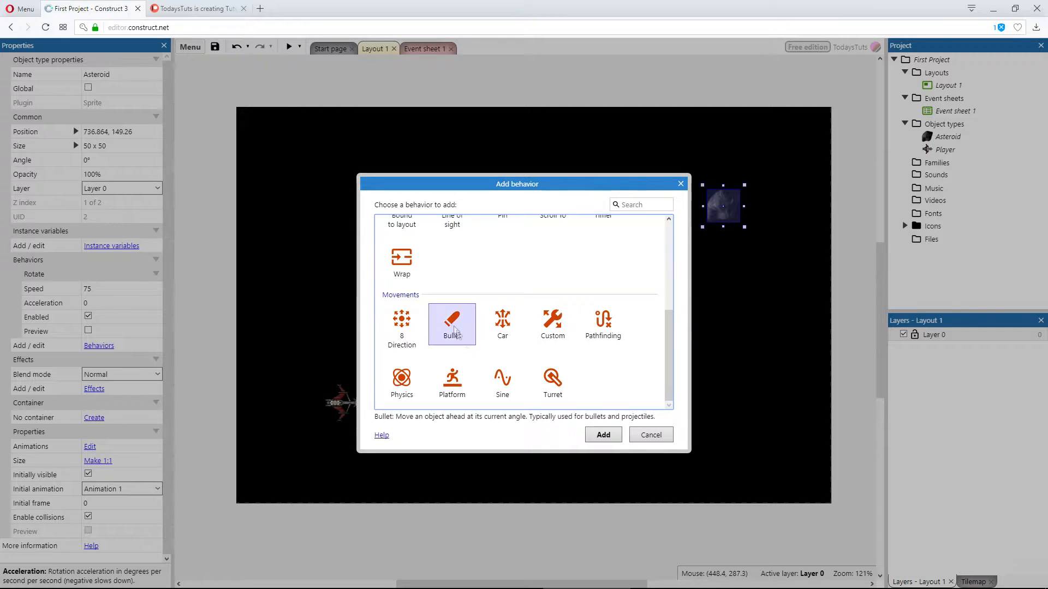
click(601, 434)
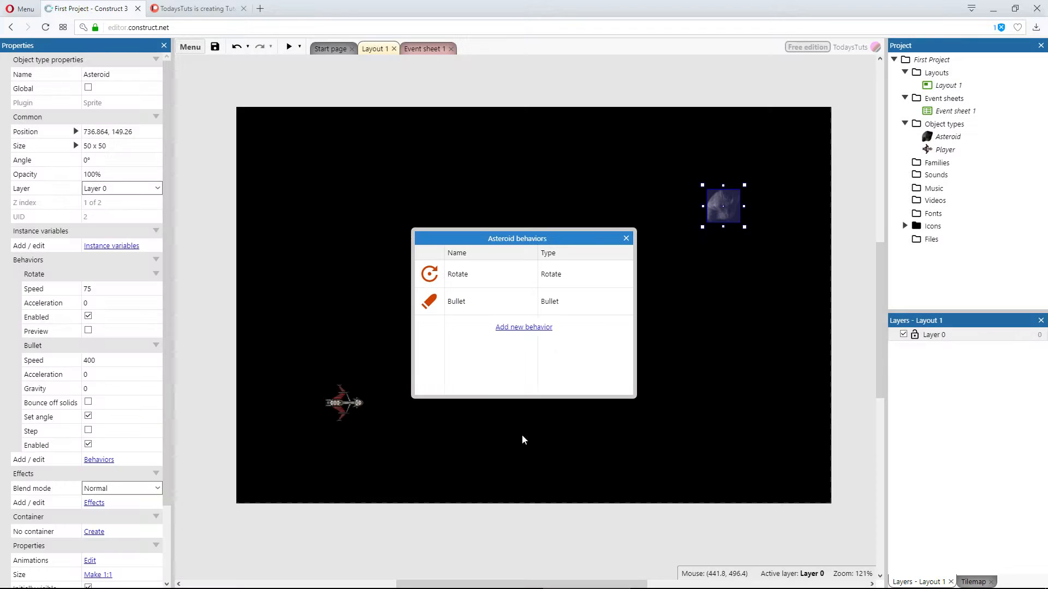
click(625, 238)
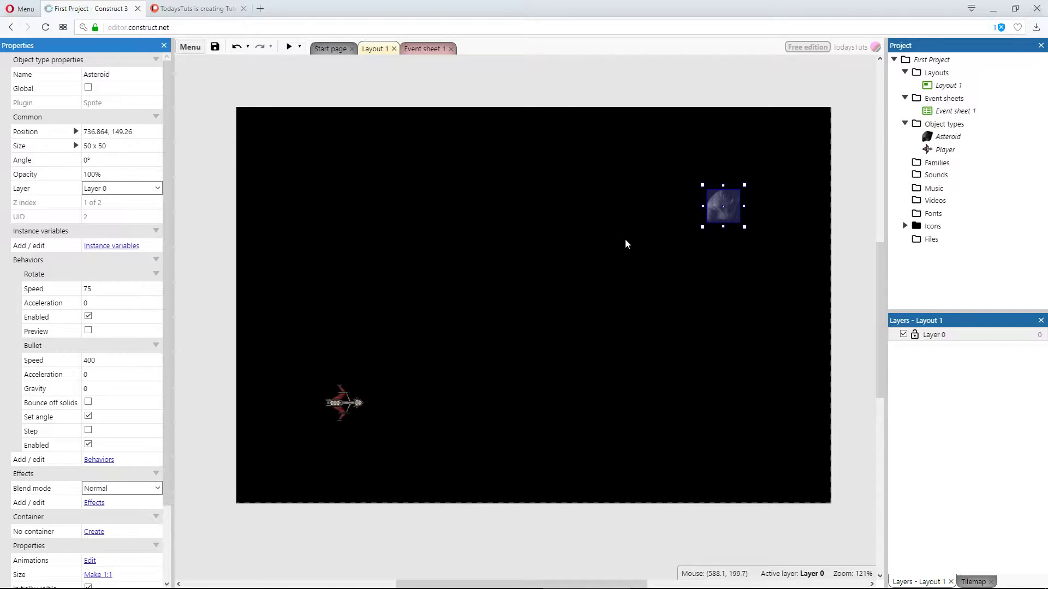
click(287, 46)
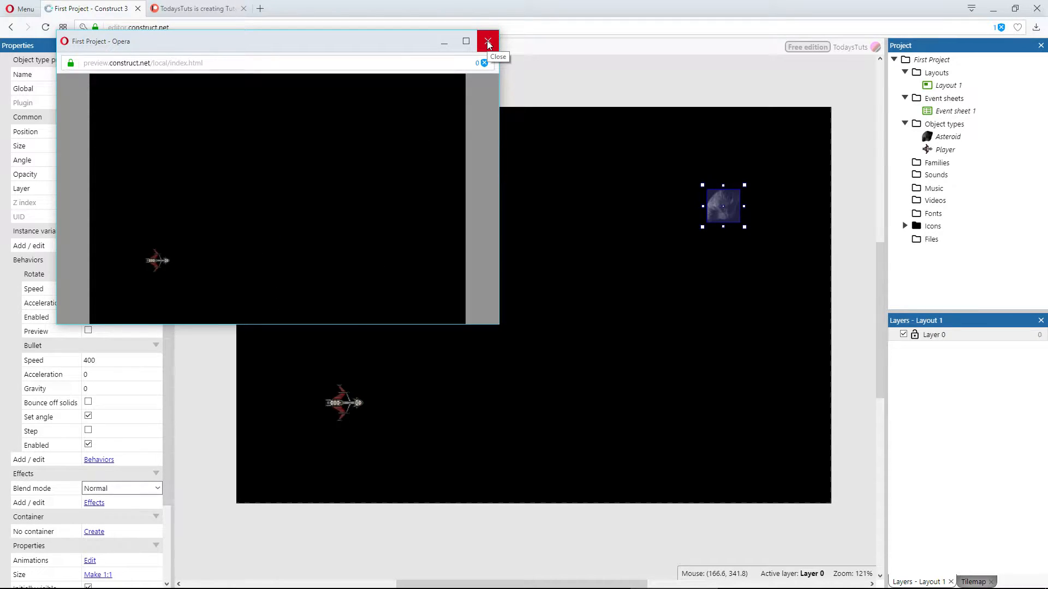
click(488, 41)
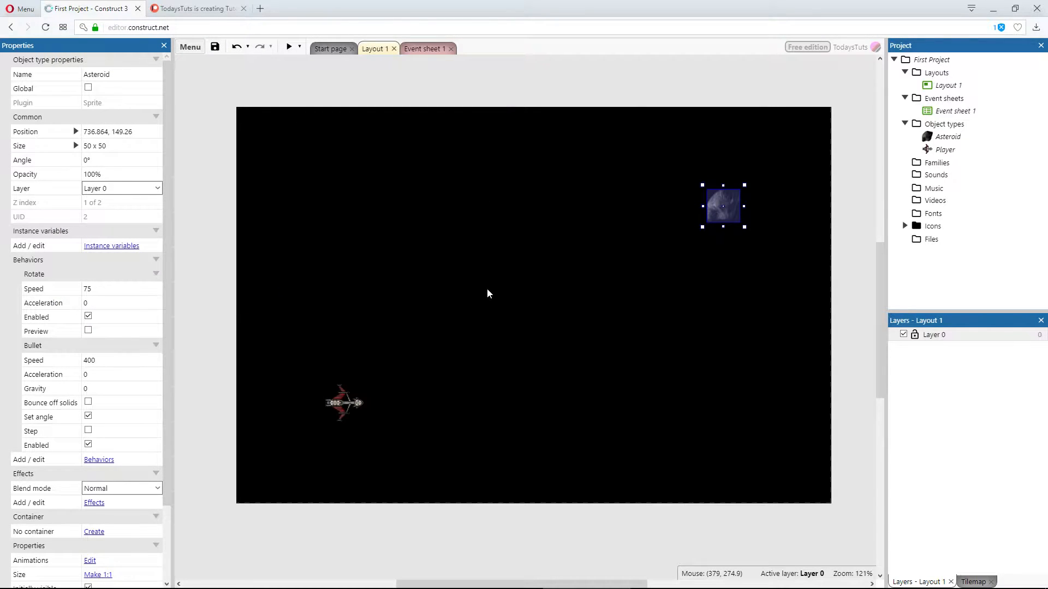
mouse_move(846, 360)
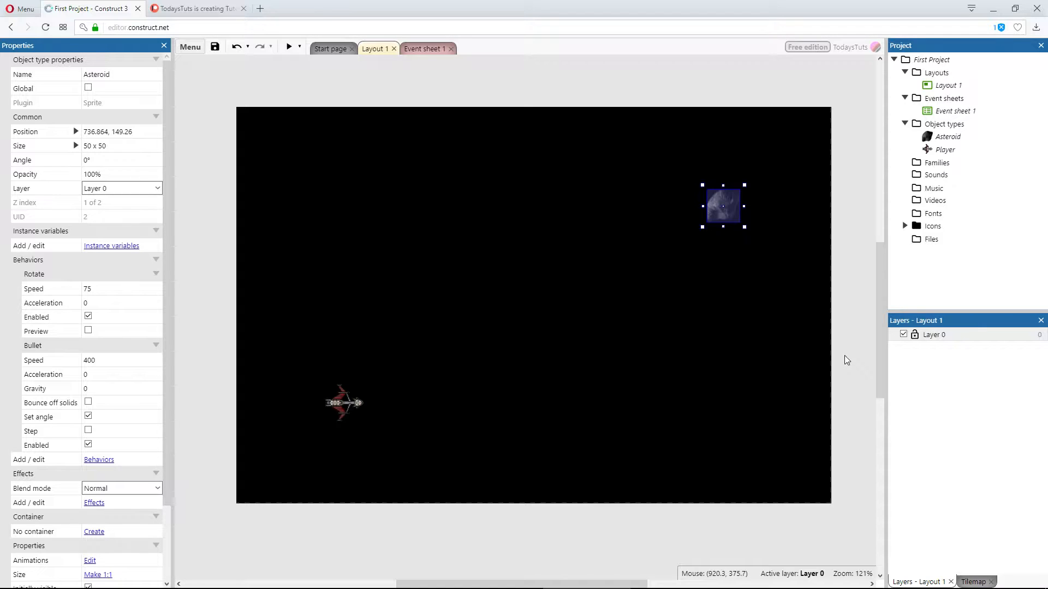
mouse_move(760, 204)
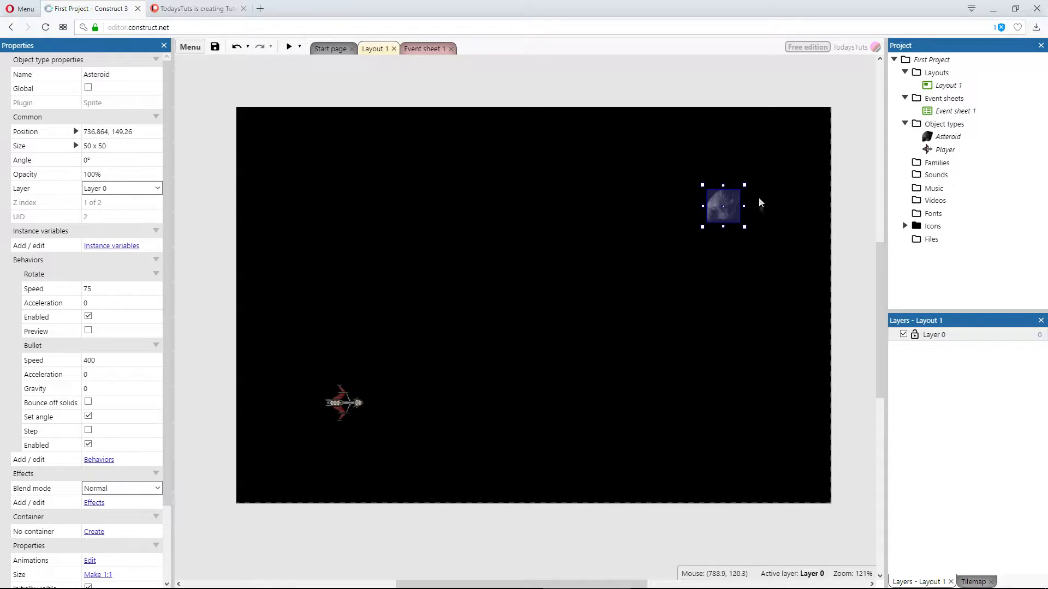
mouse_move(744, 294)
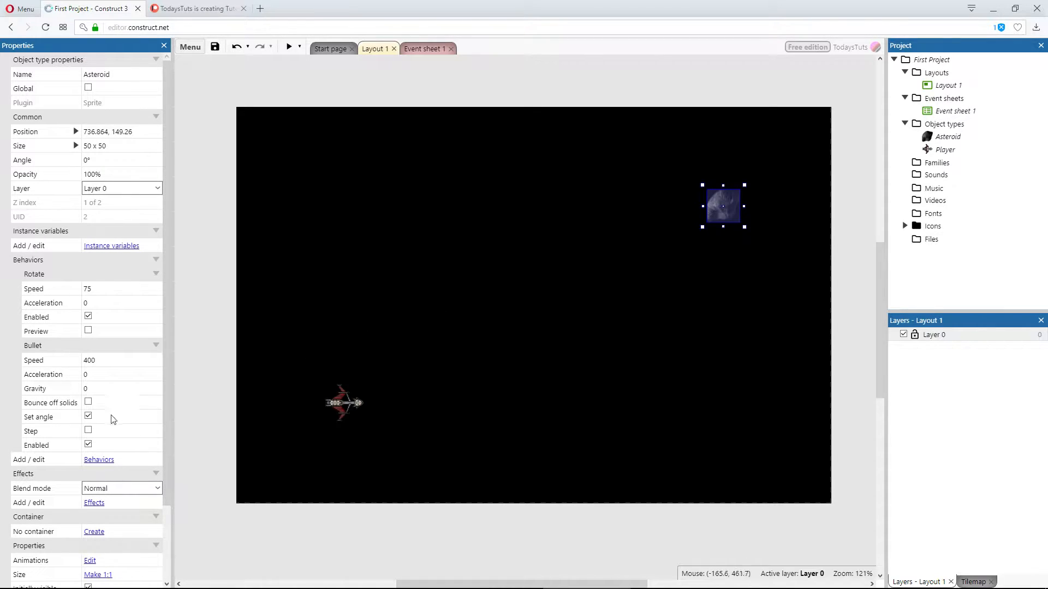
- Turn off Bullet Set angle, set Bullet speed to -400, and preview
click(88, 417)
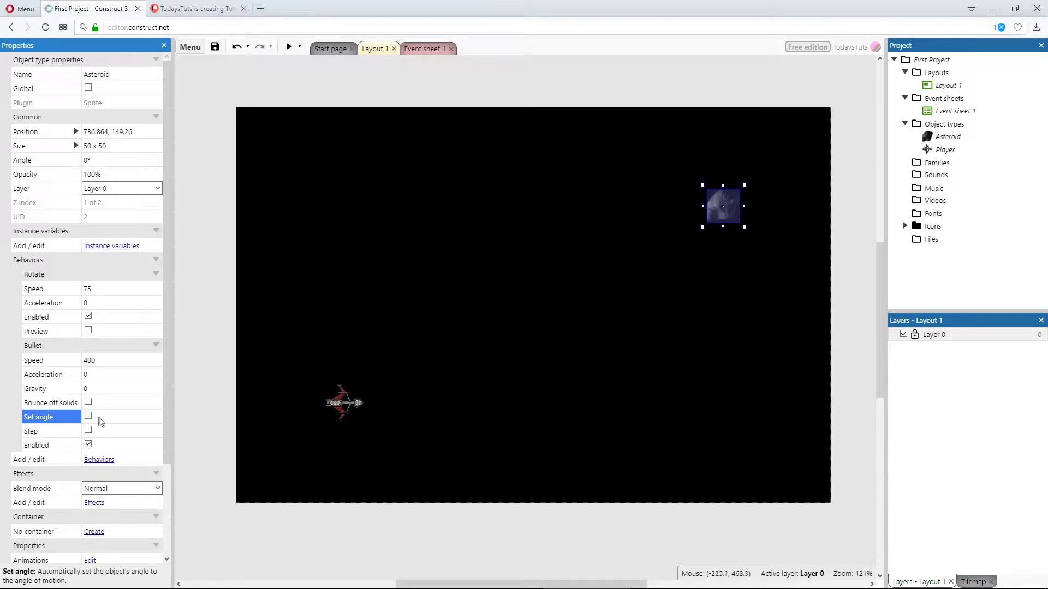
click(286, 46)
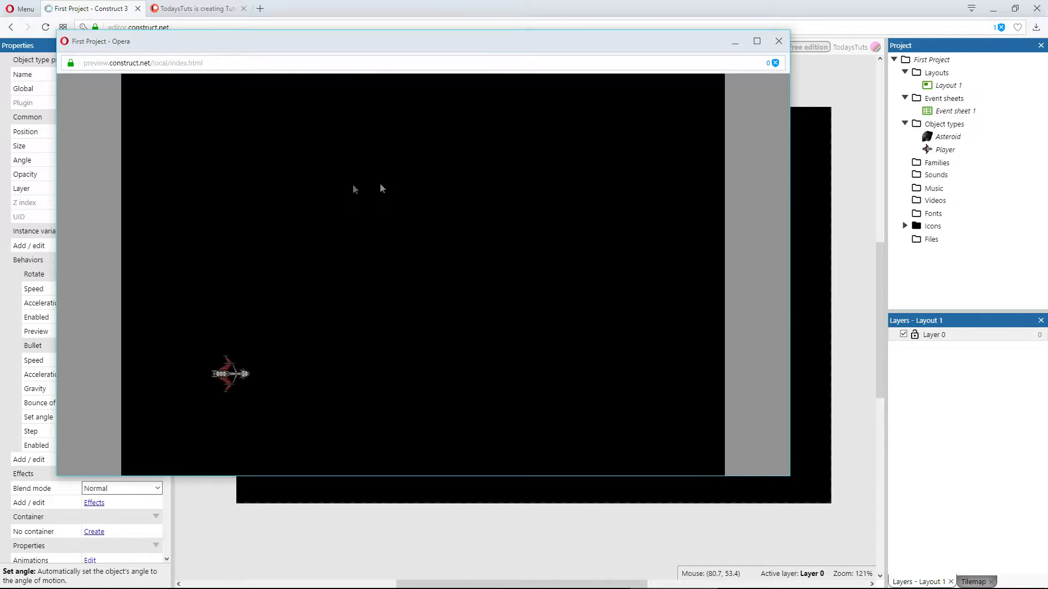
click(777, 40)
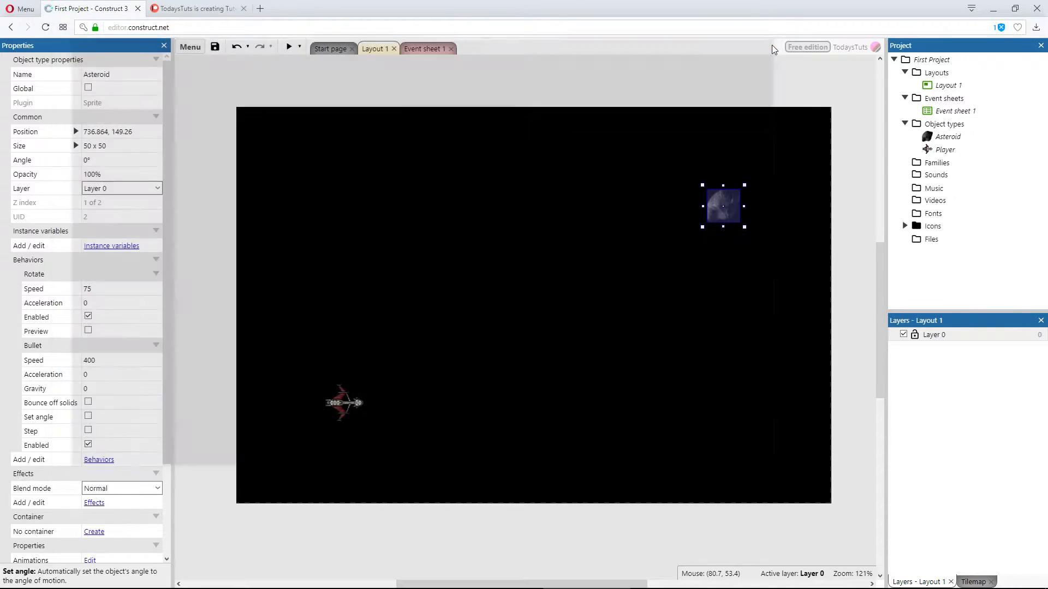
mouse_move(750, 292)
text(-400)
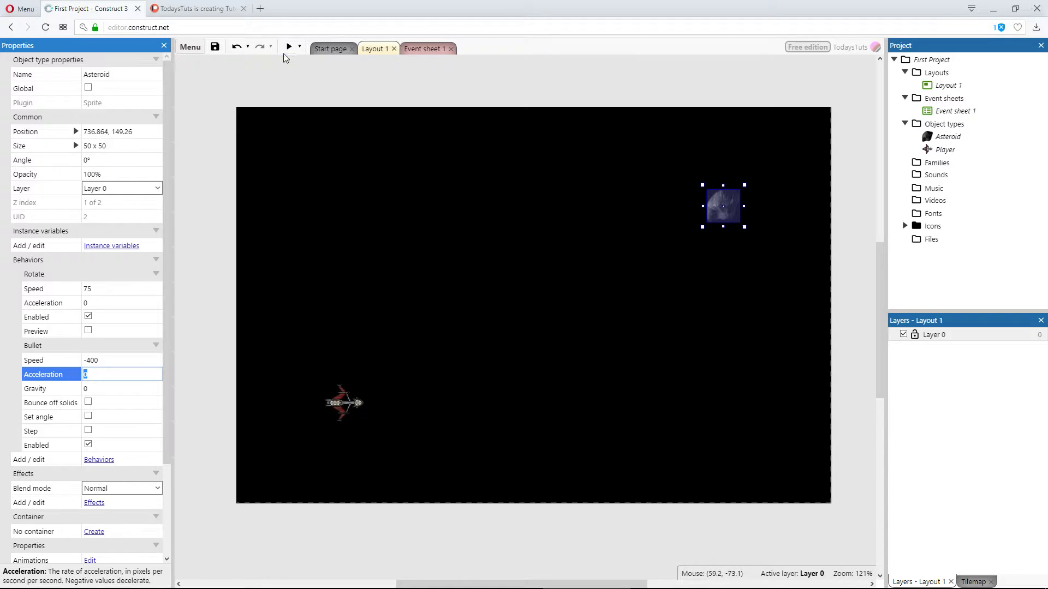
click(289, 47)
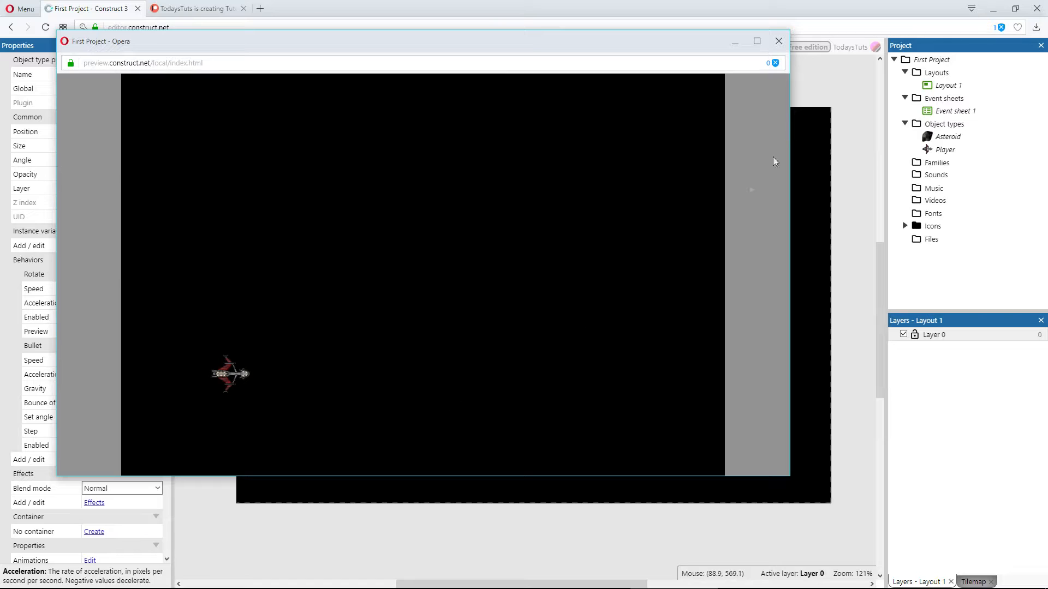
- Set the Asteroid's Bullet speed to -200 and check the slower motion in a preview
click(778, 41)
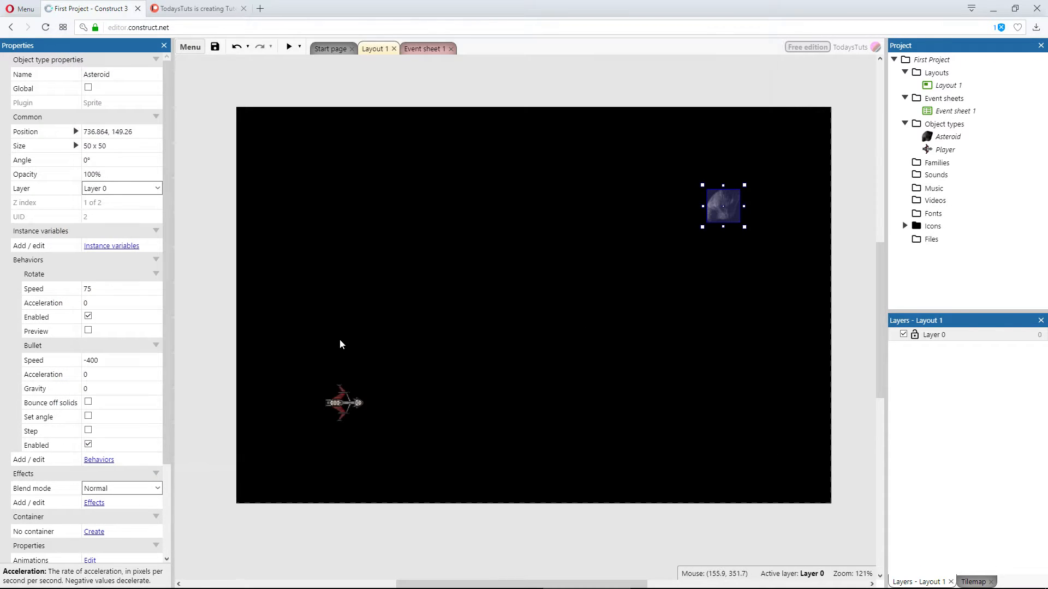
mouse_move(209, 334)
text(-200)
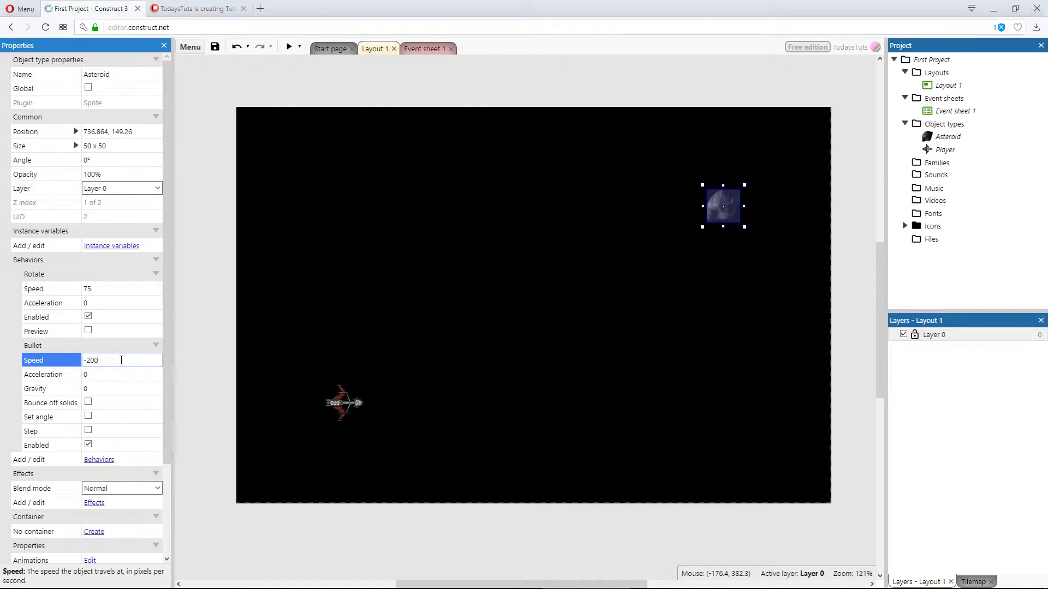
click(286, 47)
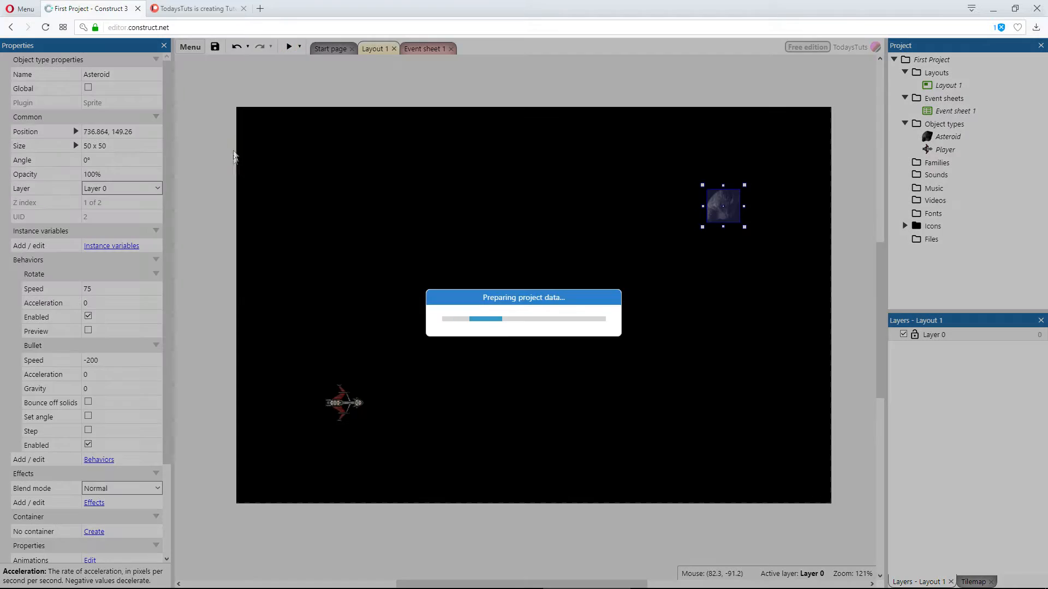
click(288, 47)
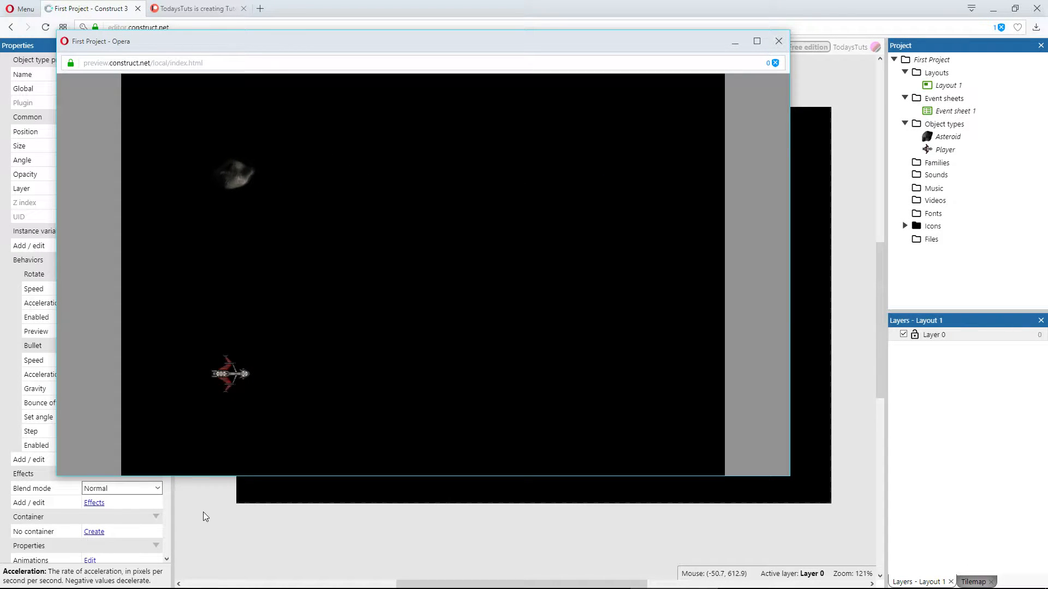
click(778, 41)
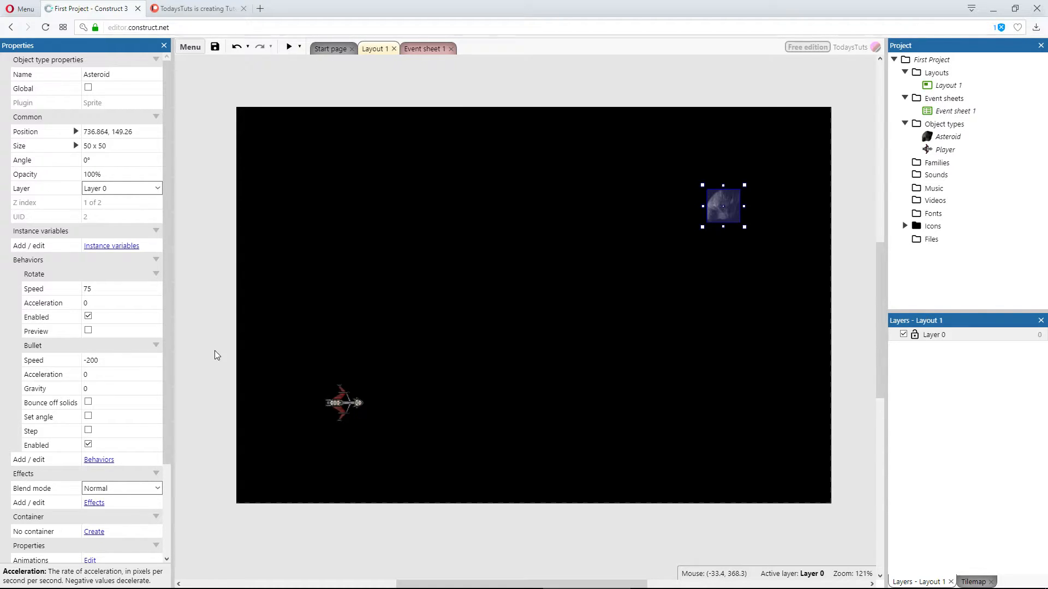
mouse_move(434, 101)
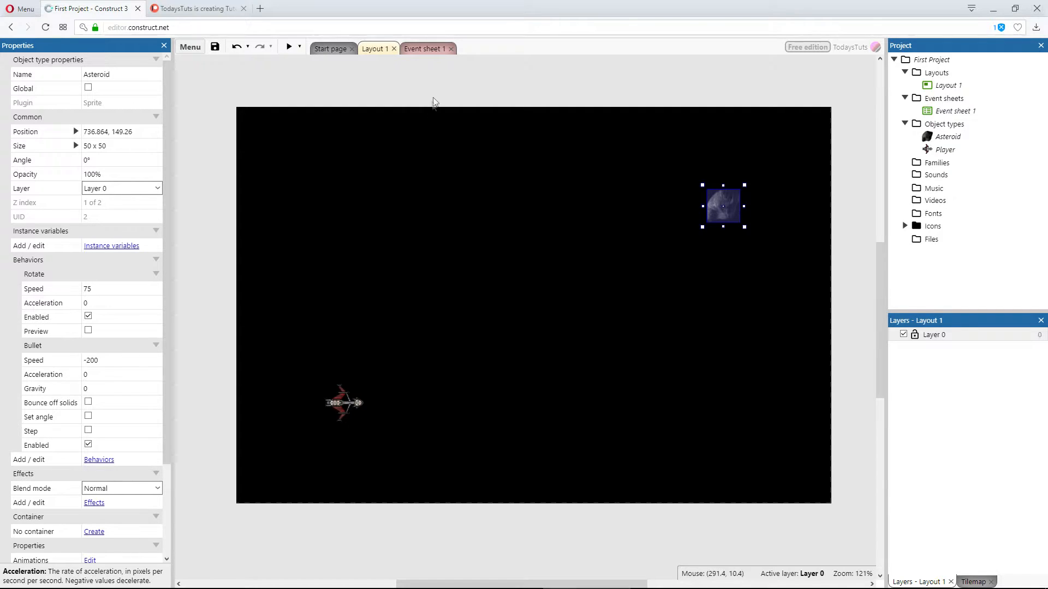
mouse_move(425, 48)
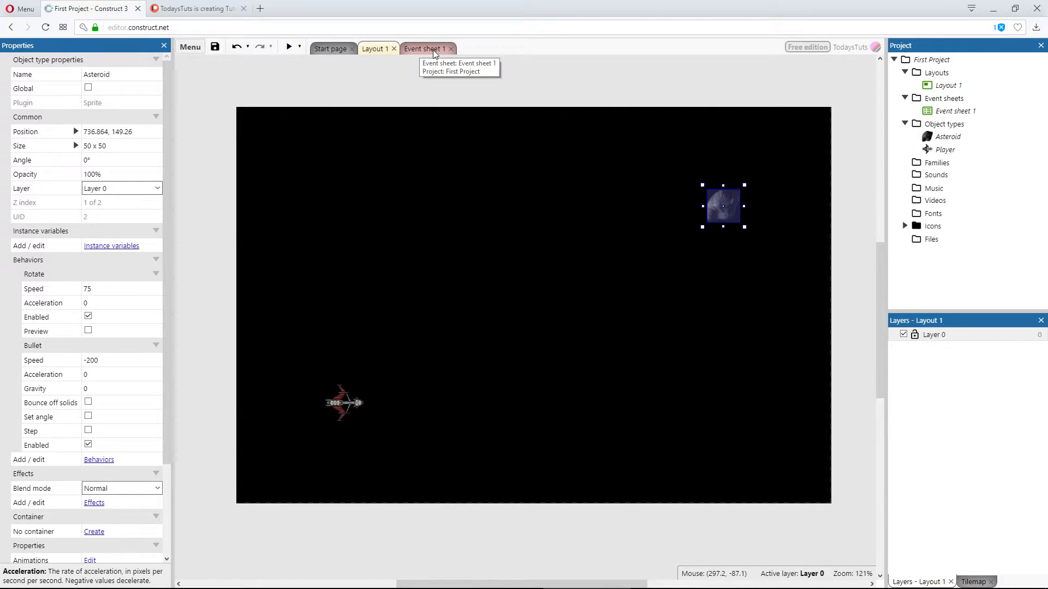
mouse_move(944, 86)
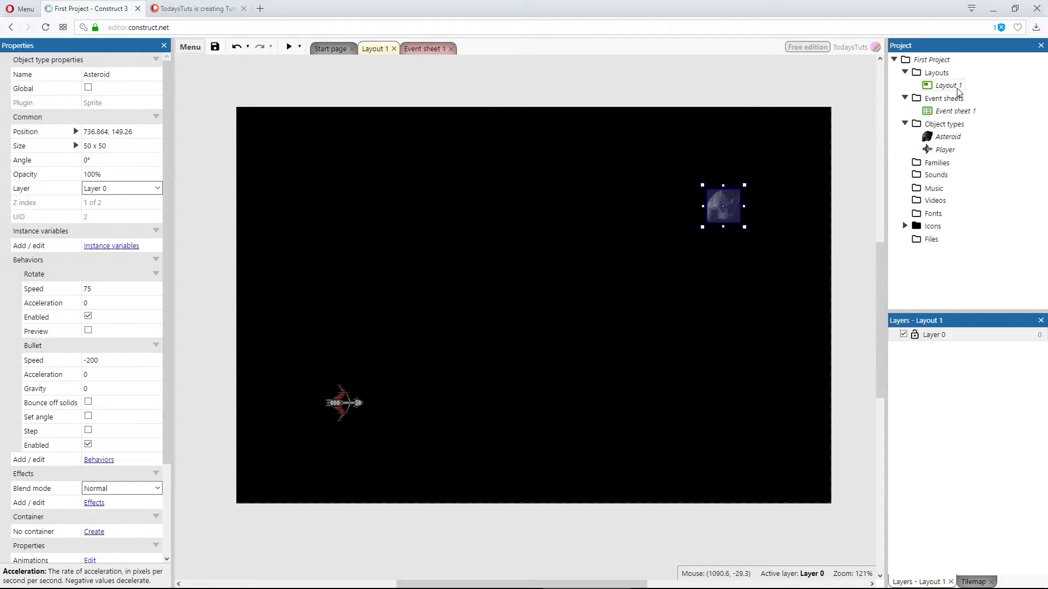
mouse_move(973, 113)
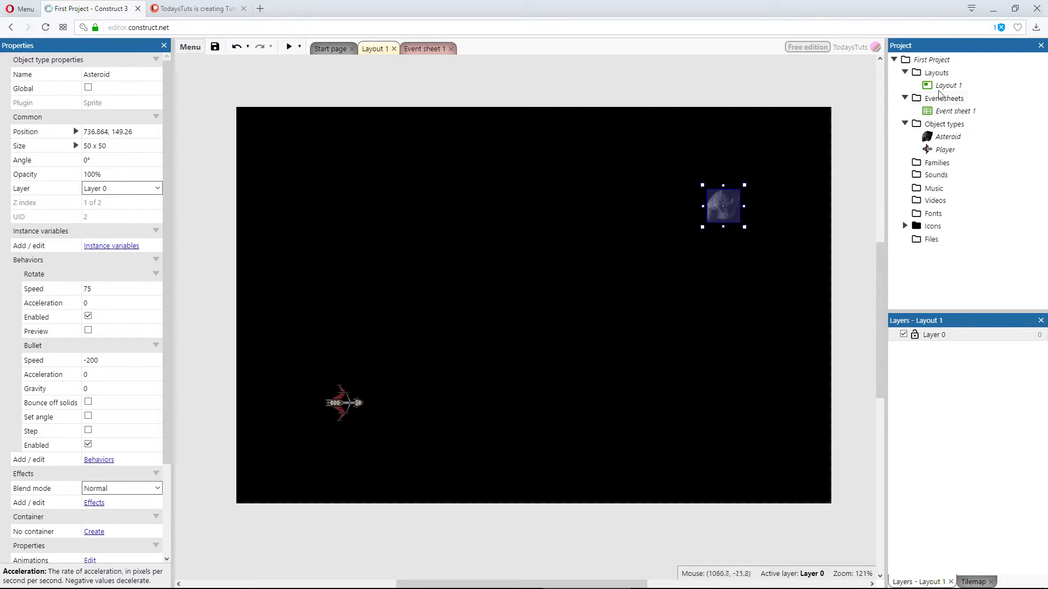
- Select Layout 1 and confirm its Event sheet property is Event sheet 1
click(946, 85)
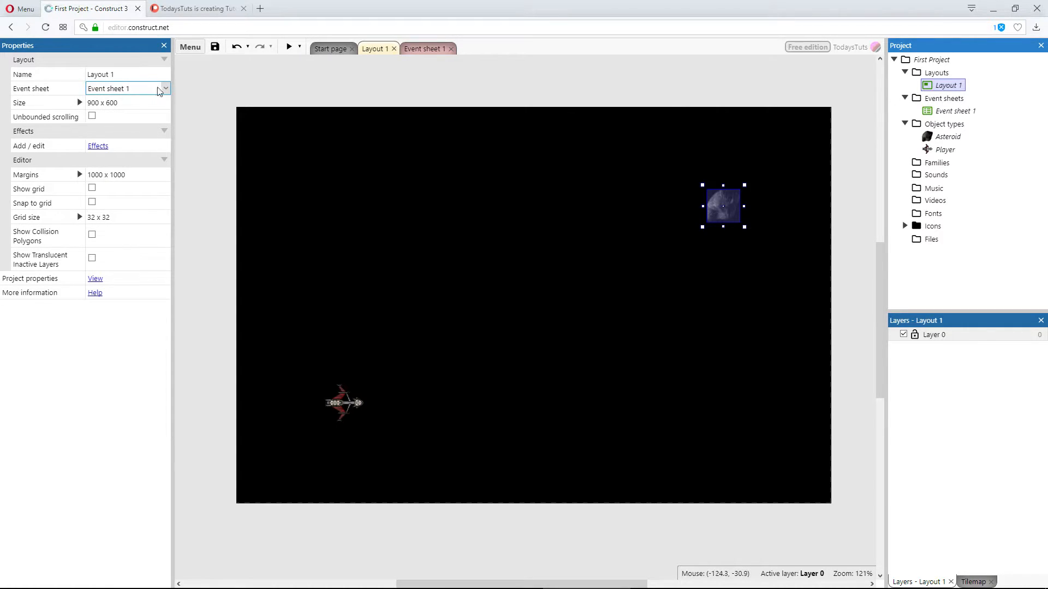
click(164, 88)
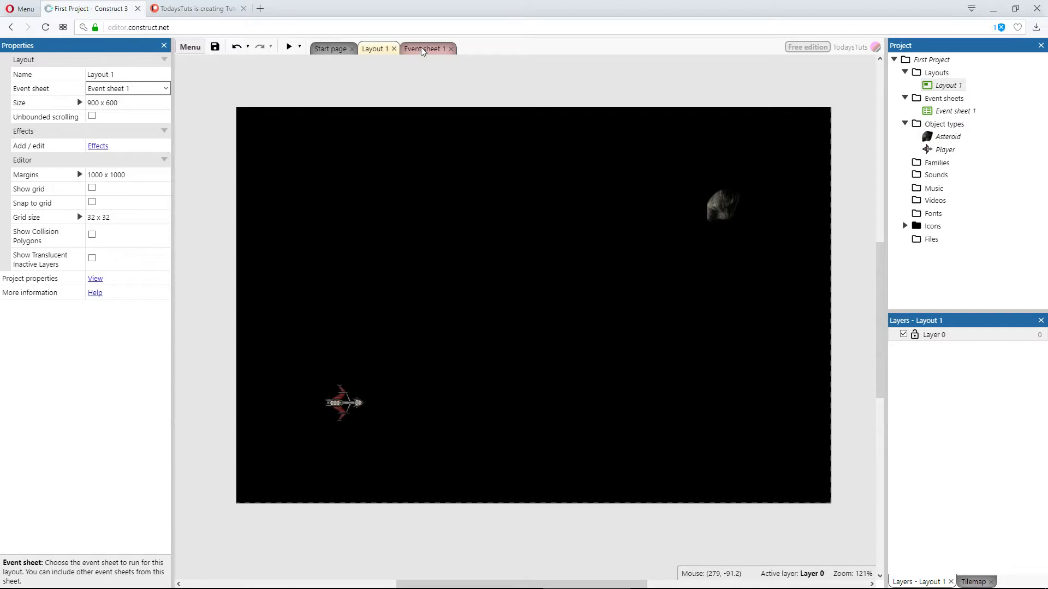
- Add a System 'Every 5 seconds' condition as the first event in Event sheet 1
click(425, 48)
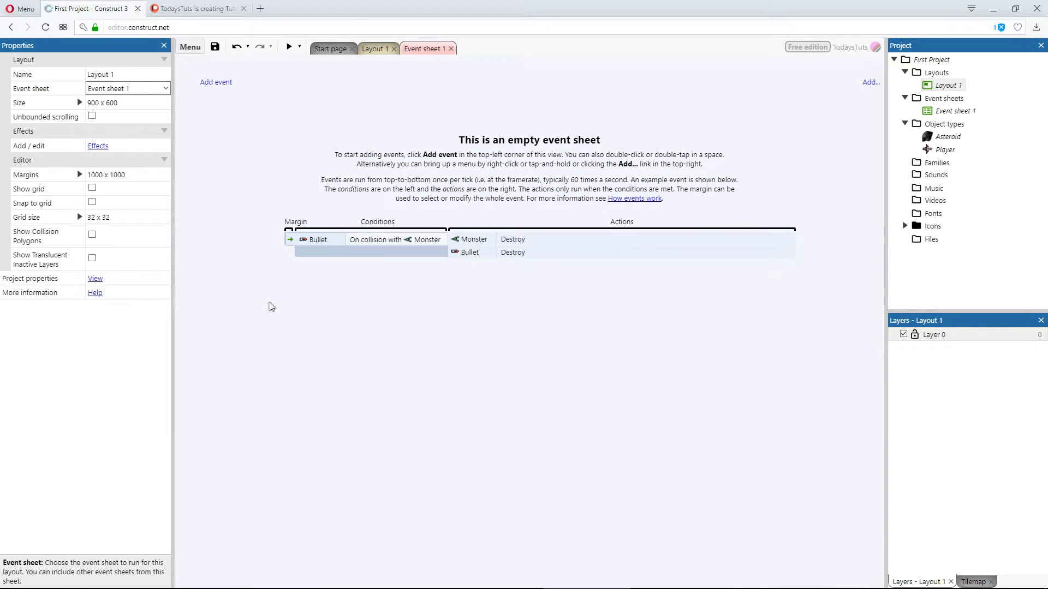
mouse_move(266, 307)
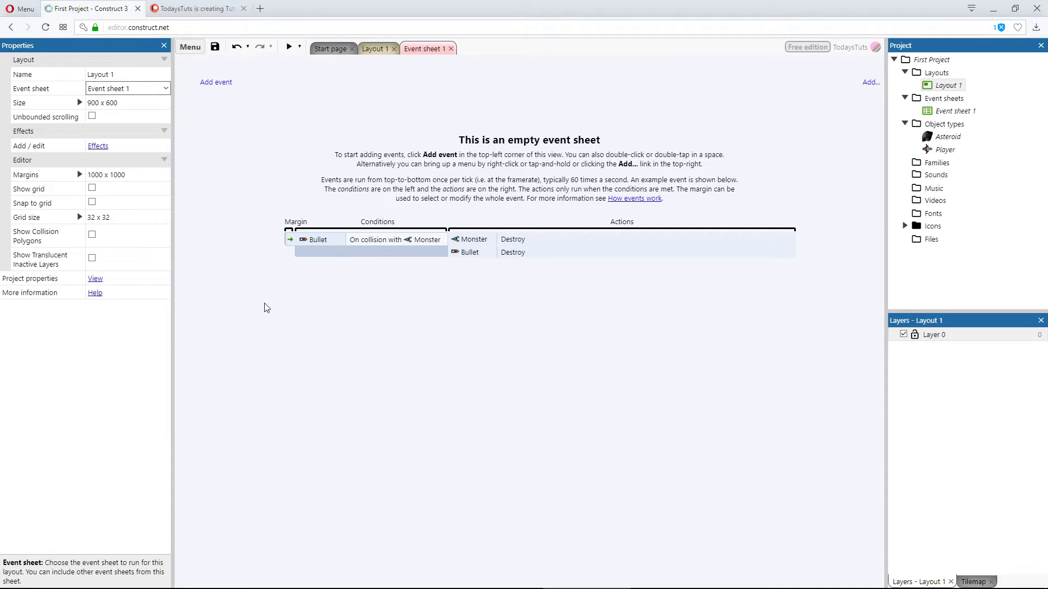
mouse_move(227, 95)
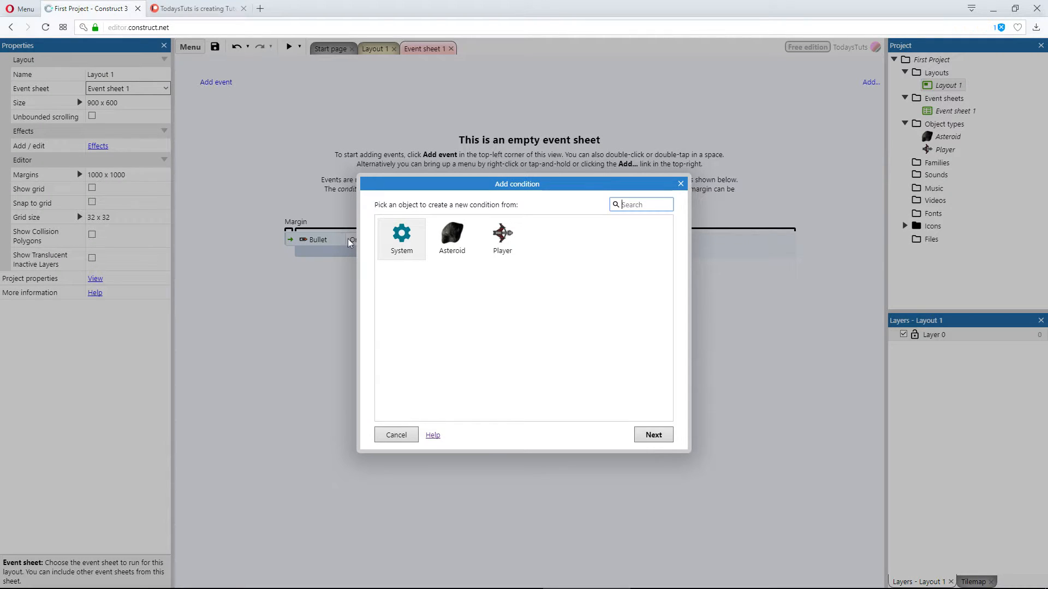
mouse_move(431, 295)
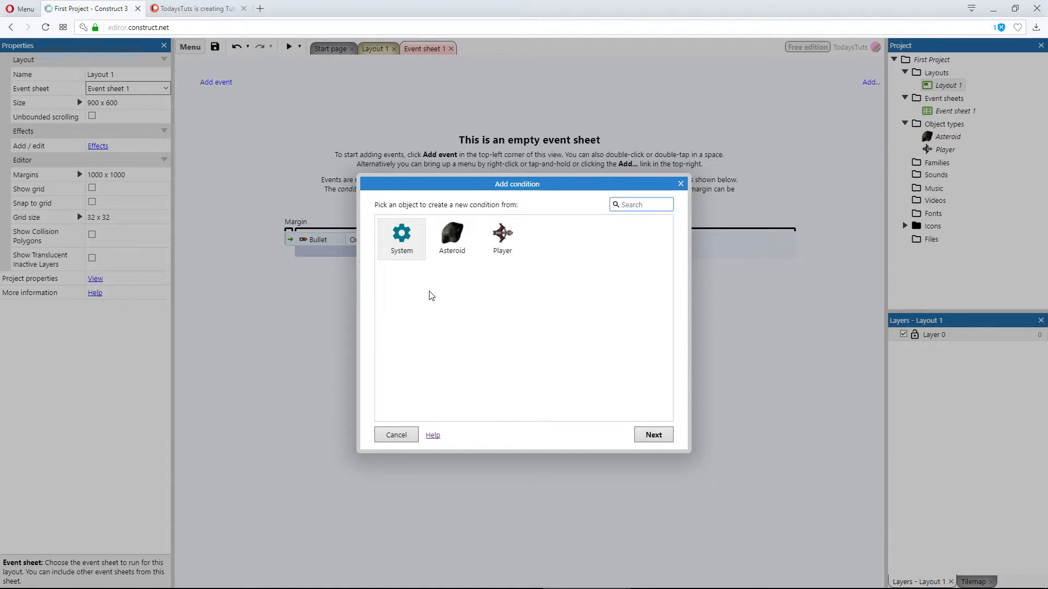
click(640, 204)
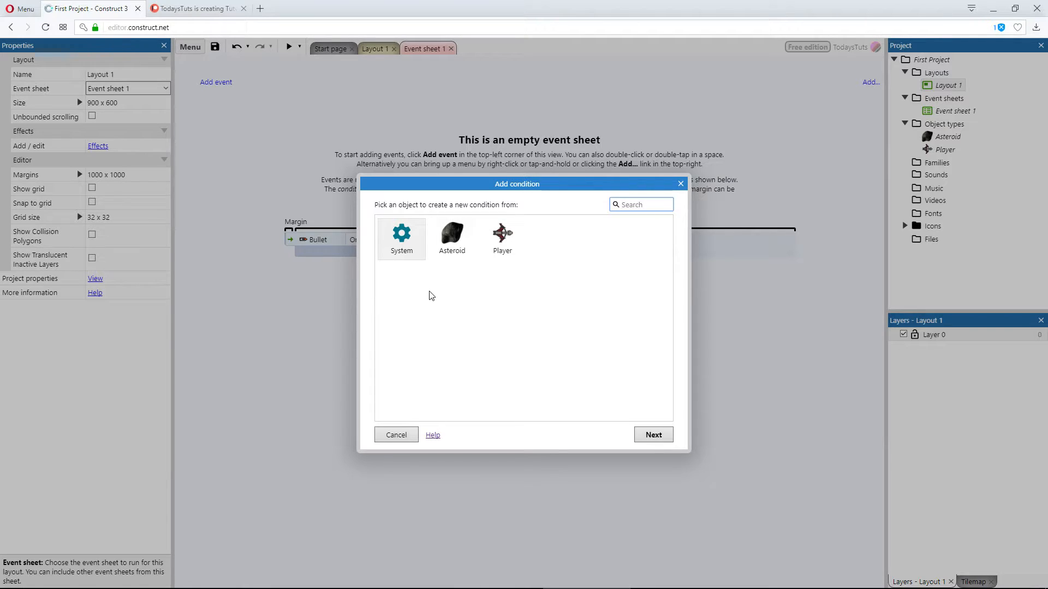
click(640, 204)
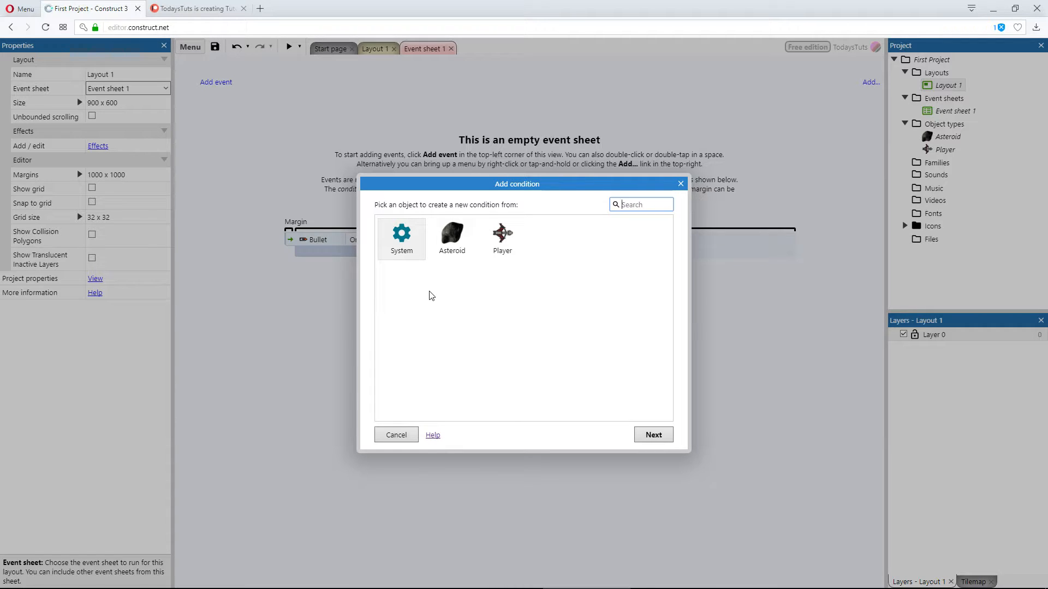
mouse_move(419, 273)
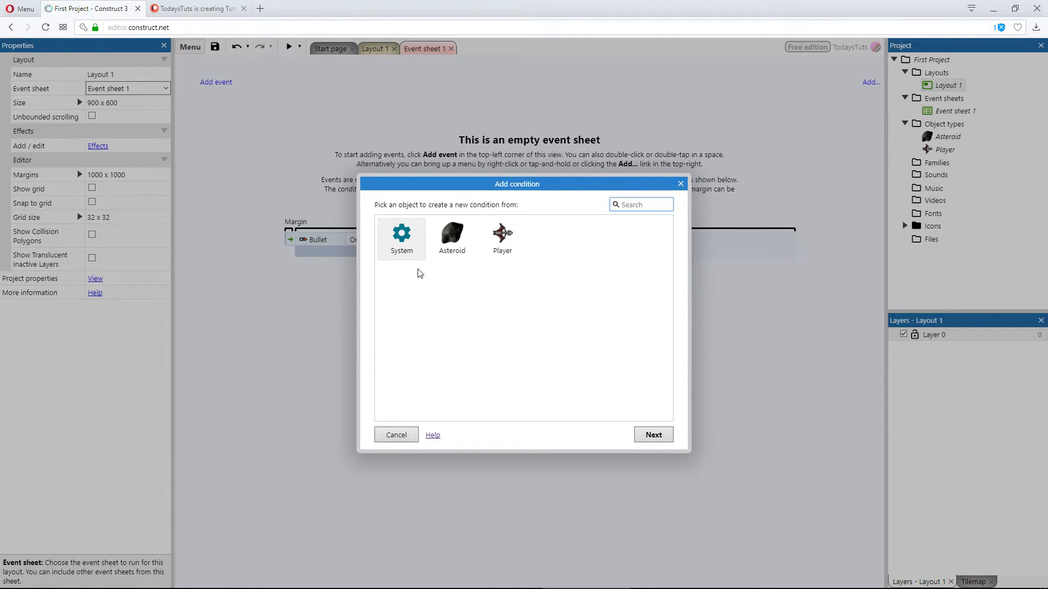
double_click(401, 238)
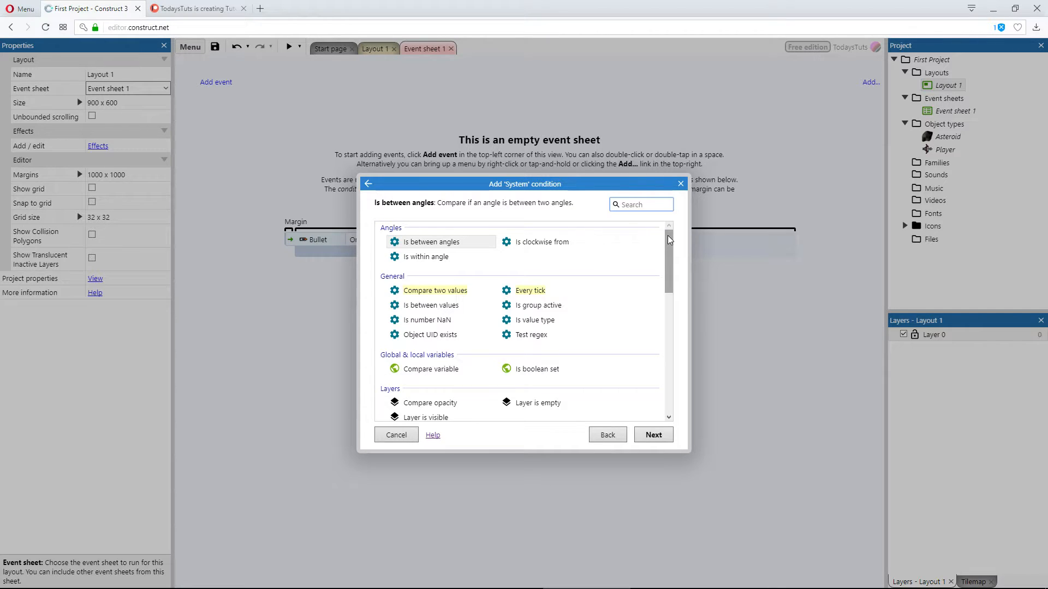
click(639, 205)
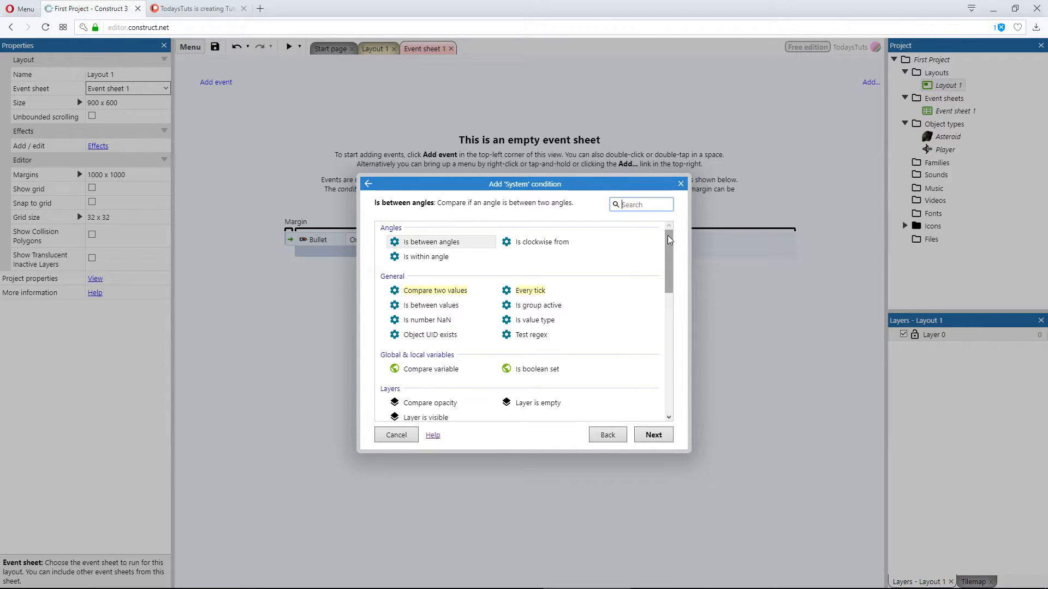
scroll(down, 3)
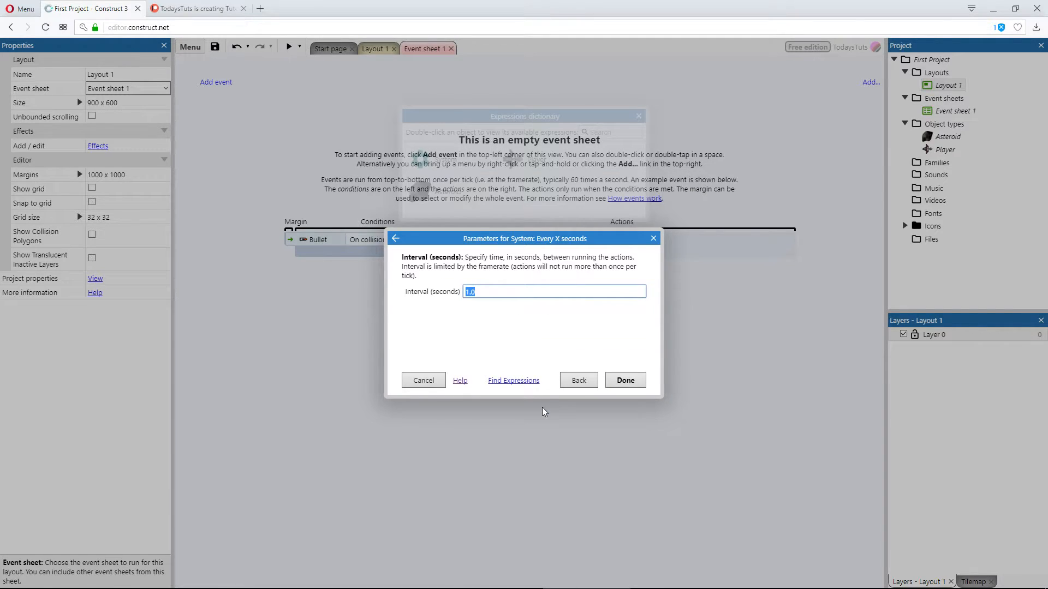
mouse_move(540, 331)
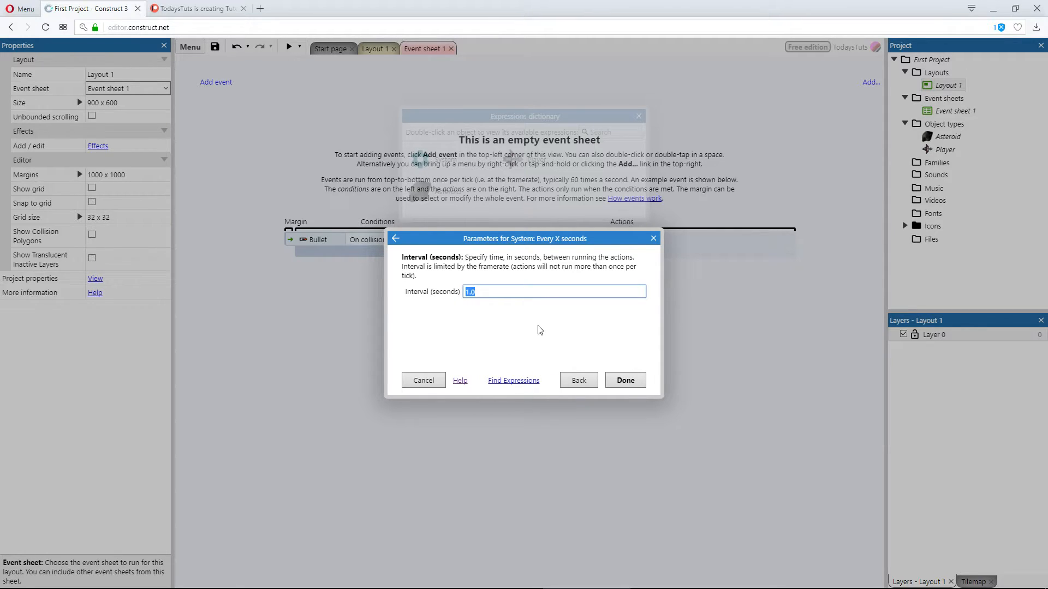
text(5)
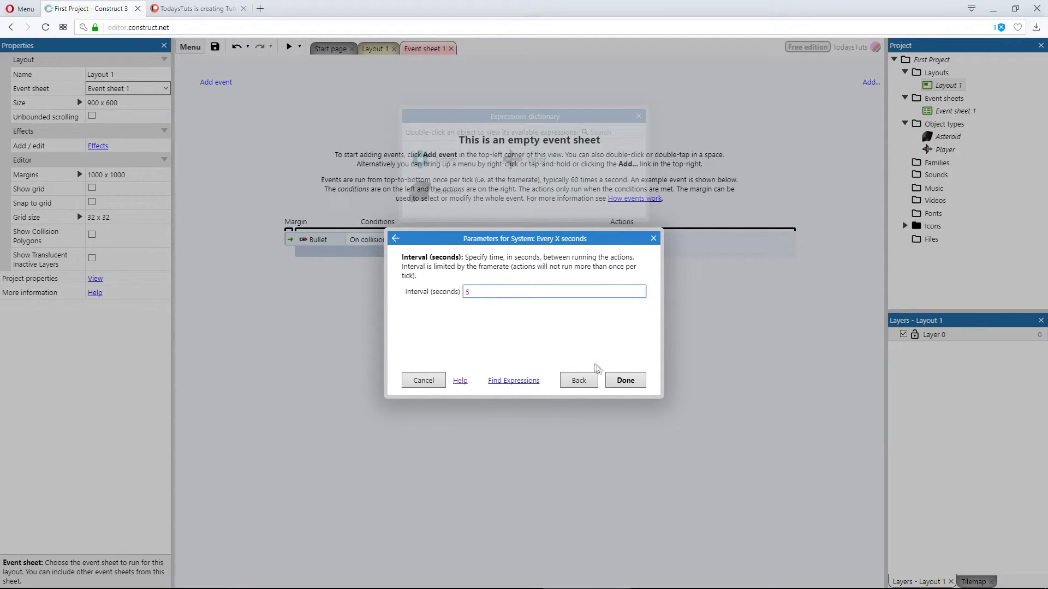
click(624, 380)
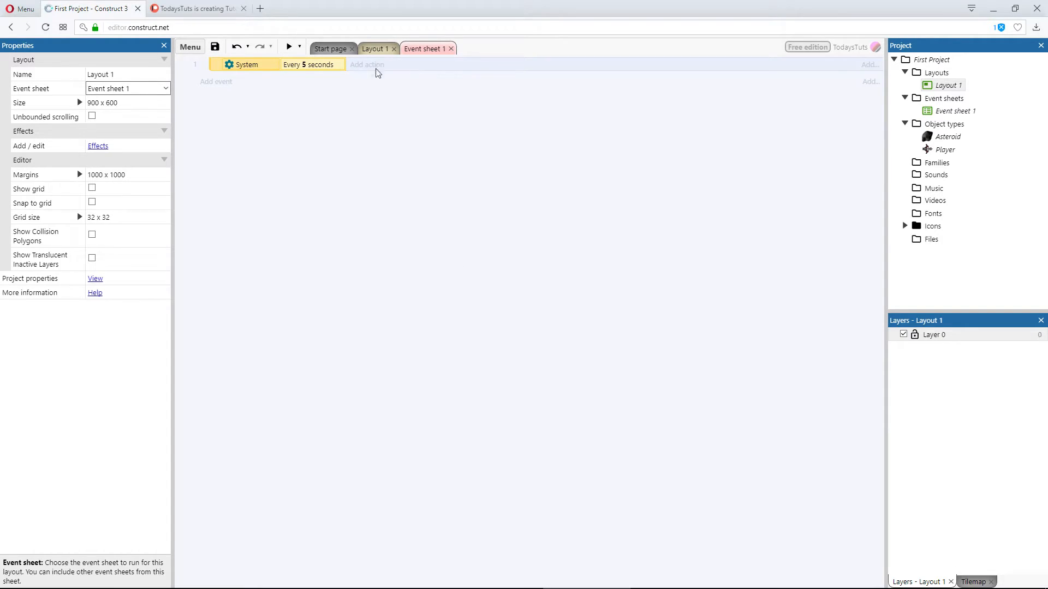
- Add a System Create object action that spawns an Asteroid on layer 0 at (0, 0)
click(366, 64)
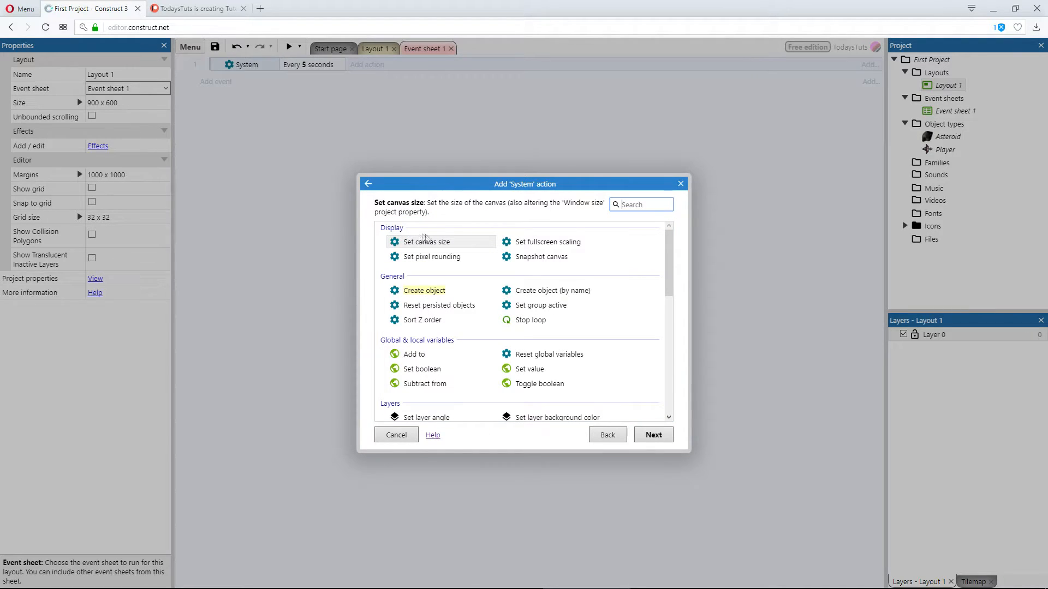
mouse_move(605, 304)
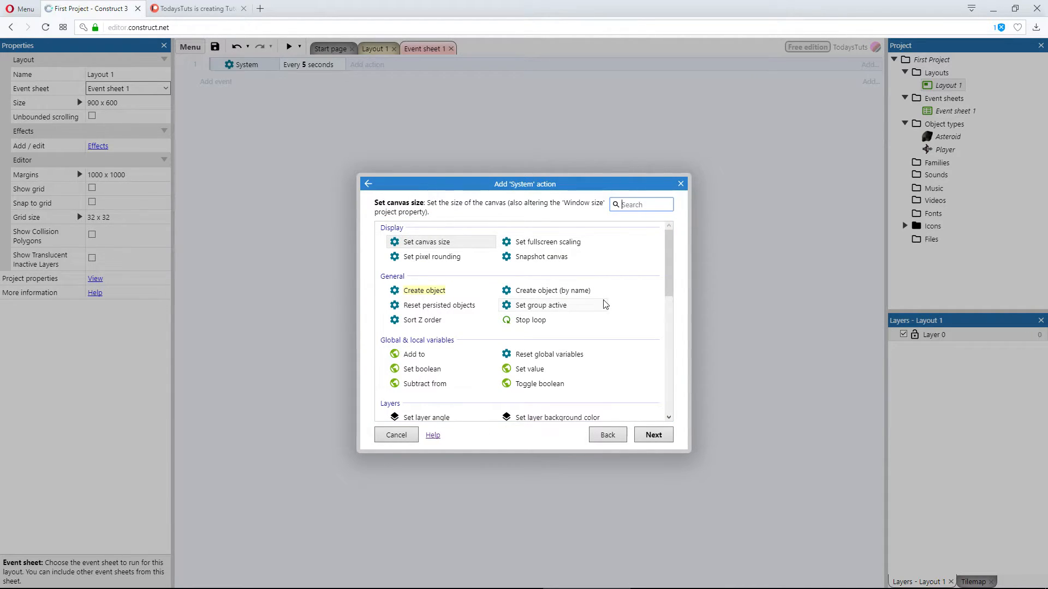
scroll(down, 3)
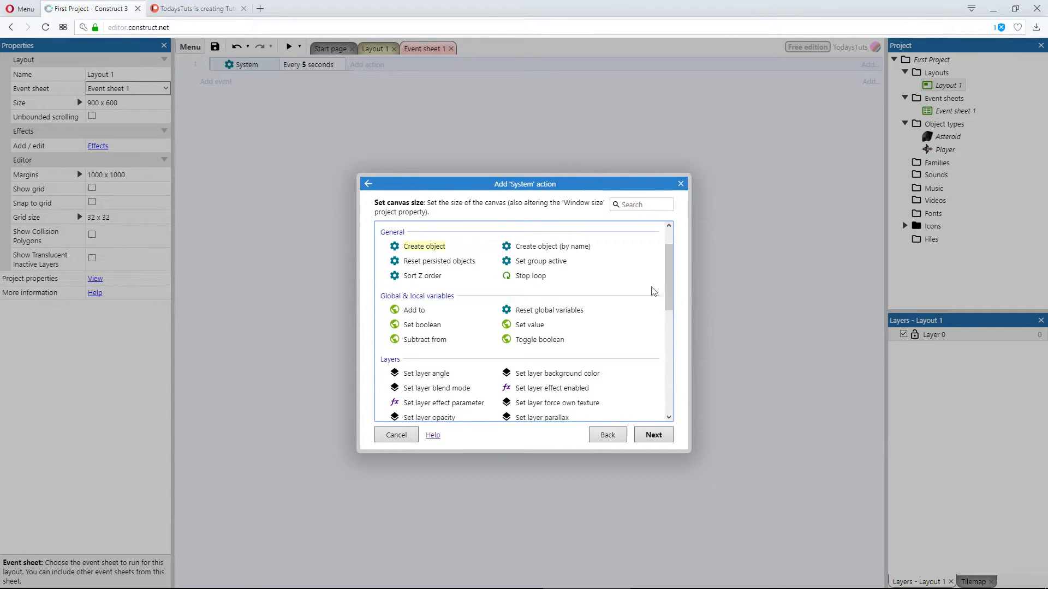
click(422, 246)
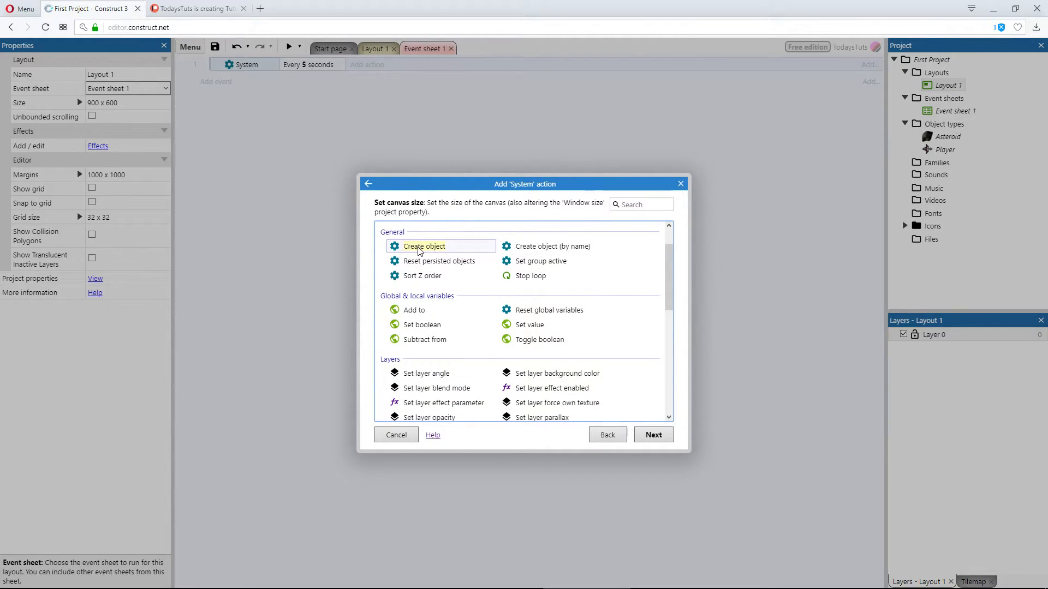
click(423, 246)
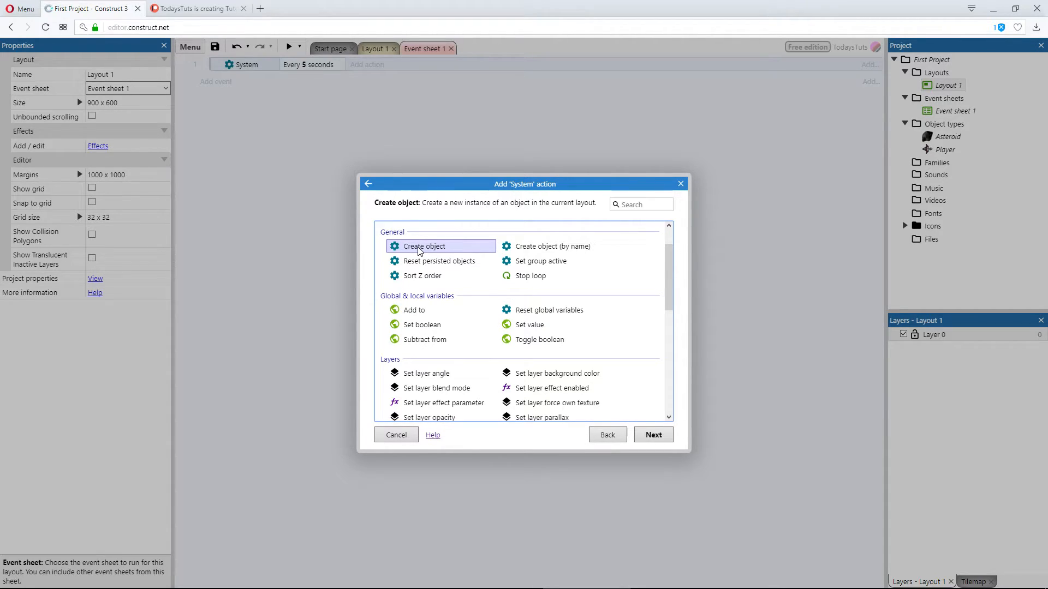
click(653, 434)
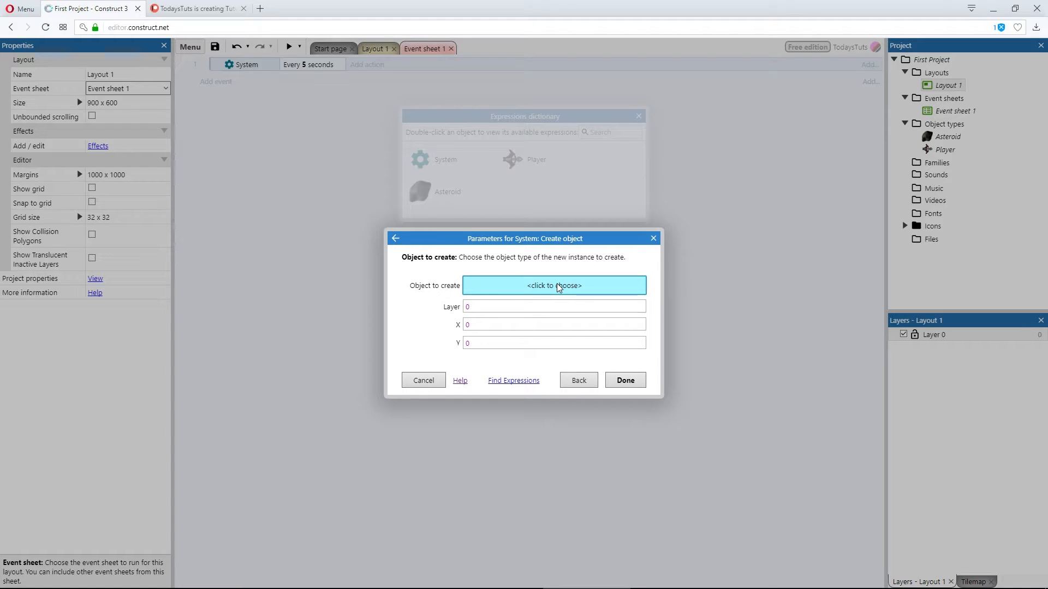
click(553, 285)
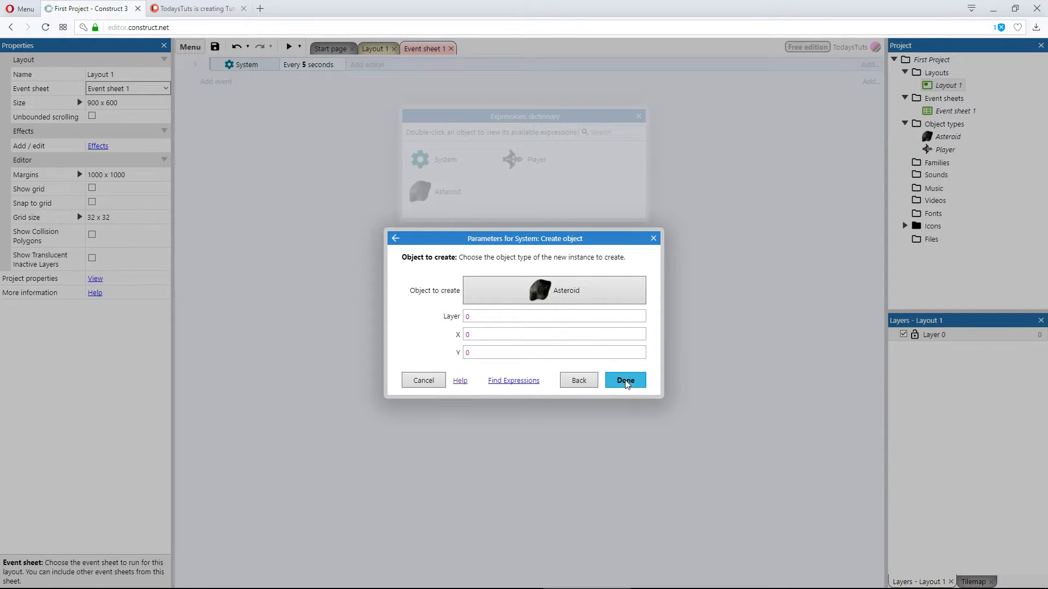
click(624, 380)
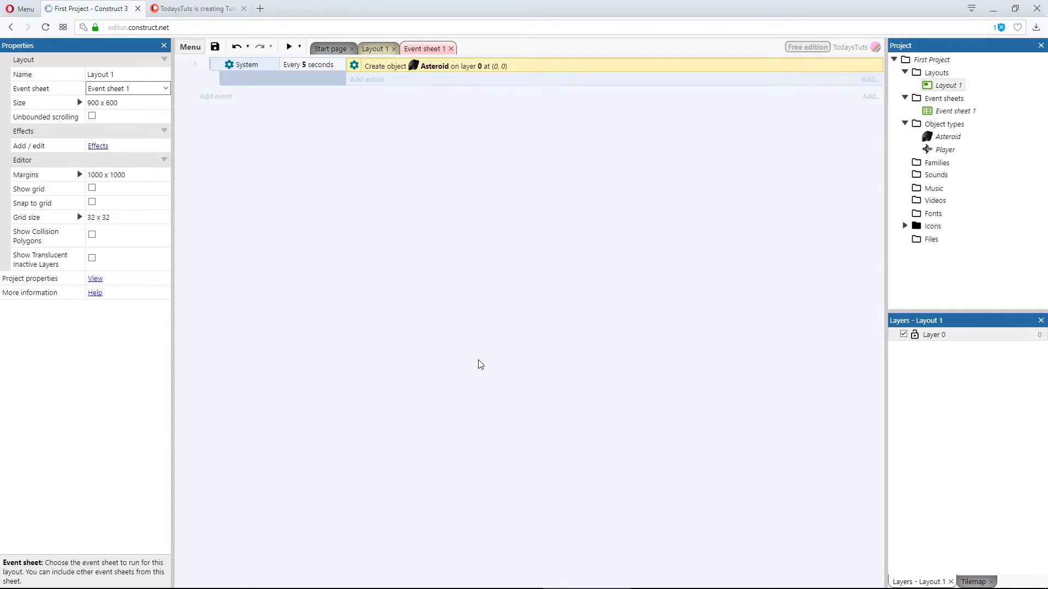
click(373, 48)
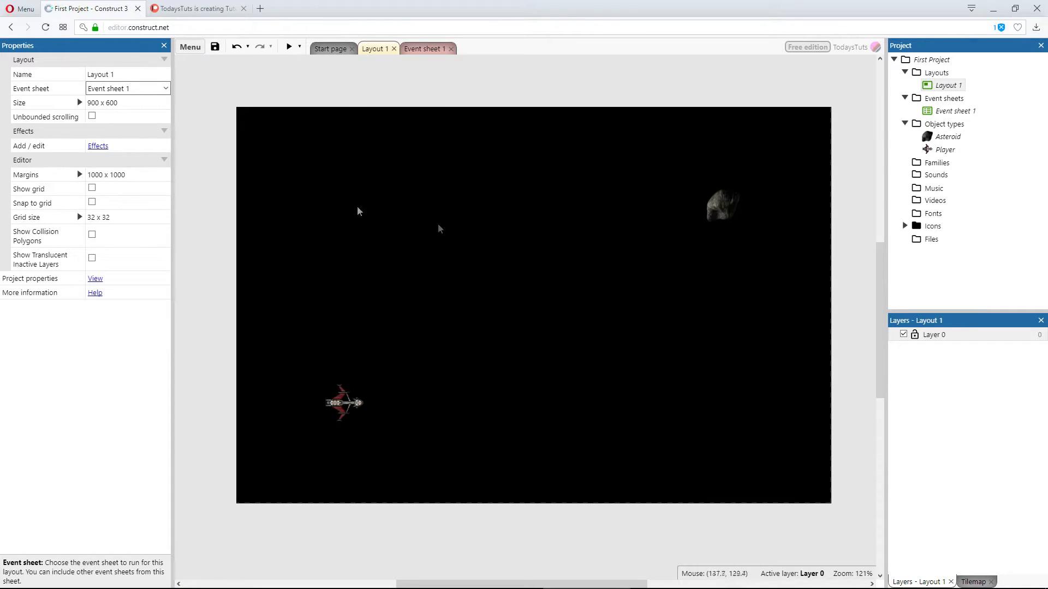
click(722, 206)
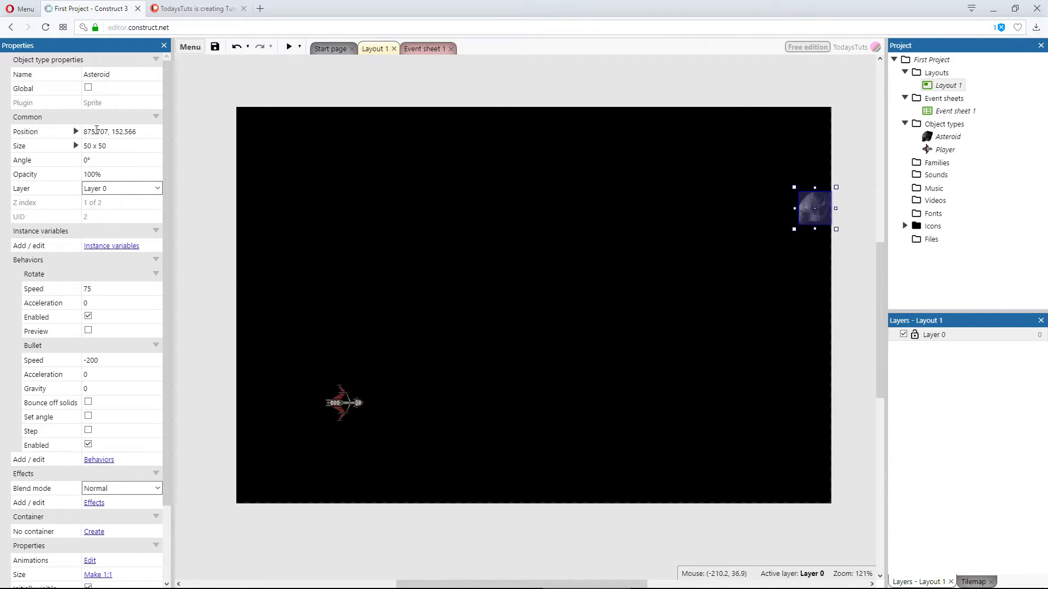
mouse_move(809, 267)
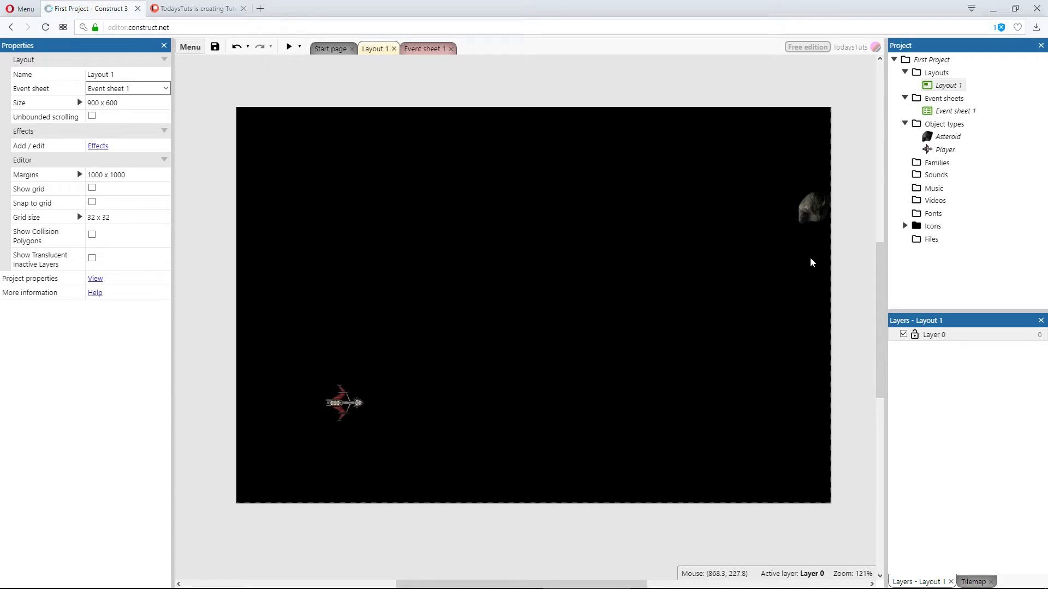
click(813, 208)
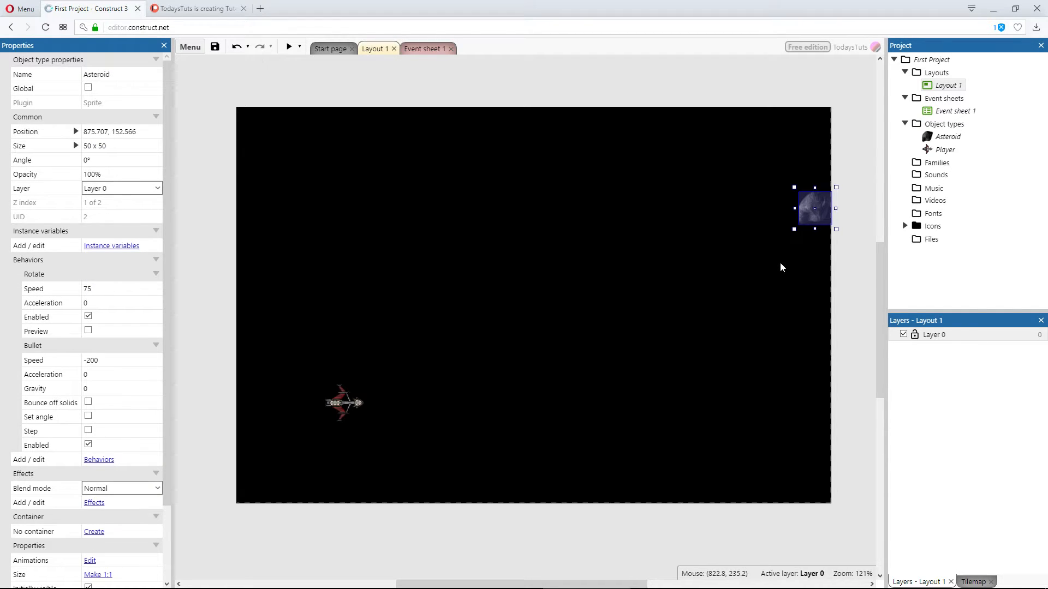
mouse_move(815, 288)
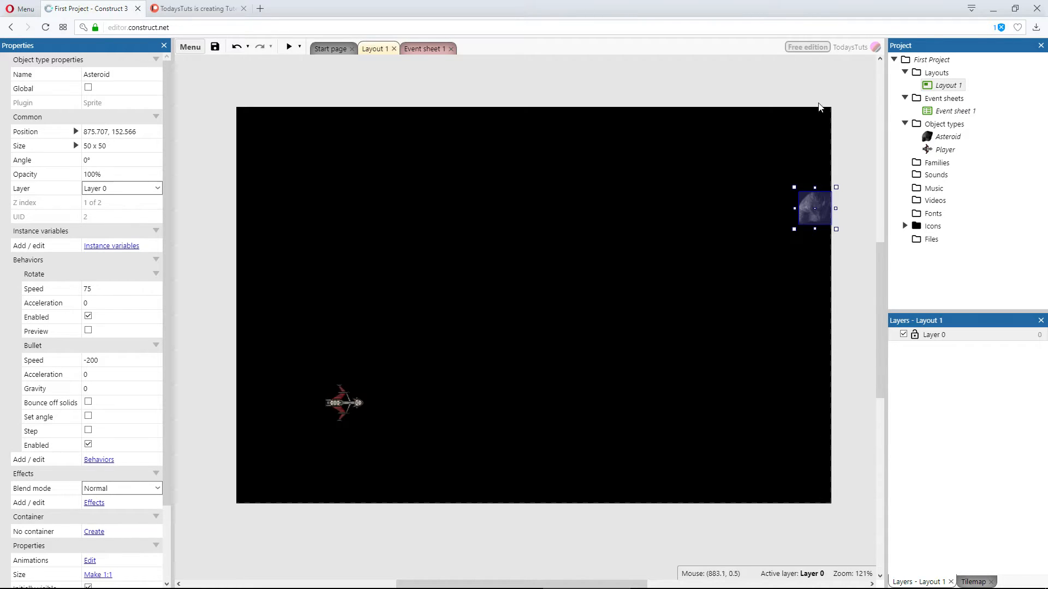
mouse_move(809, 92)
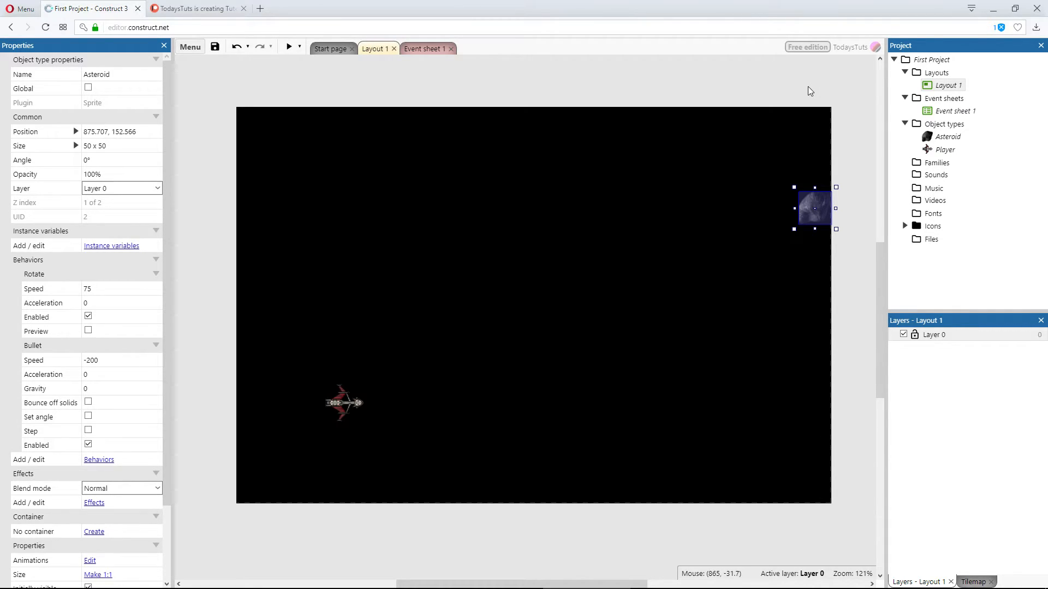
- Set the Create object action to spawn the Asteroid at X 875, Y random(600)
click(423, 48)
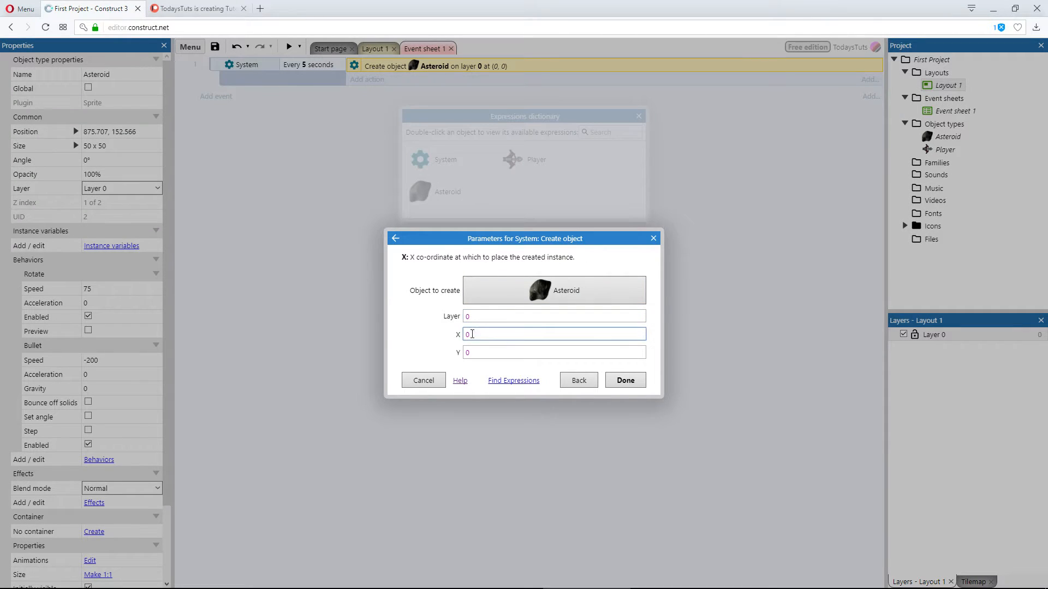
text(0875)
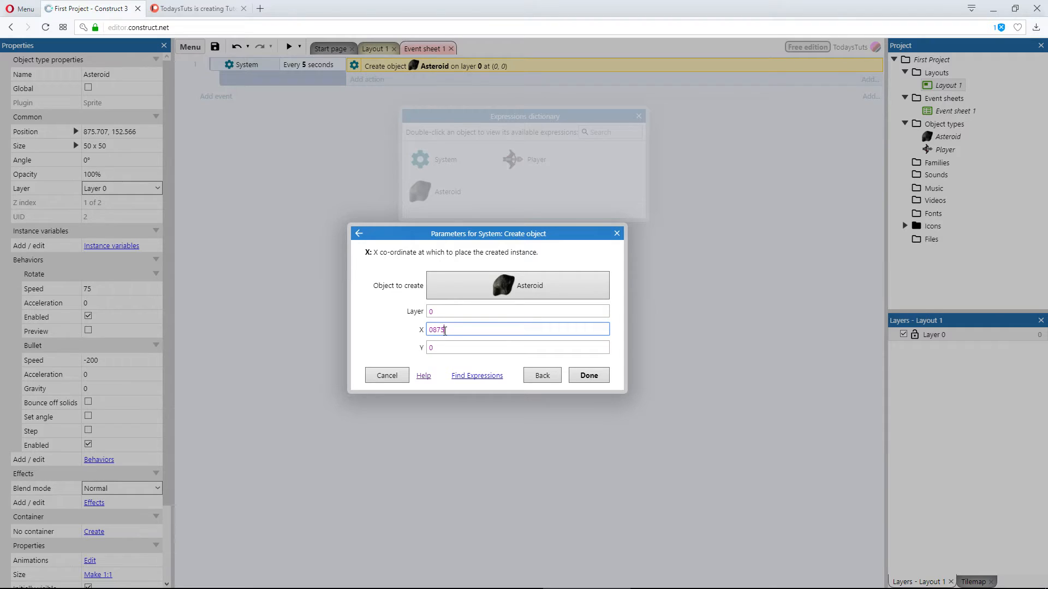
click(518, 347)
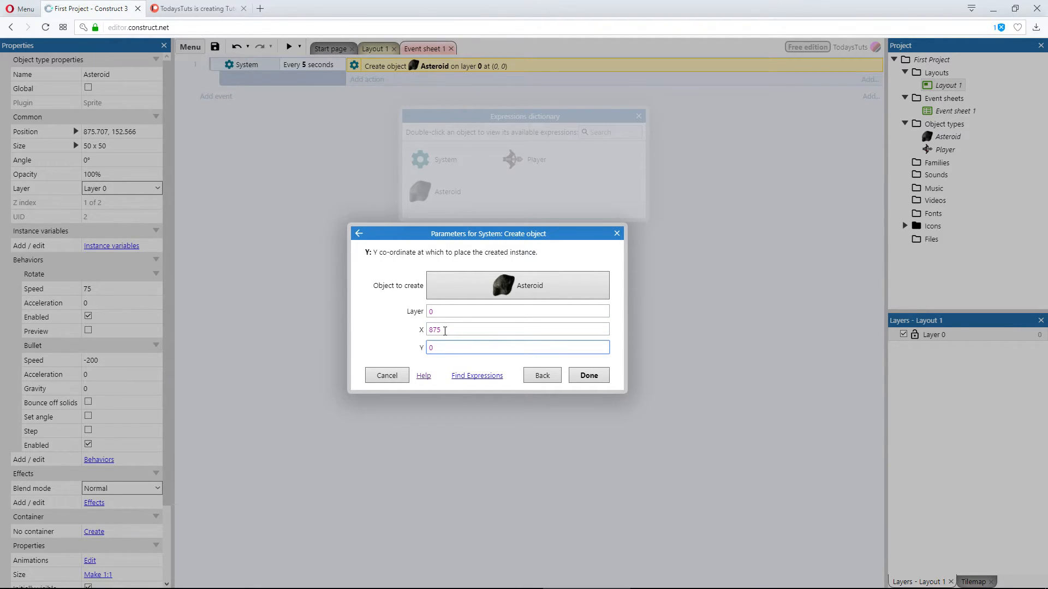
click(518, 347)
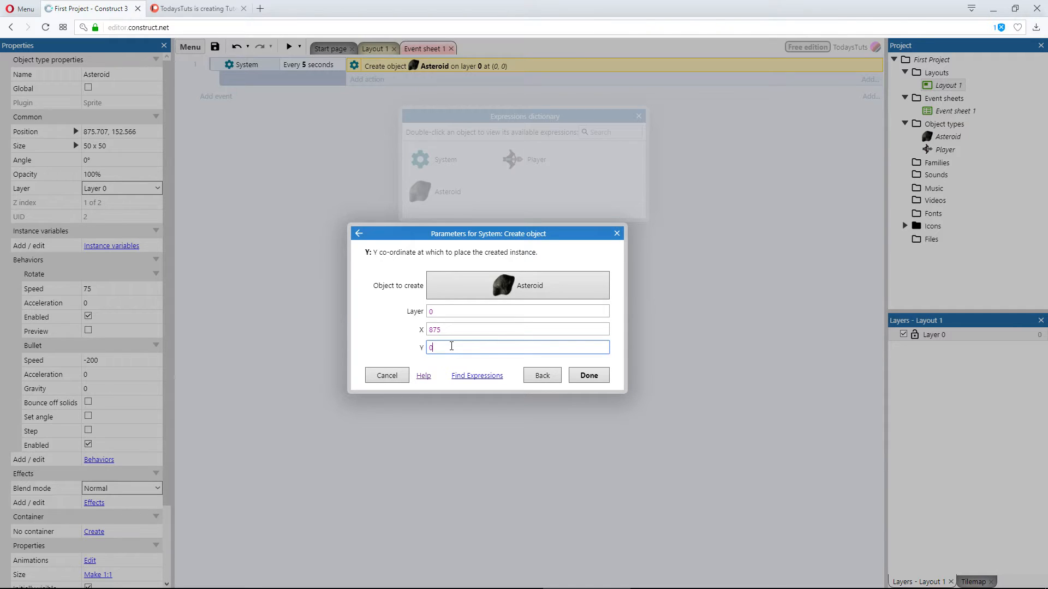
text(random)
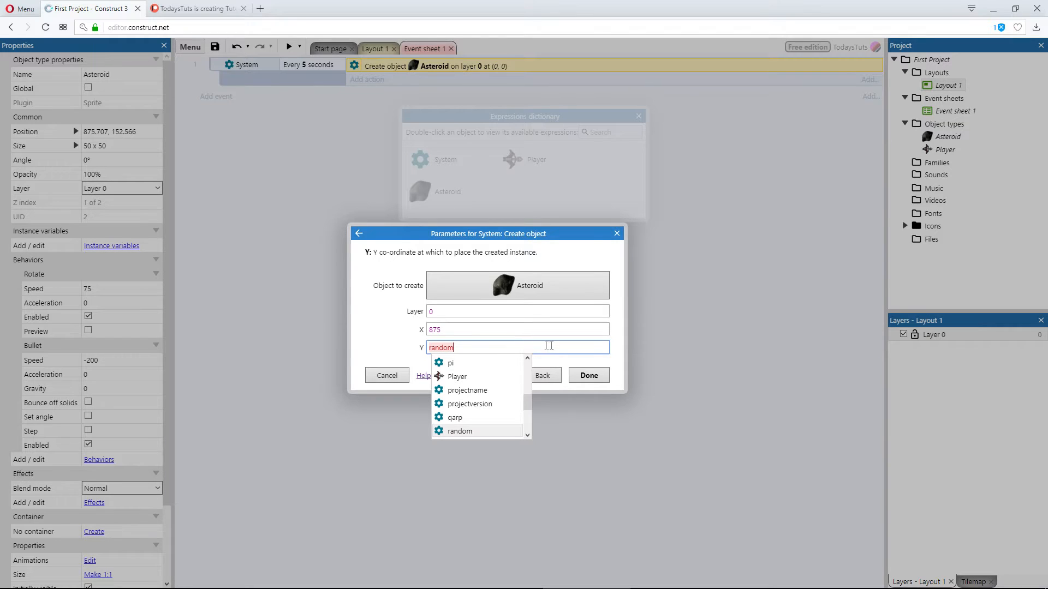
mouse_move(654, 347)
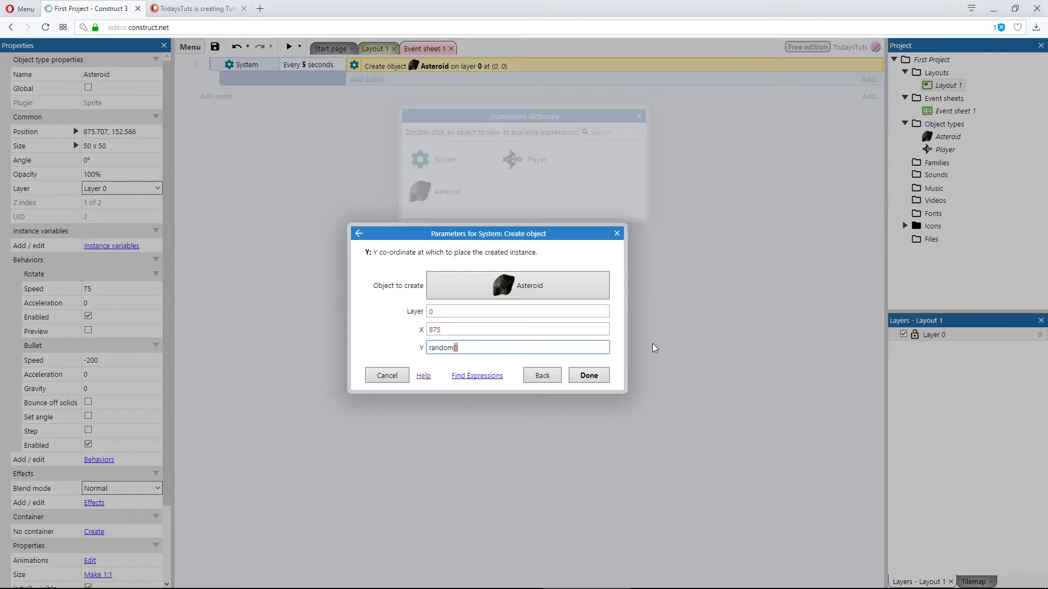
text((600)
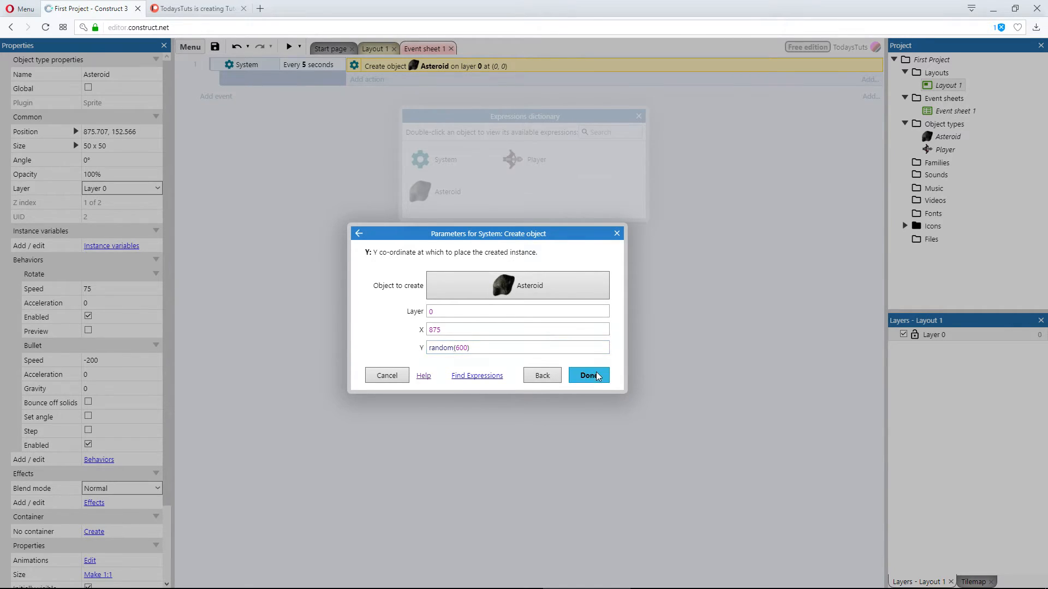
click(587, 375)
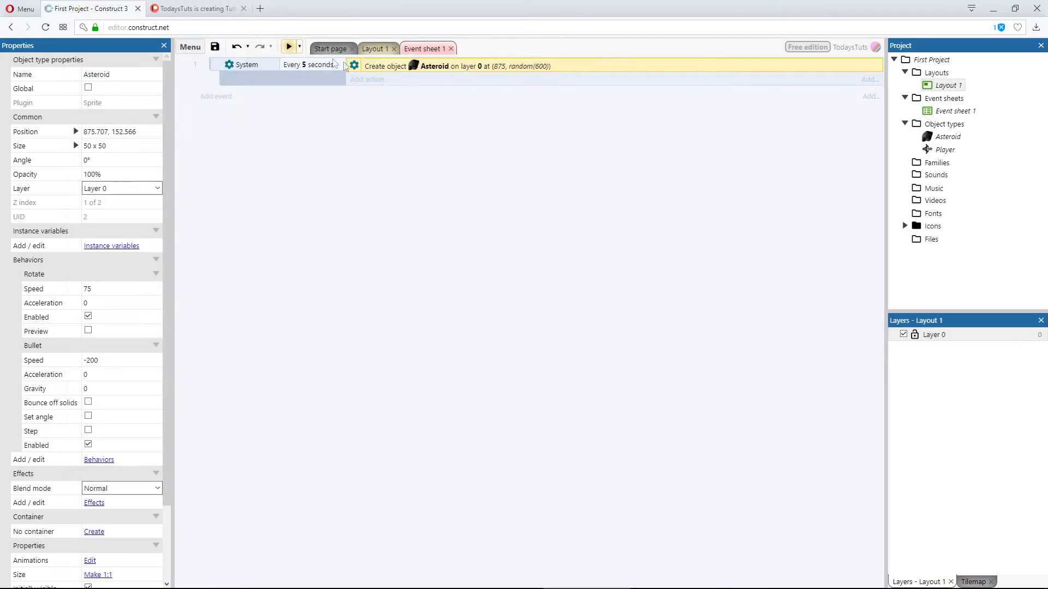
click(288, 47)
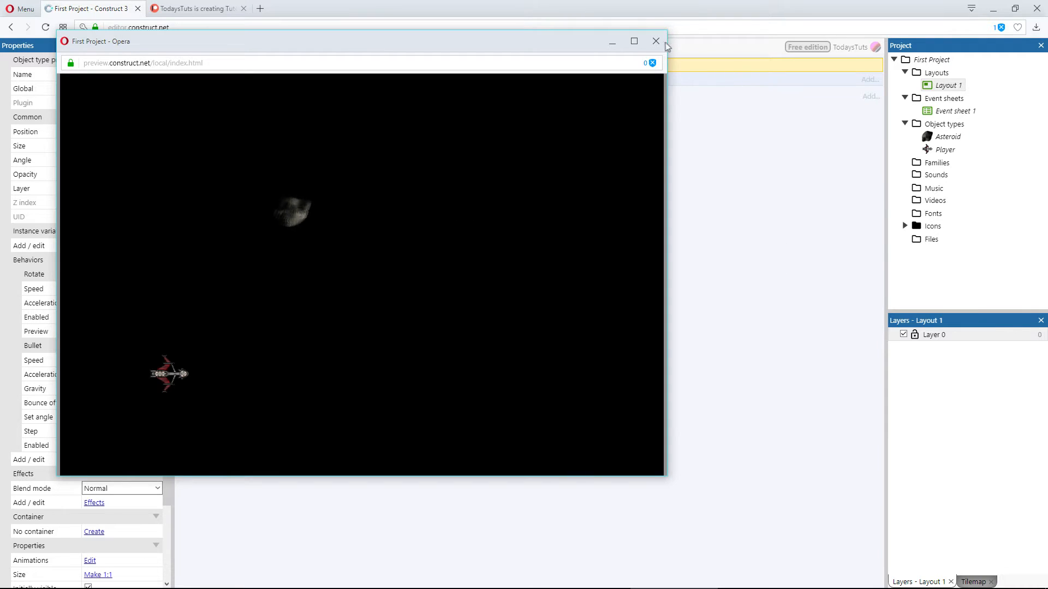
mouse_move(656, 41)
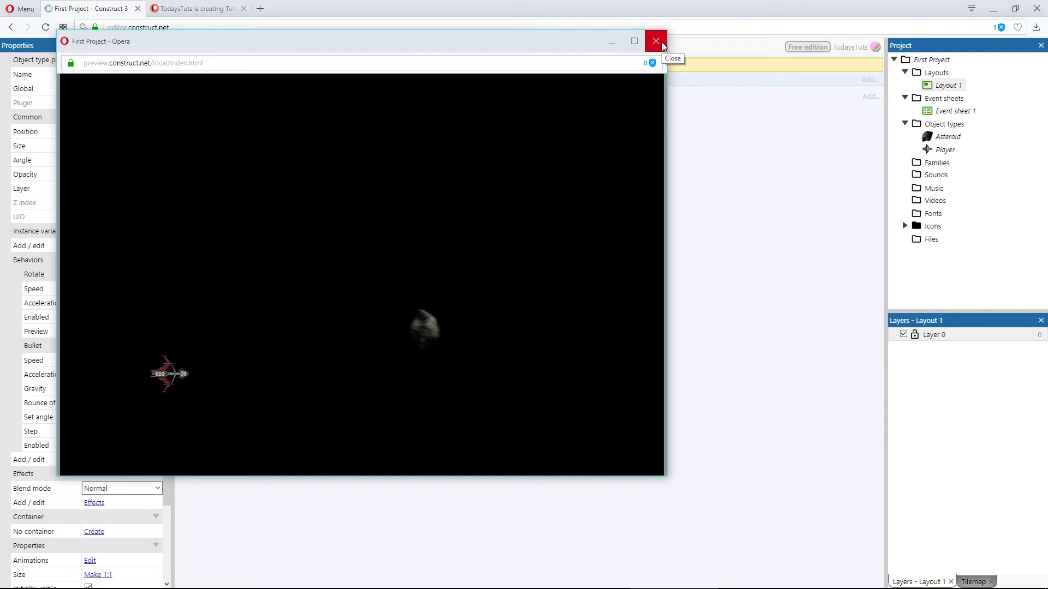
click(655, 41)
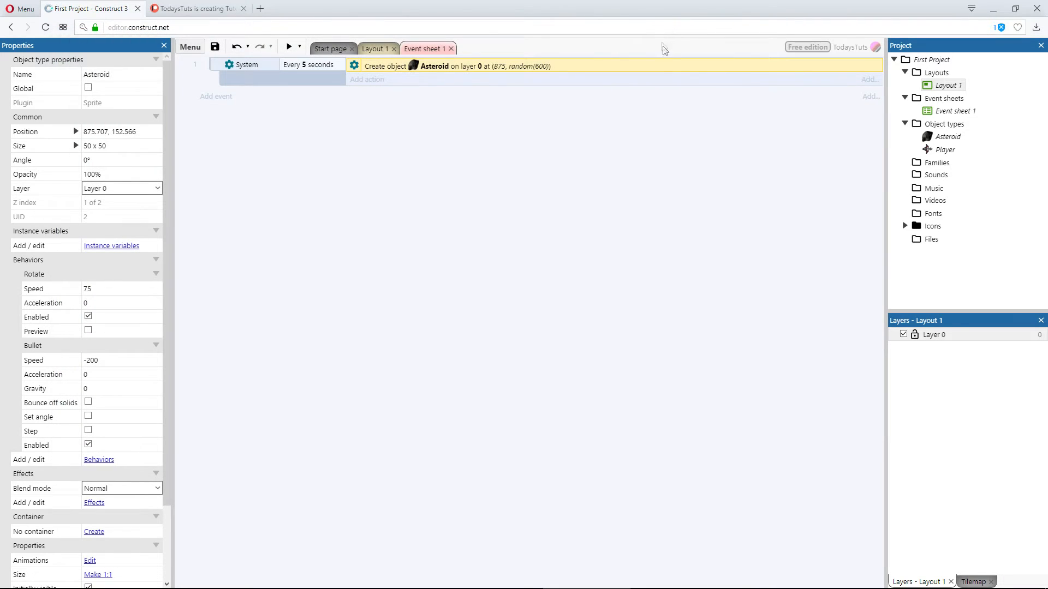
mouse_move(448, 247)
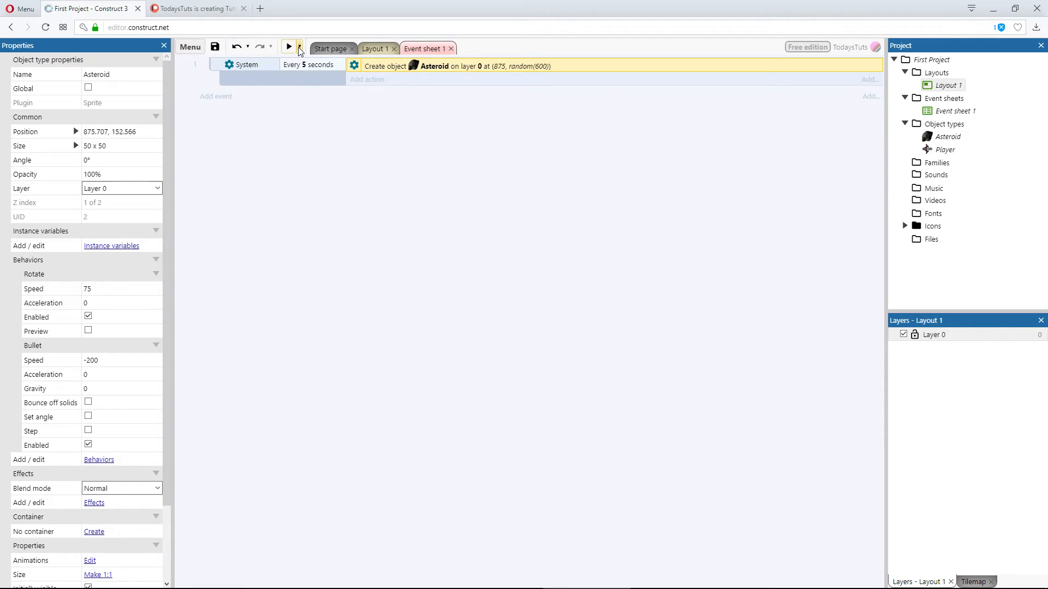
click(300, 46)
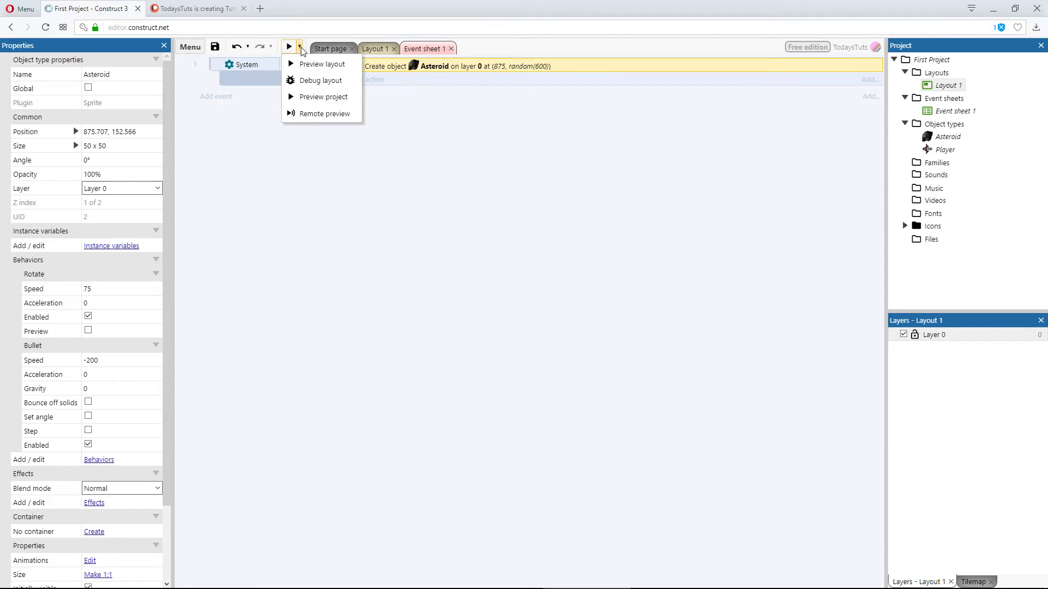
mouse_move(321, 81)
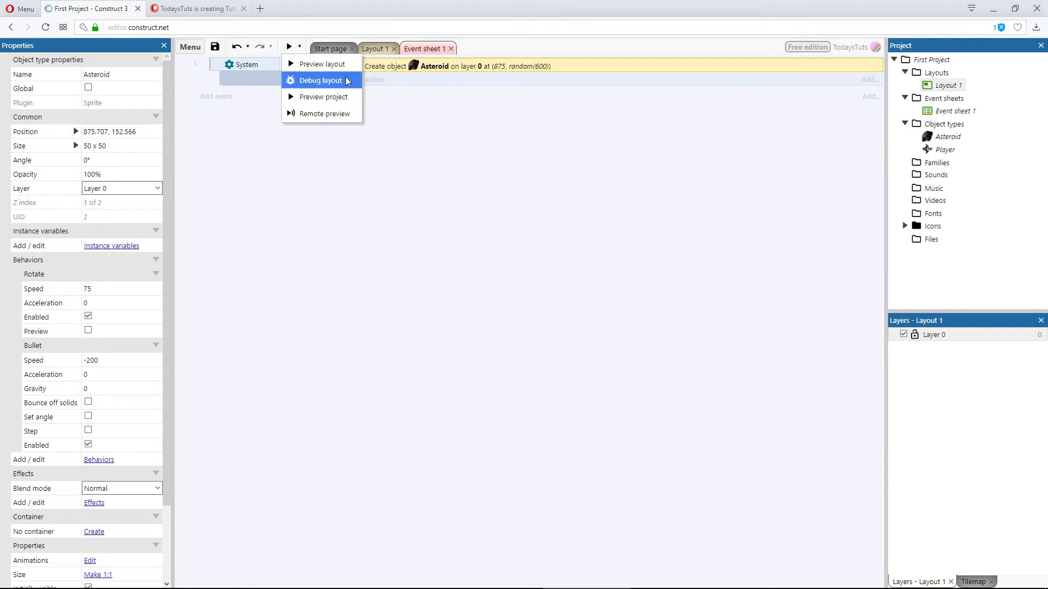
click(321, 80)
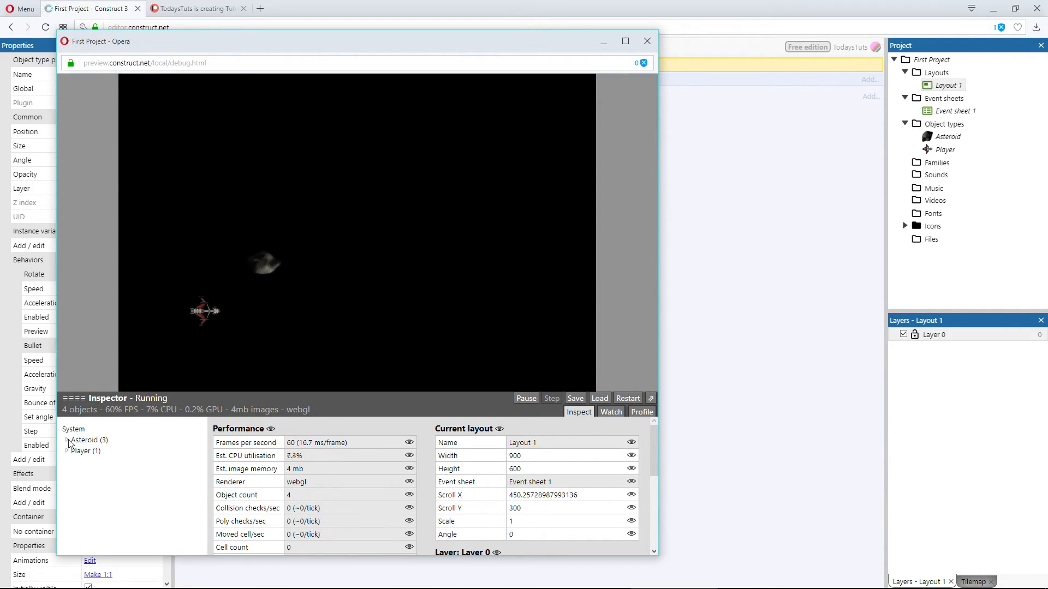
click(66, 440)
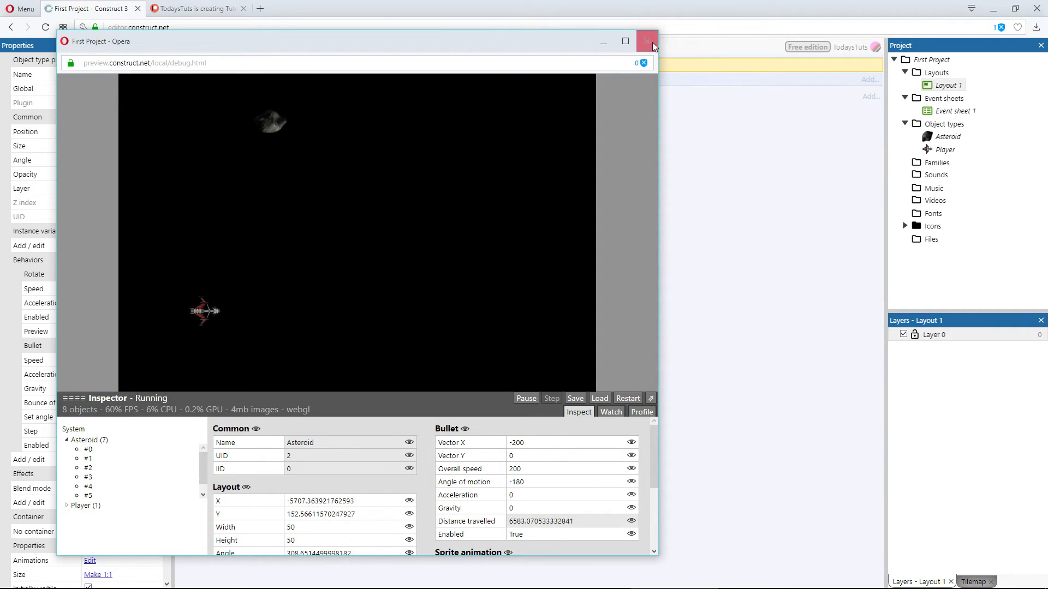
click(646, 41)
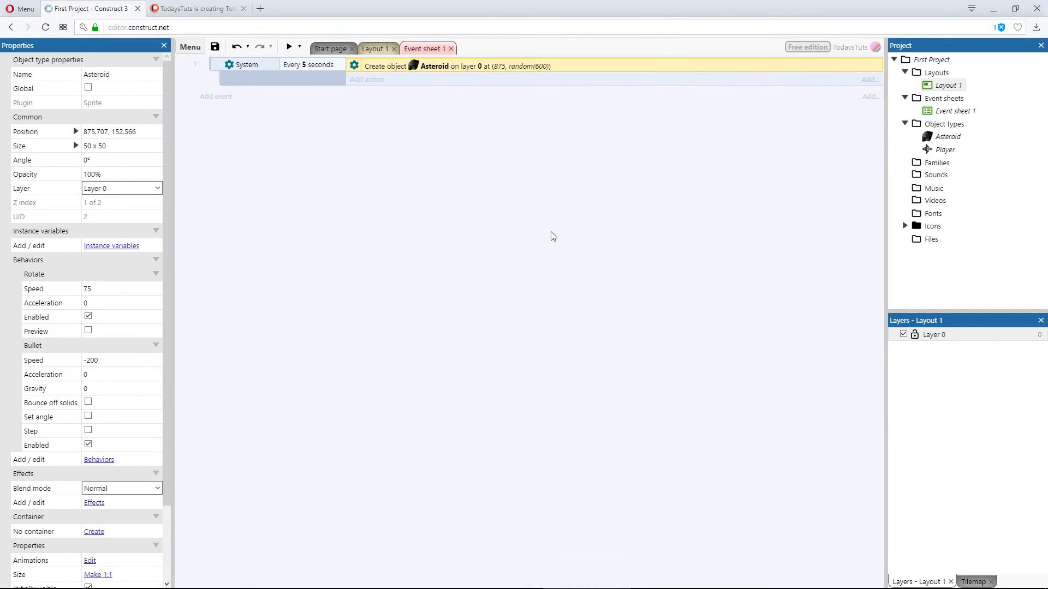
mouse_move(530, 267)
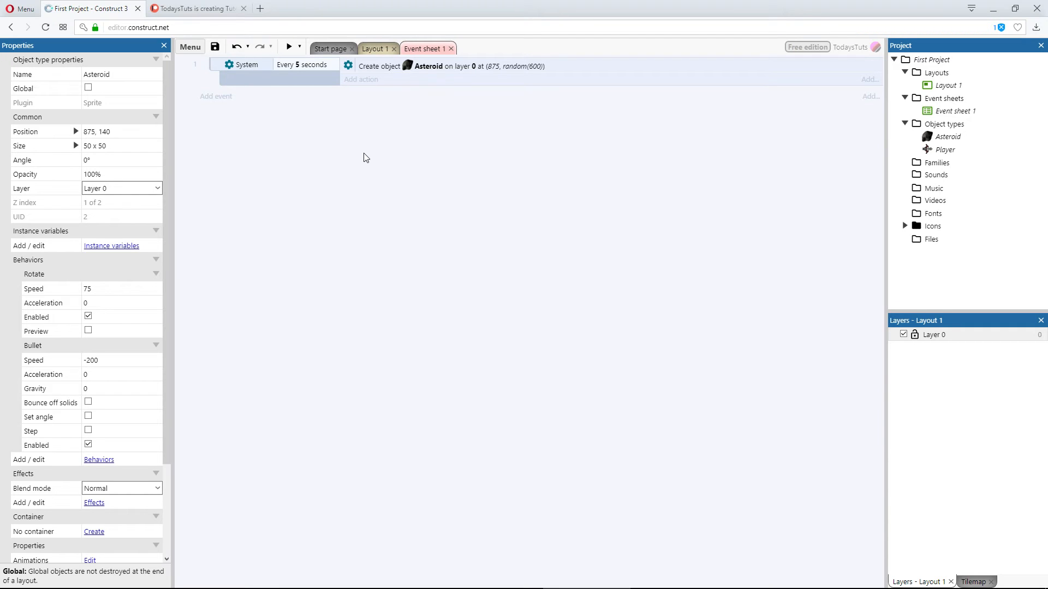
- Add the Destroy outside layout behavior from the General category to the Asteroid
click(372, 48)
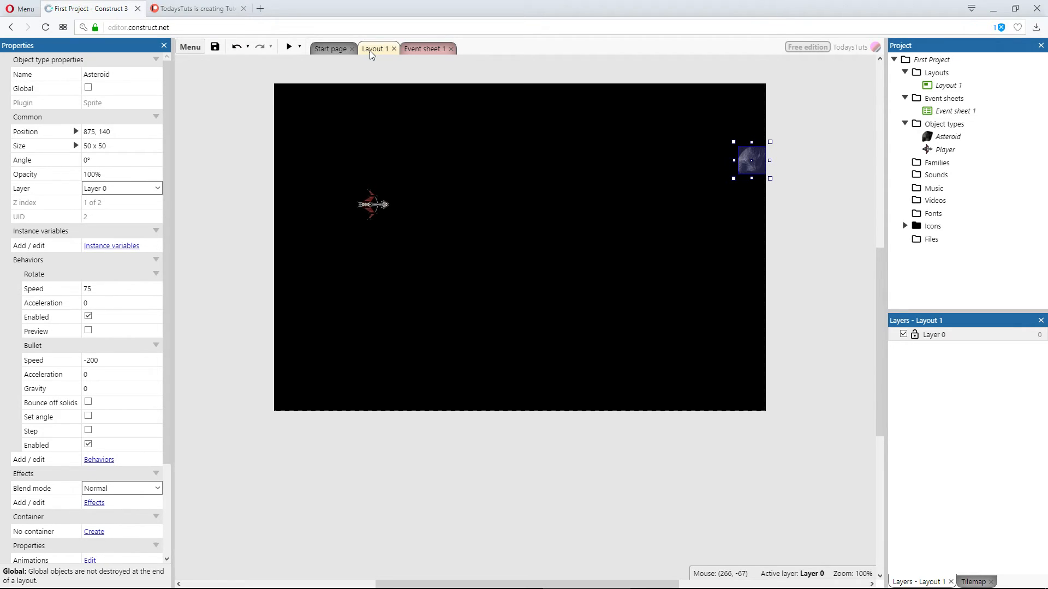
mouse_move(389, 65)
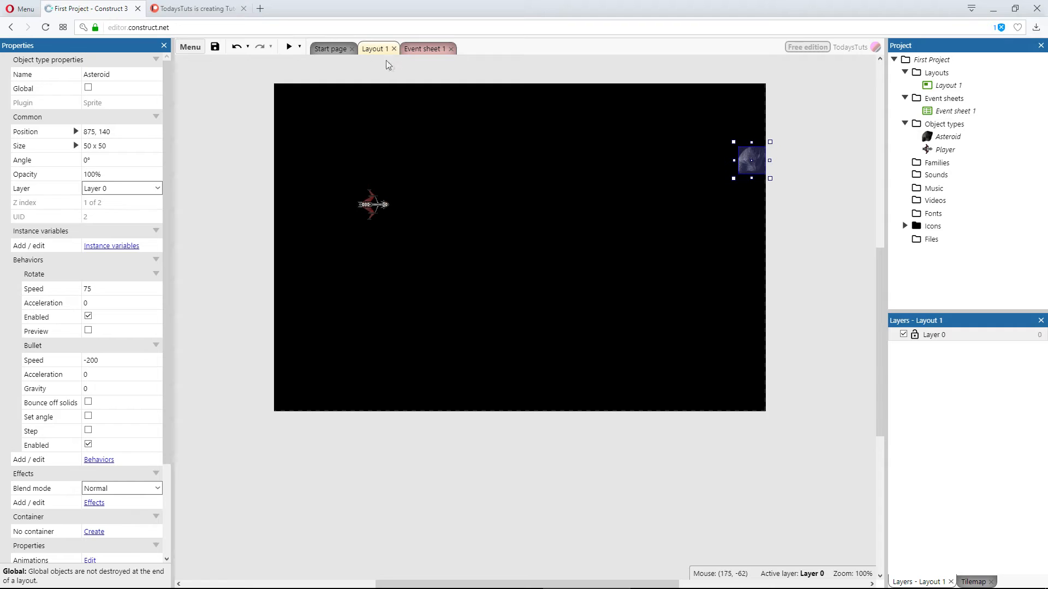
mouse_move(521, 206)
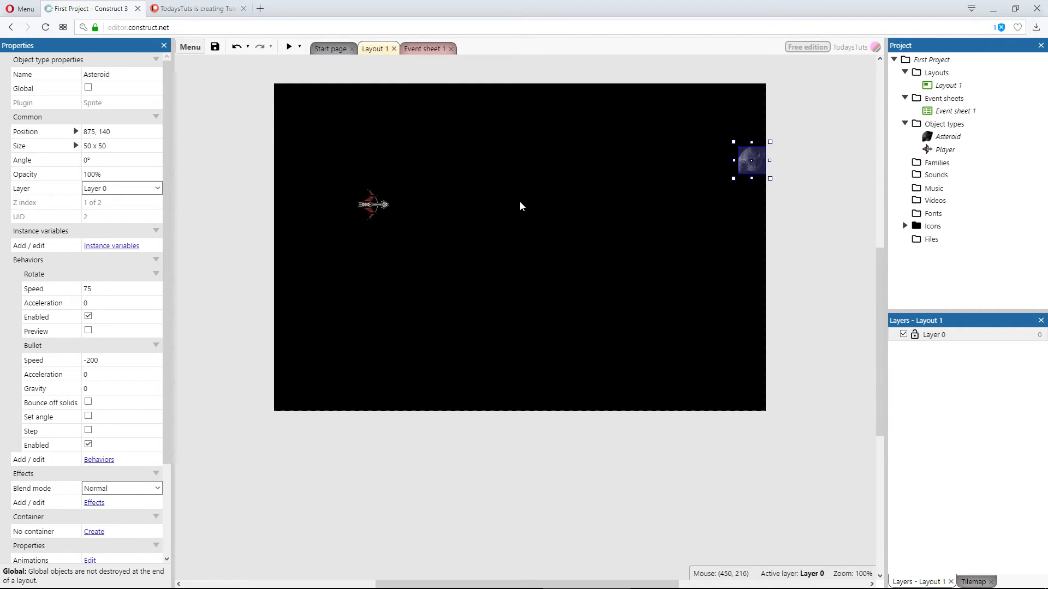
click(98, 459)
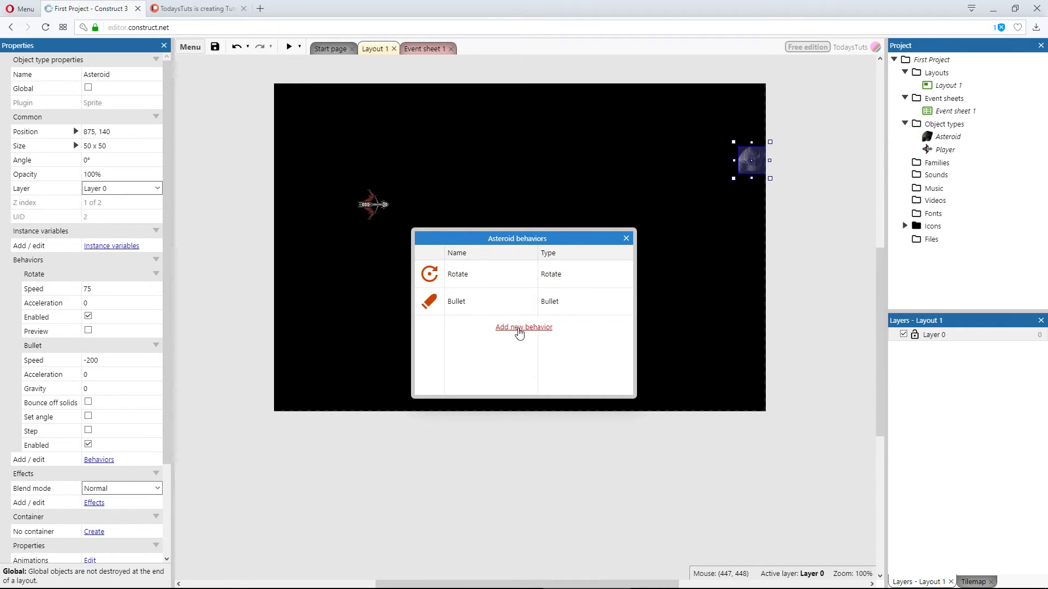
click(523, 327)
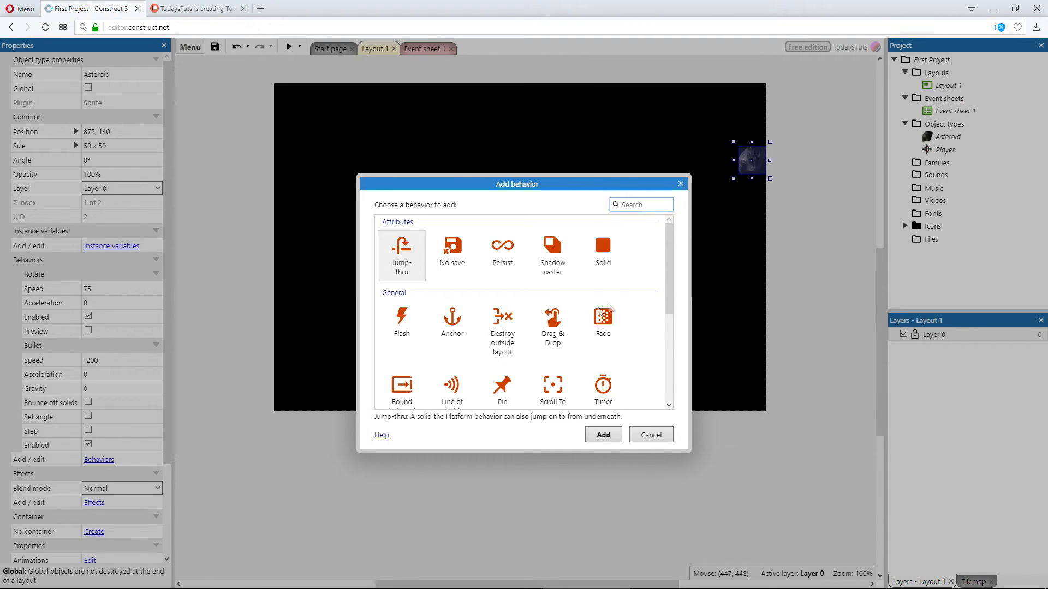
scroll(down, 3)
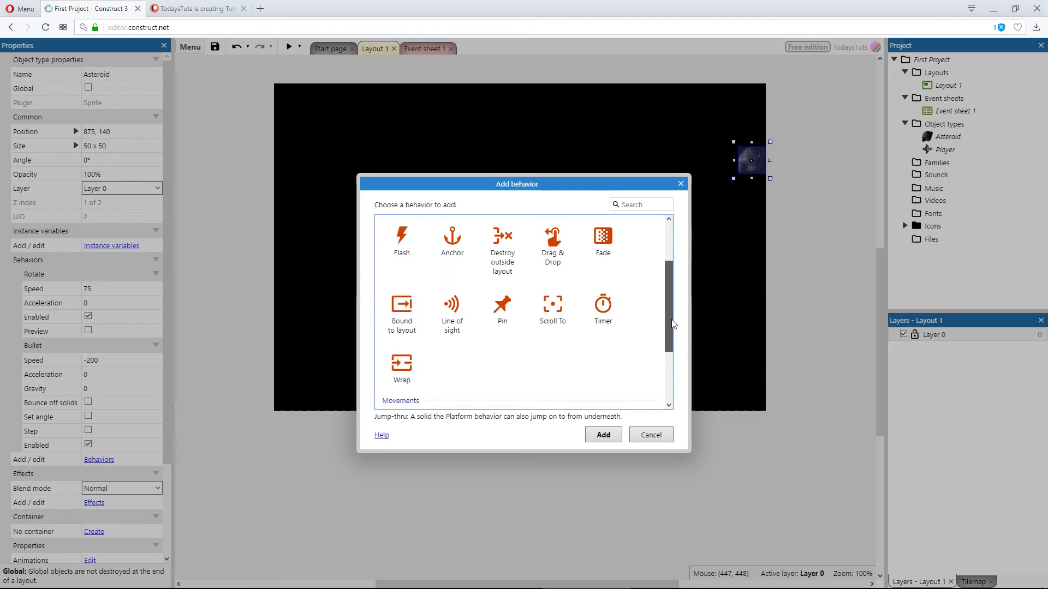
click(502, 241)
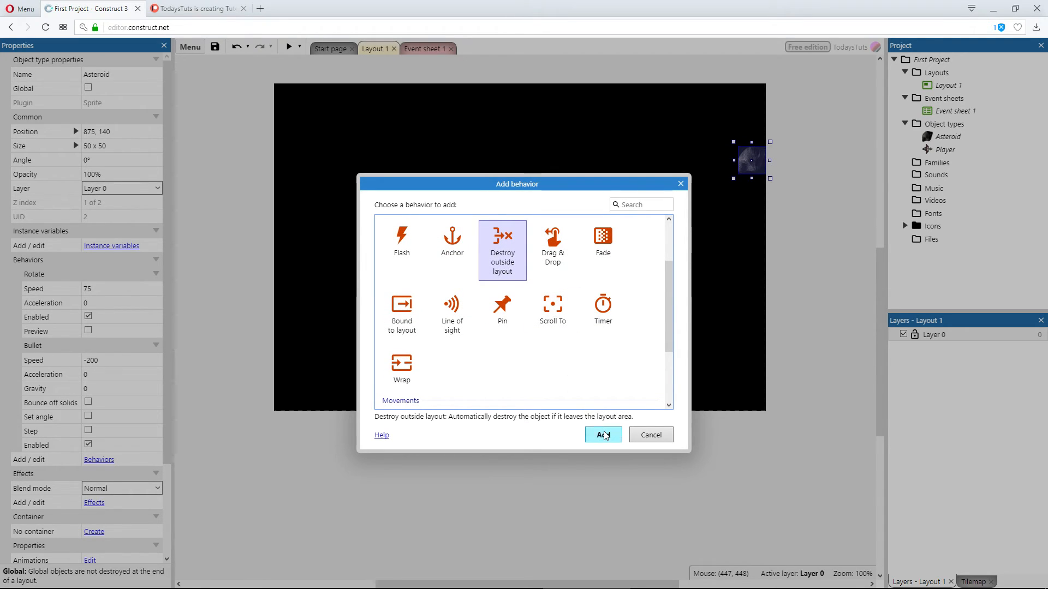
click(601, 434)
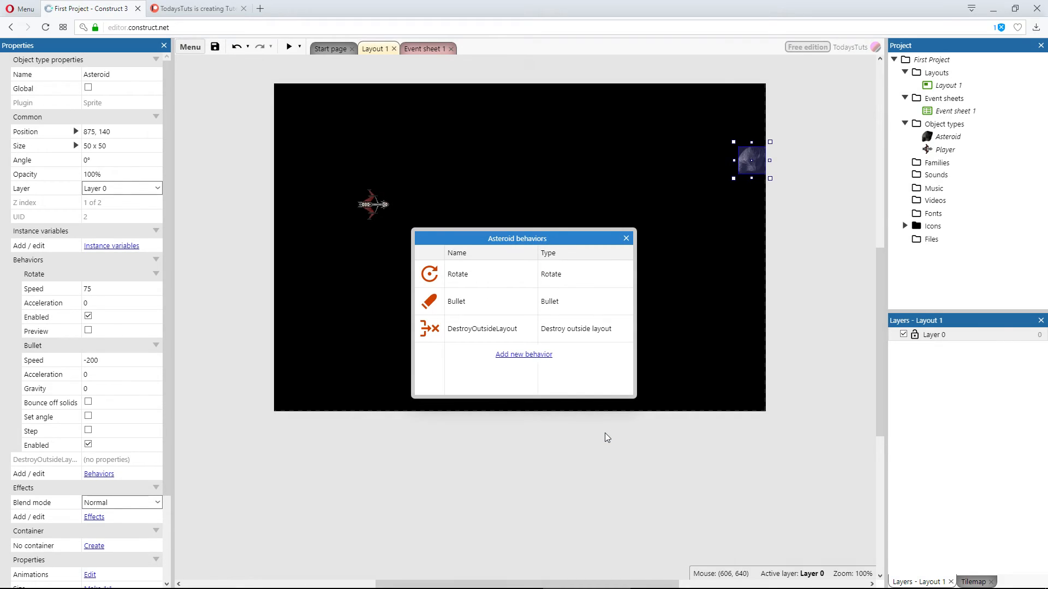
click(625, 238)
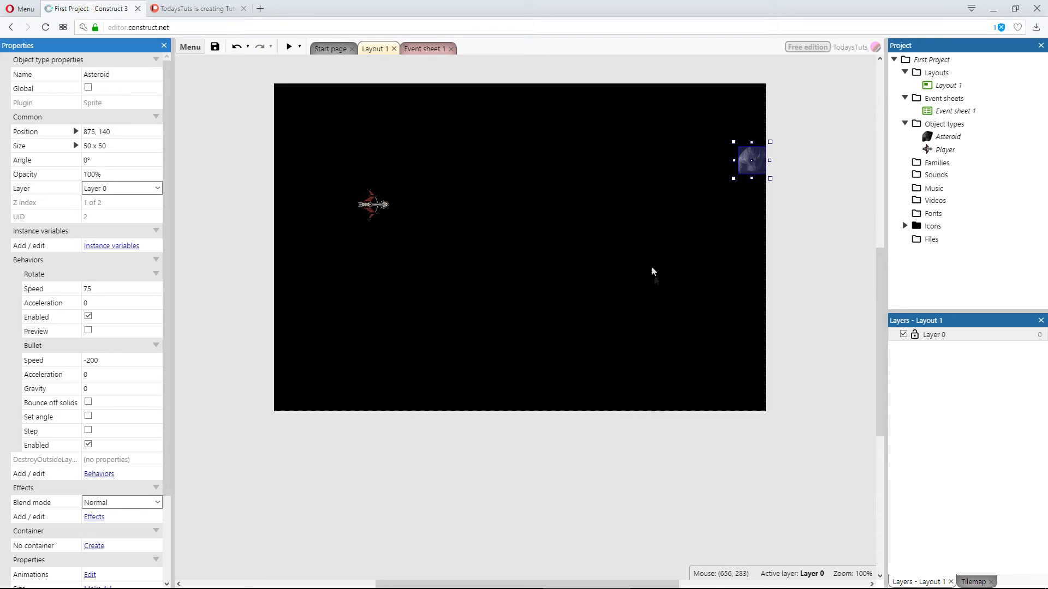
mouse_move(282, 45)
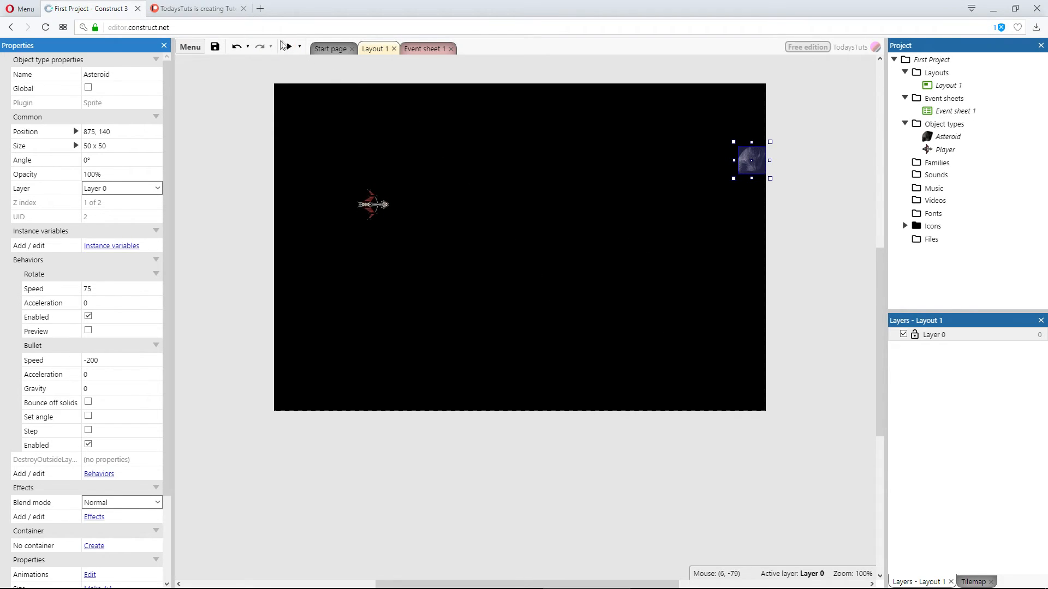
mouse_move(321, 80)
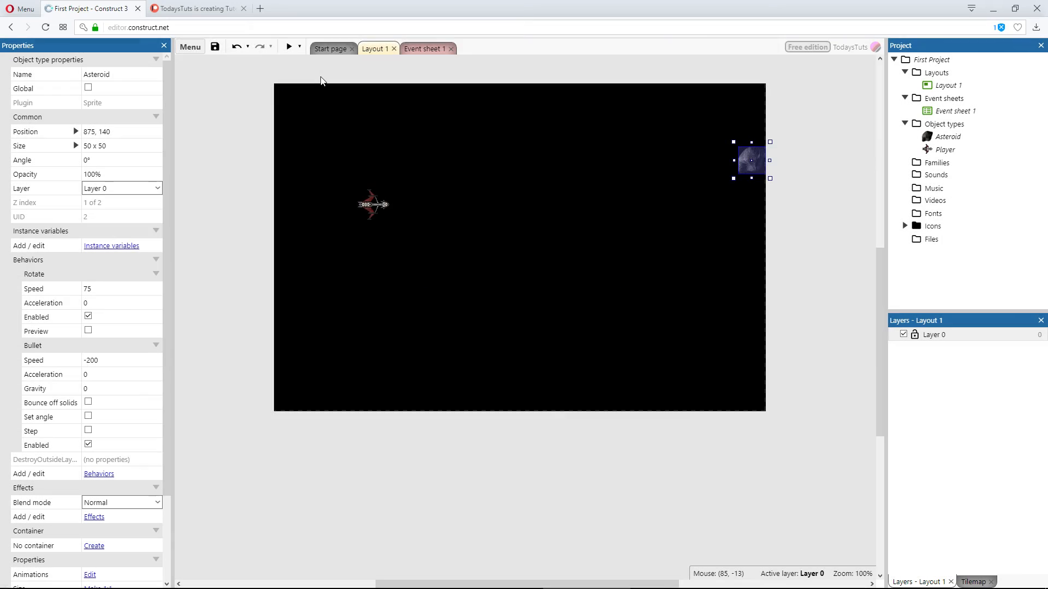
- Preview the game, place the Asteroid at (875, 0), and reopen the spawn action
click(289, 47)
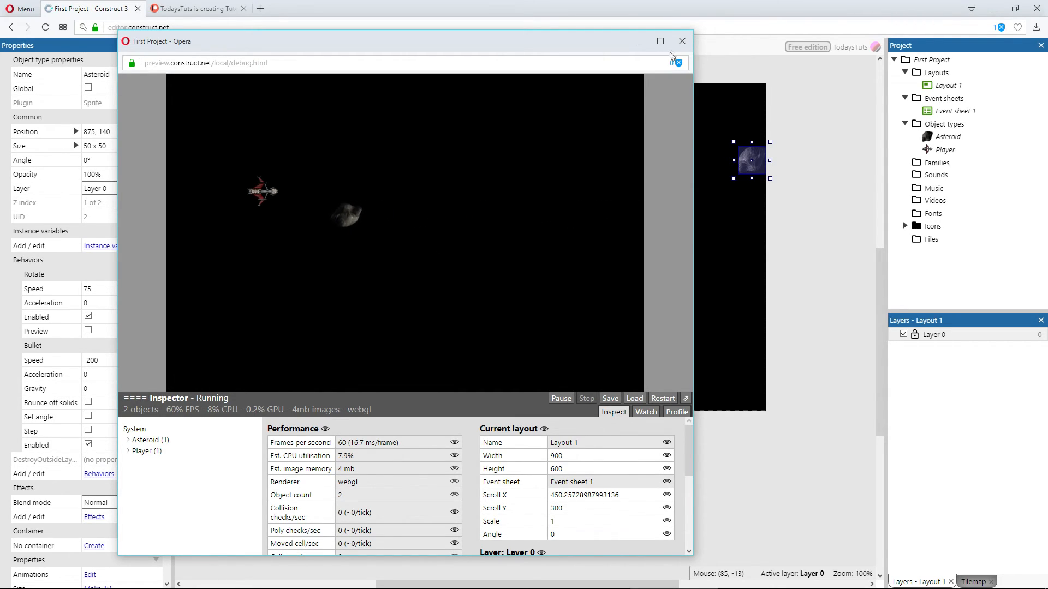
click(681, 41)
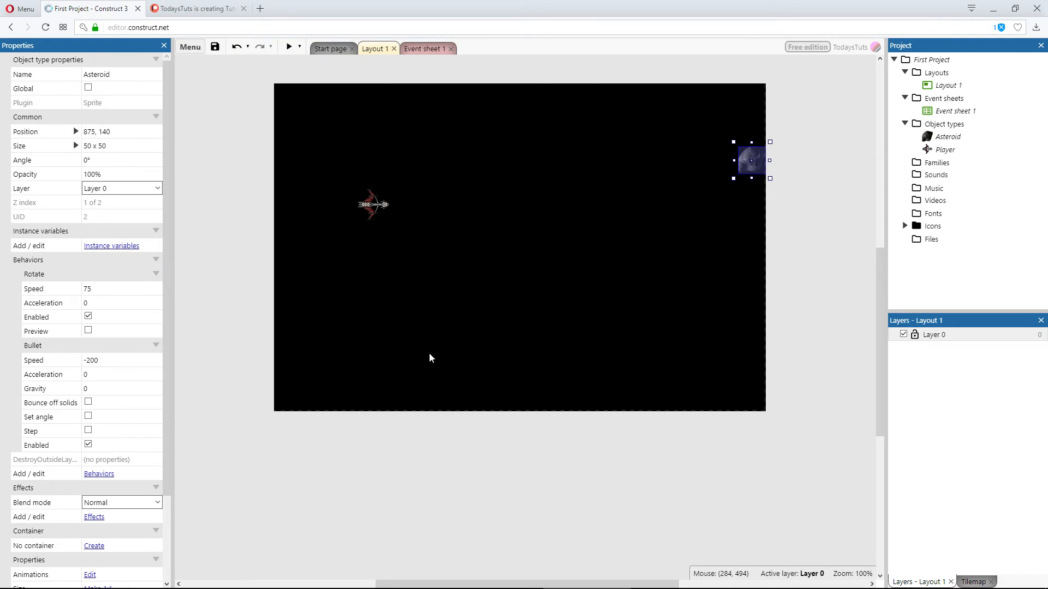
mouse_move(743, 169)
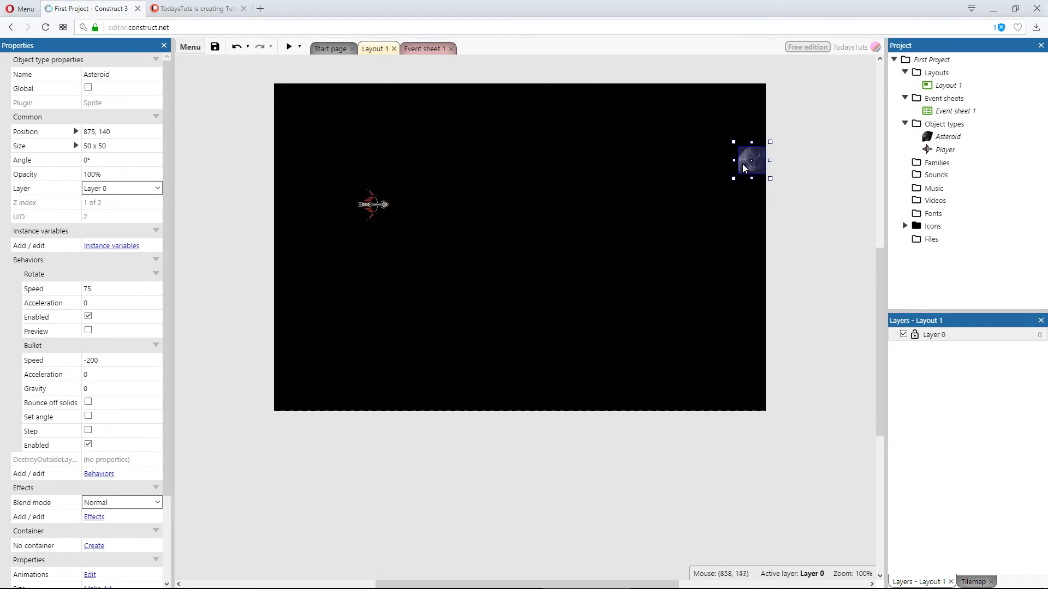
mouse_move(94, 133)
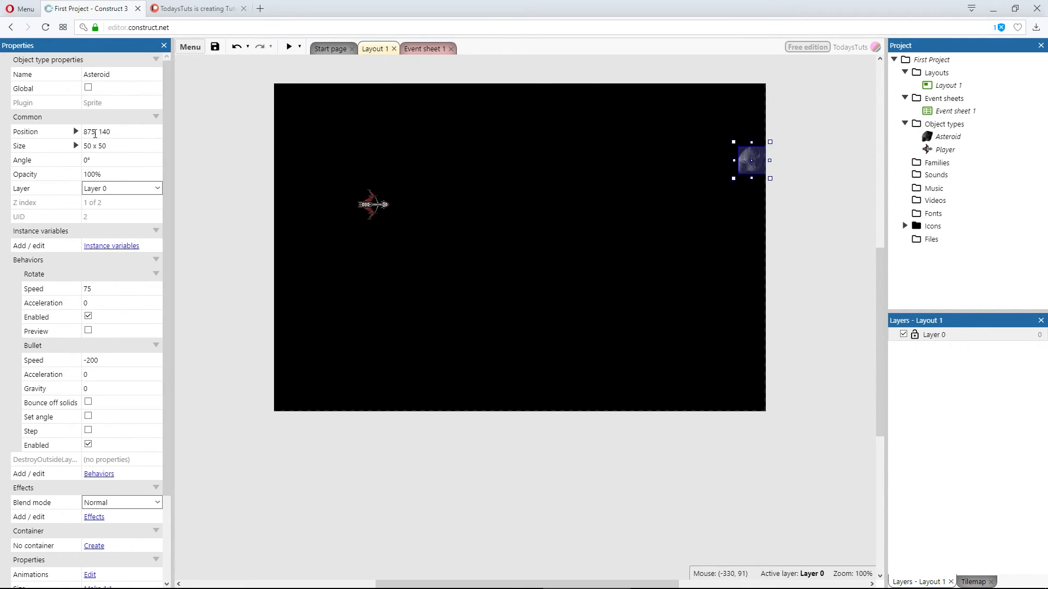
click(75, 131)
text(0)
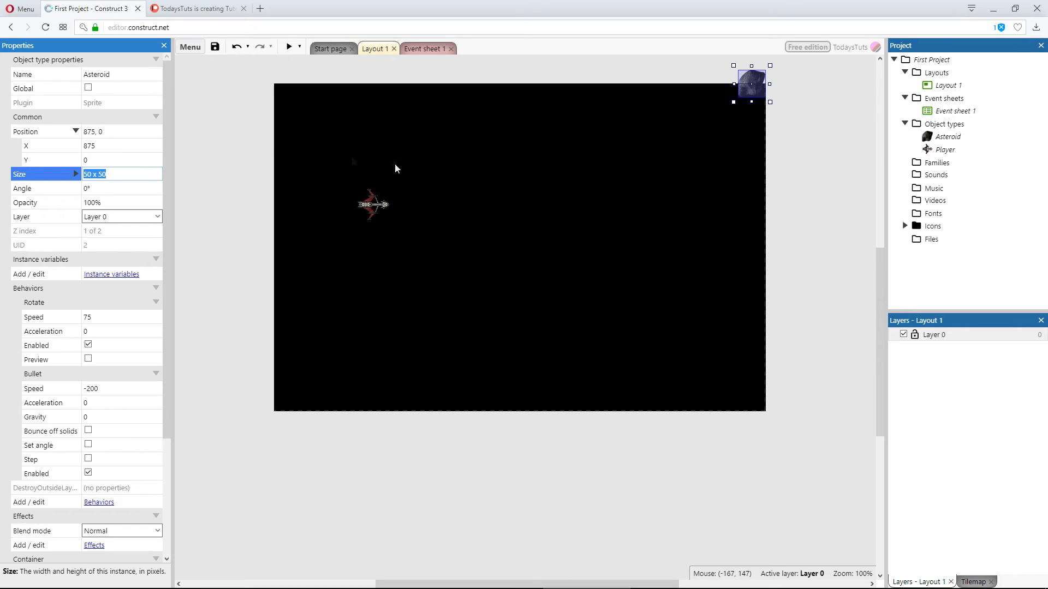
mouse_move(768, 99)
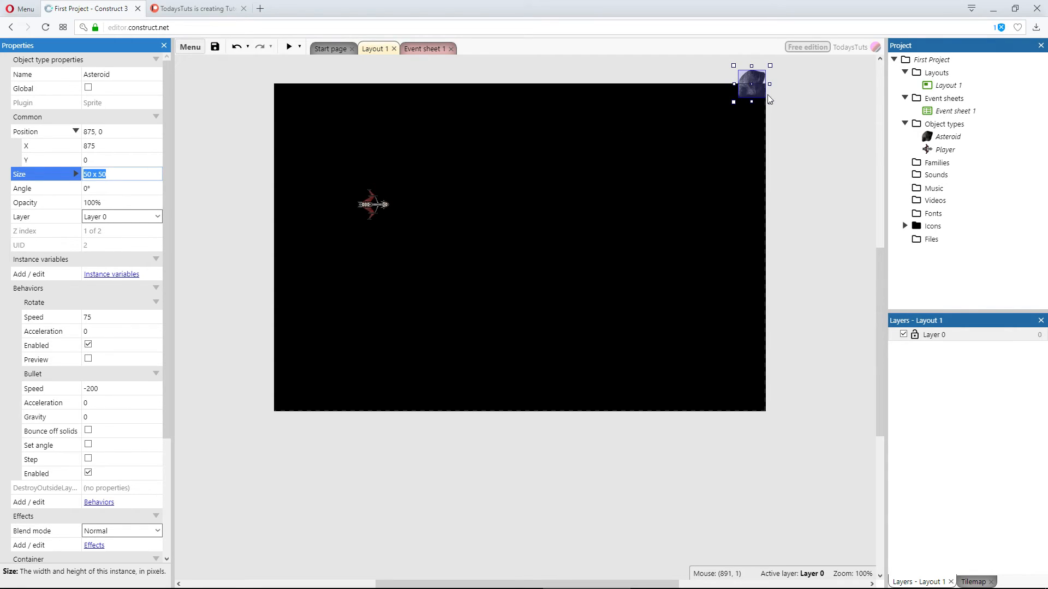
mouse_move(722, 165)
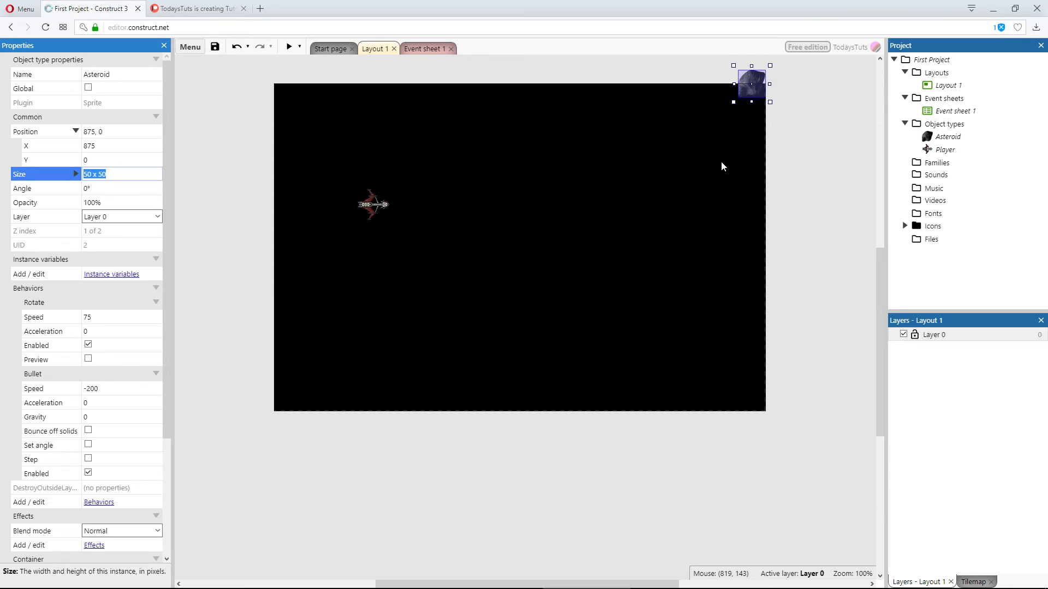
click(425, 48)
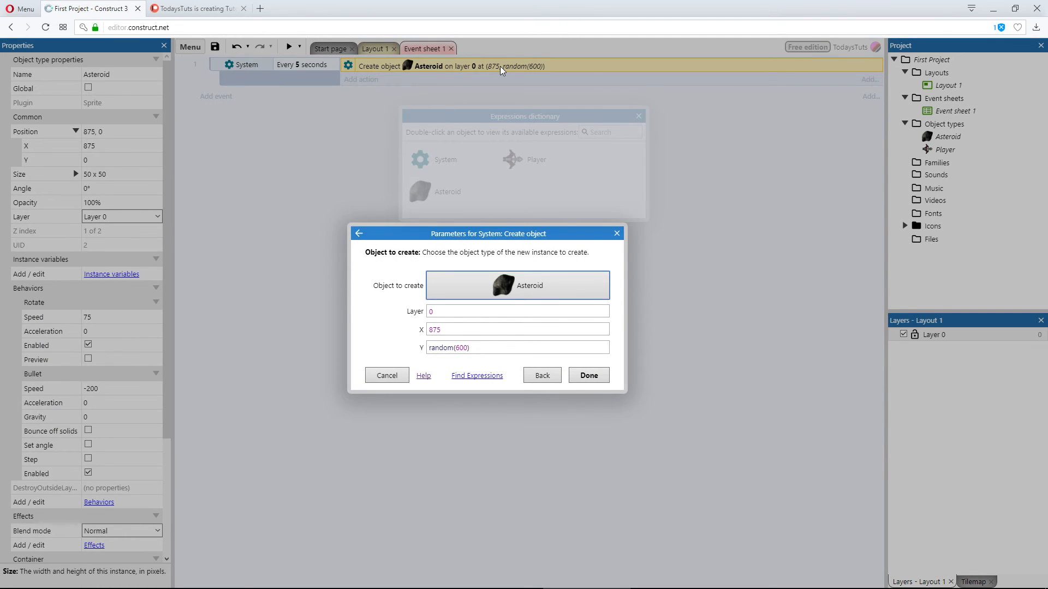
- Change the spawn Y value to random(25, 575) and confirm the action
click(517, 348)
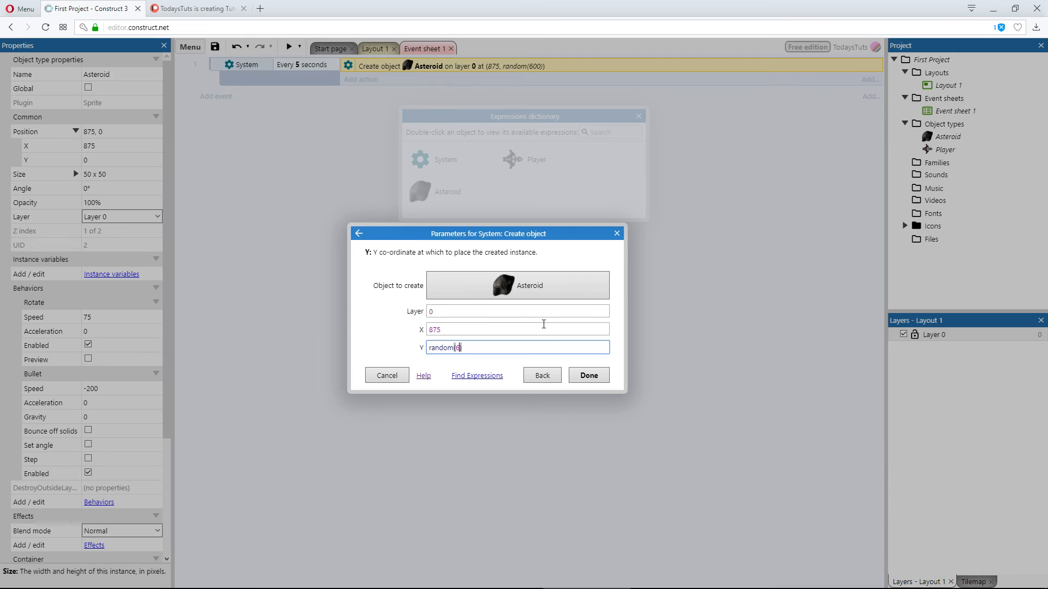
key(Backspace)
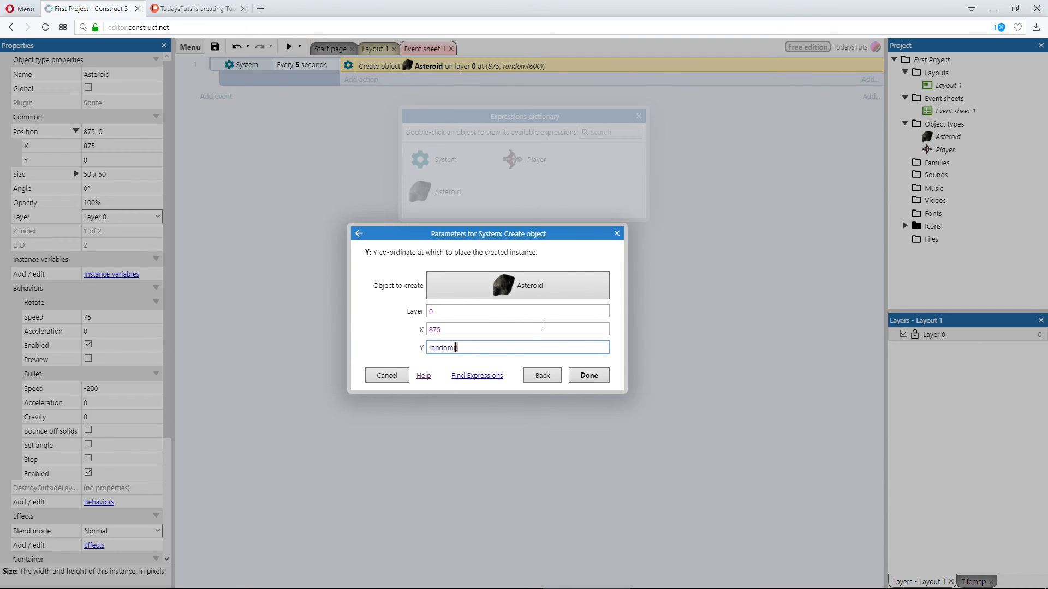
text(()
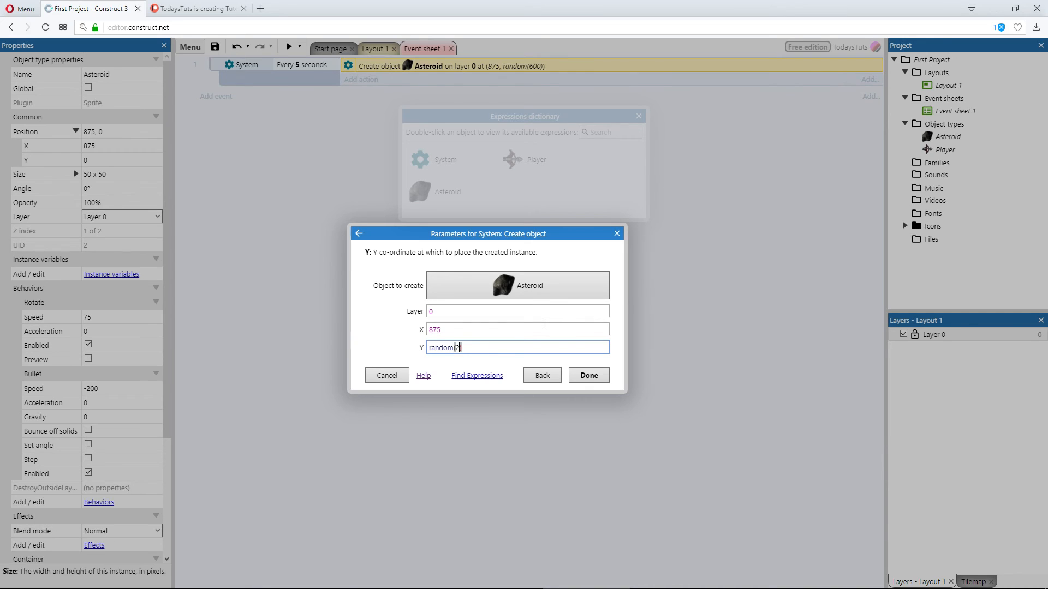
text(25)
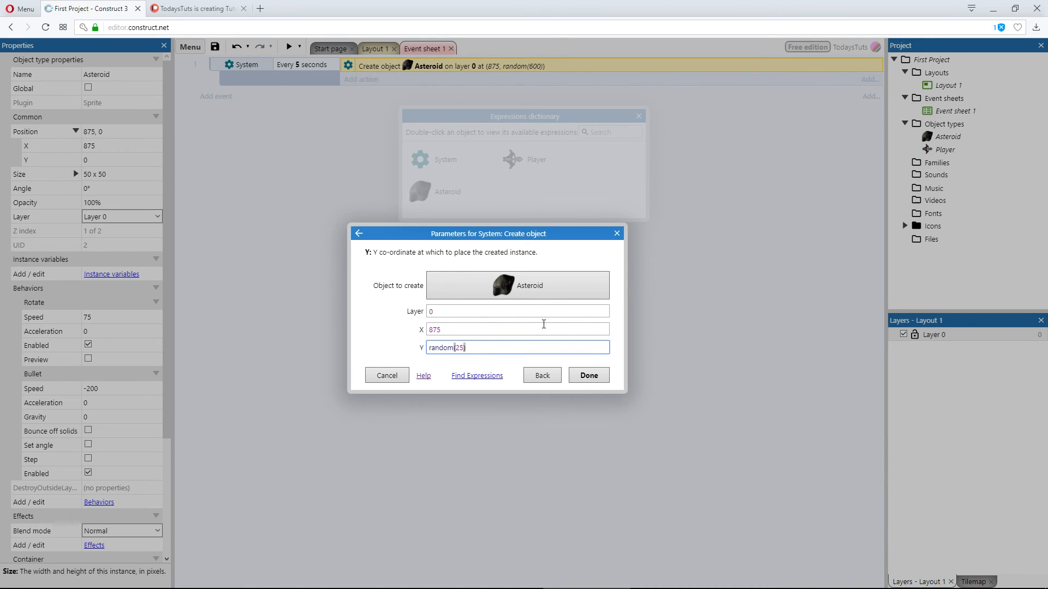
text(,)
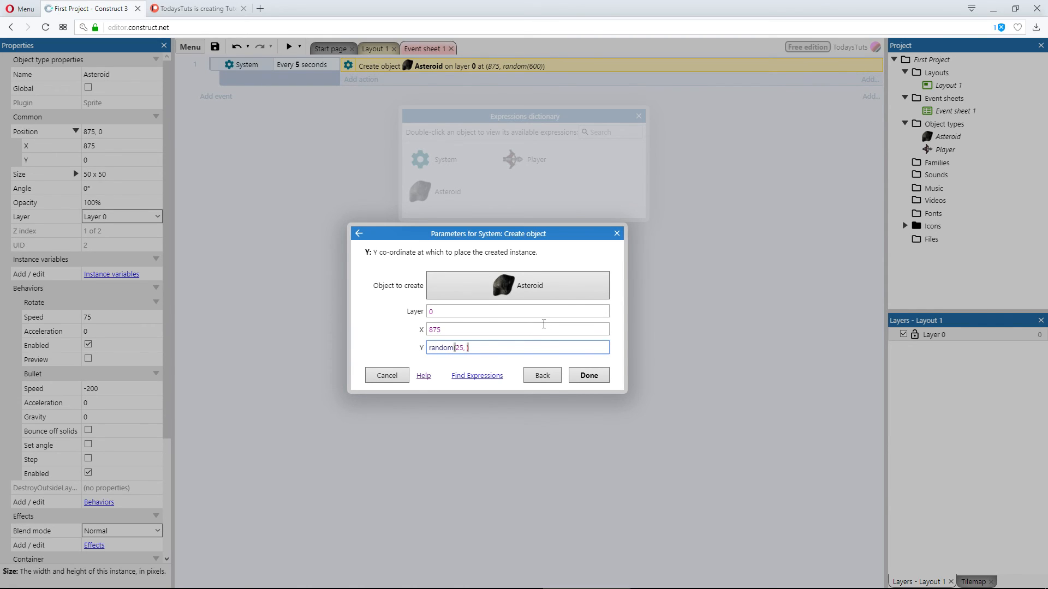
text(57)
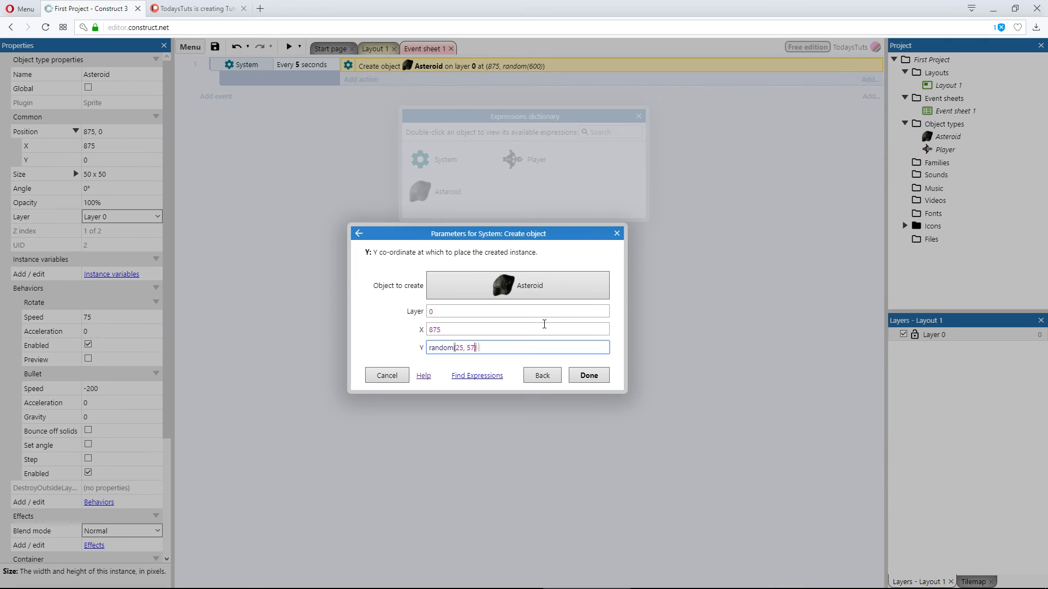
text(5)
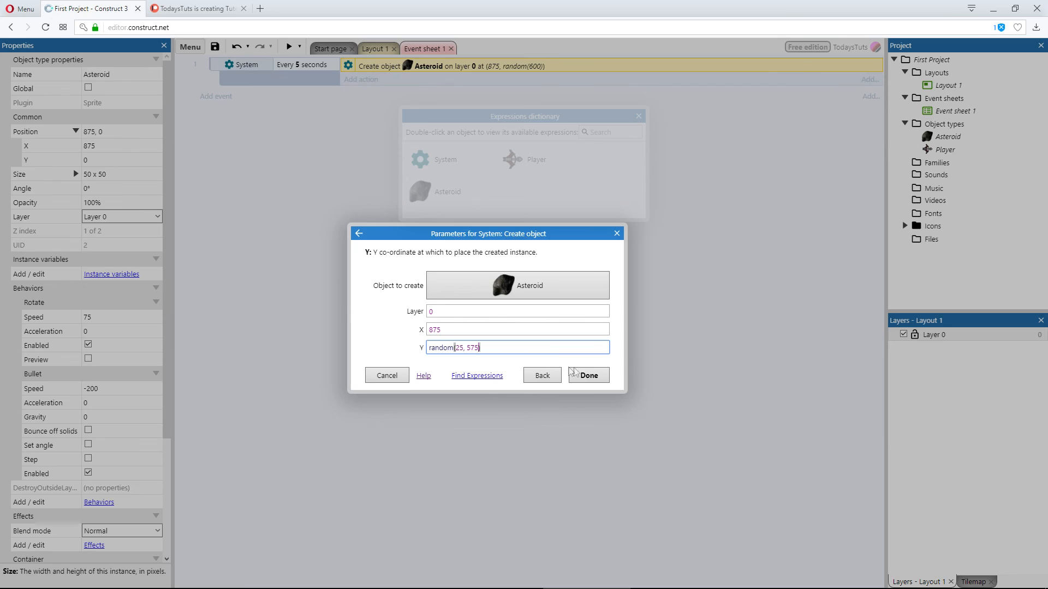
click(587, 375)
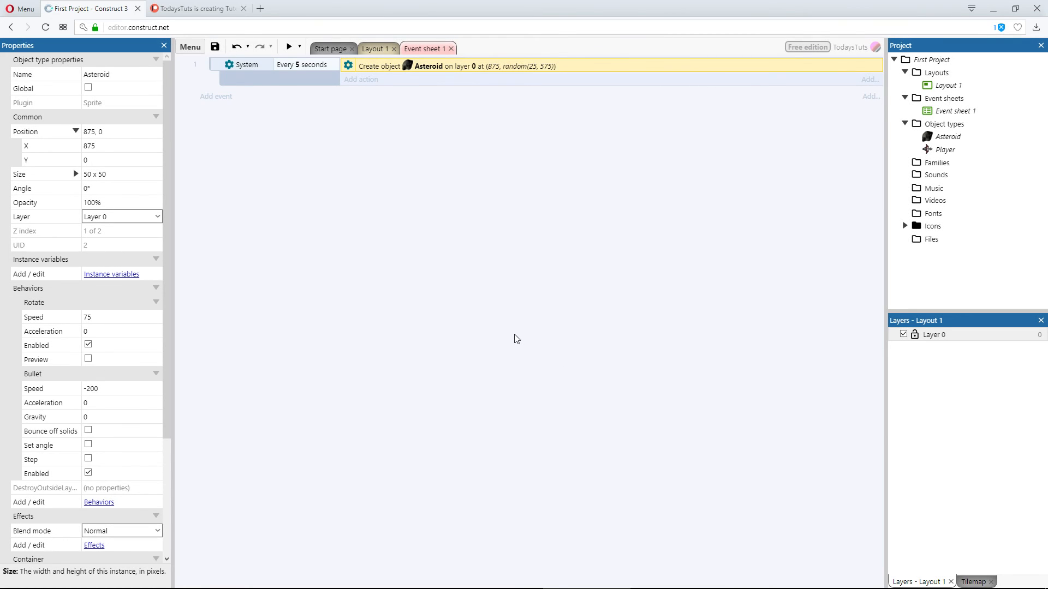
click(375, 48)
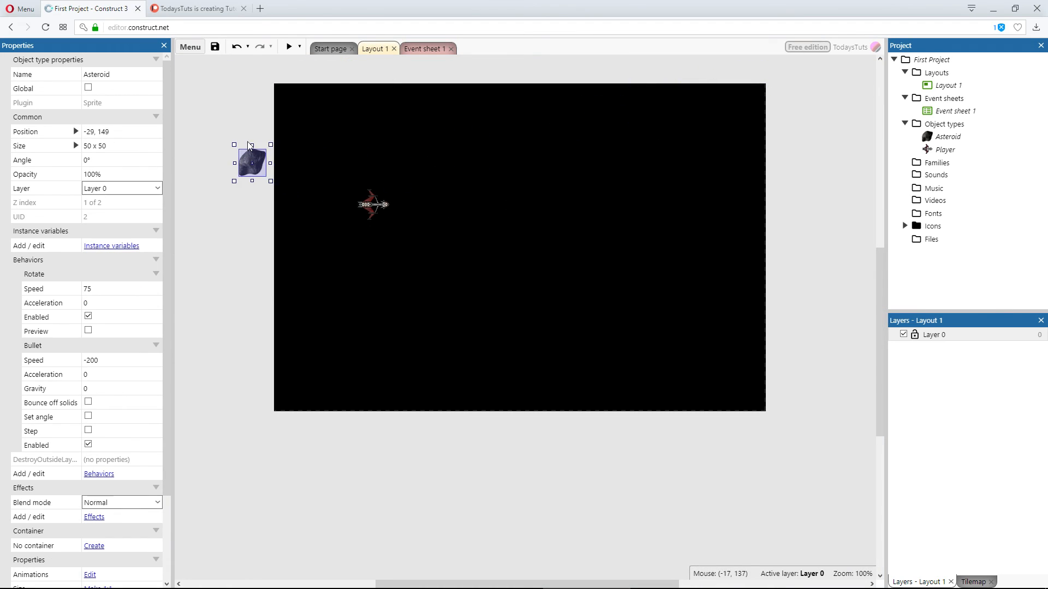
- Drag the Asteroid past the layout's left edge and run a preview
drag(252, 163, 225, 132)
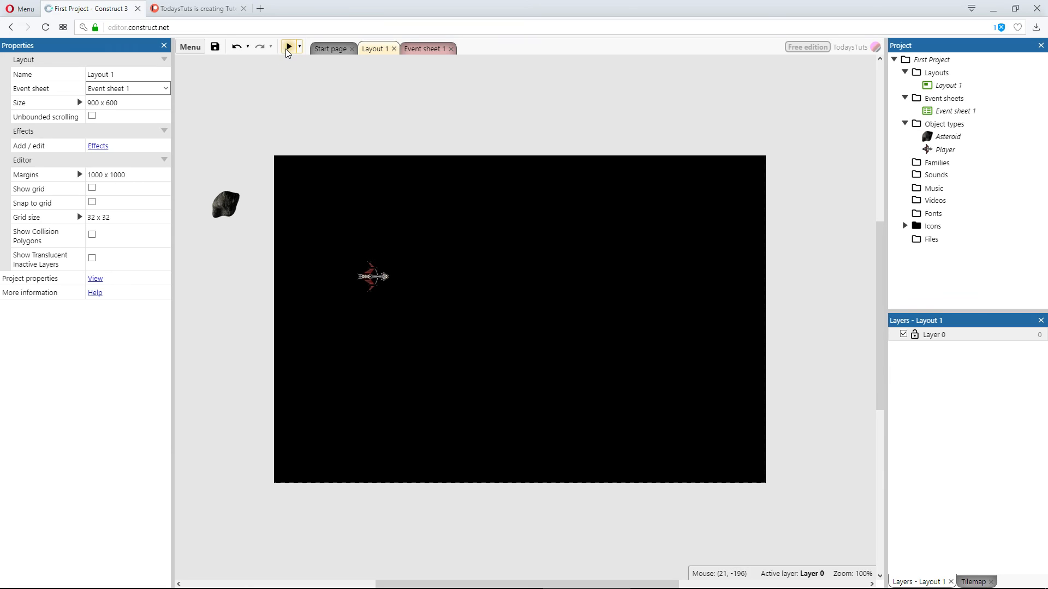
click(286, 47)
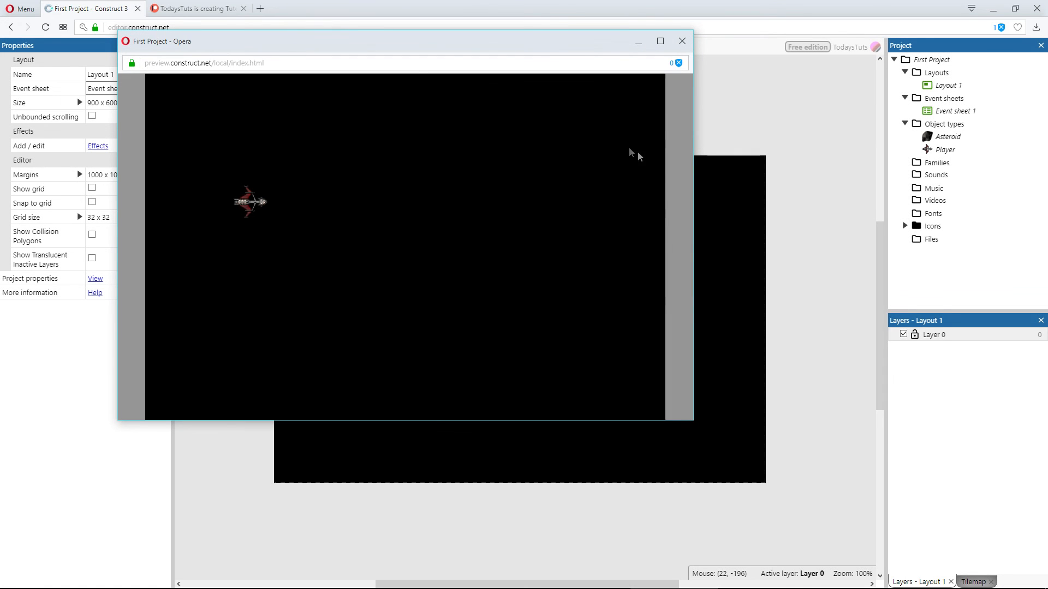
mouse_move(786, 195)
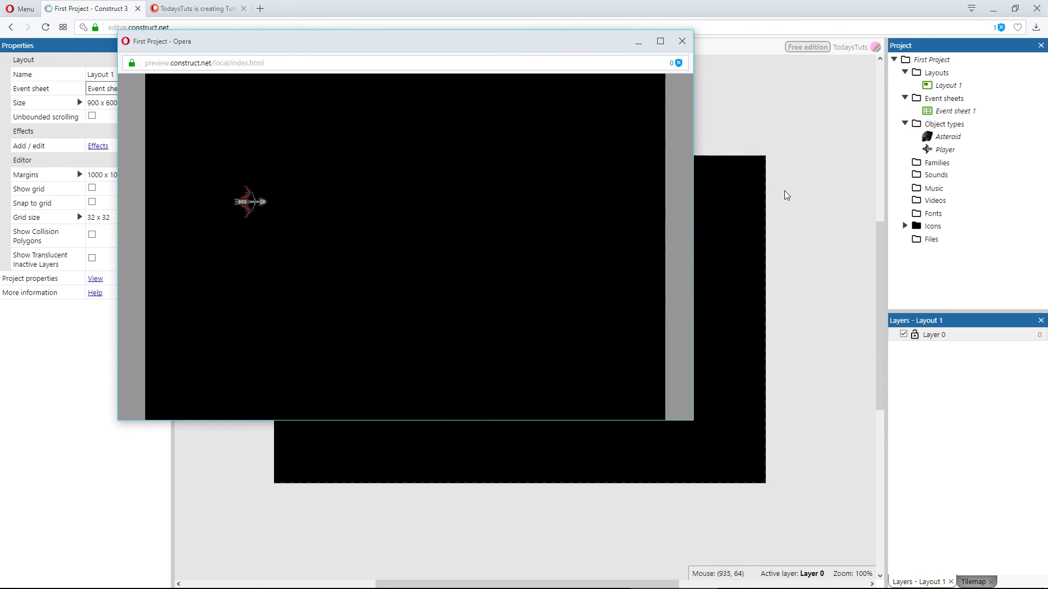